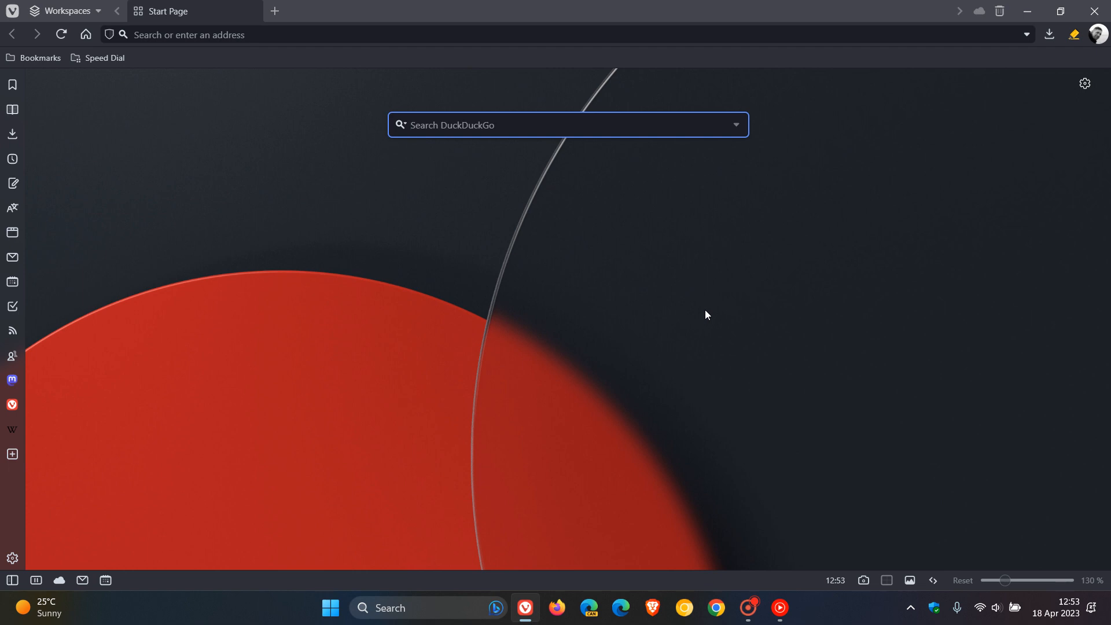
# Confirm Vivaldi 6.0.2979.11 is the newest version and dismiss the up-to-date notice
pyautogui.click(567, 125)
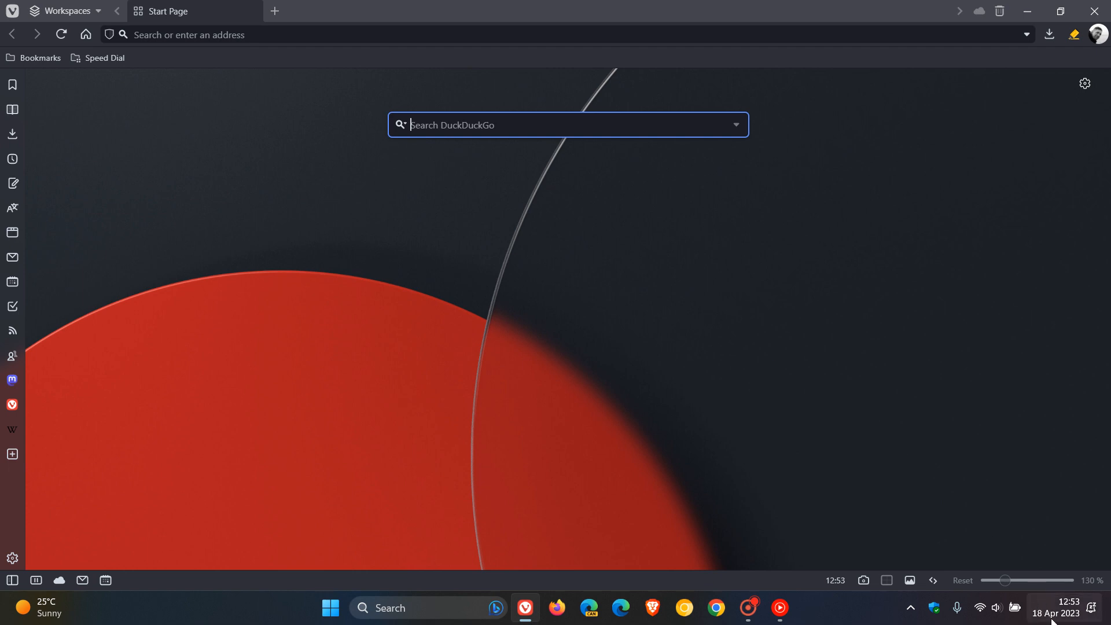
pyautogui.moveTo(676, 319)
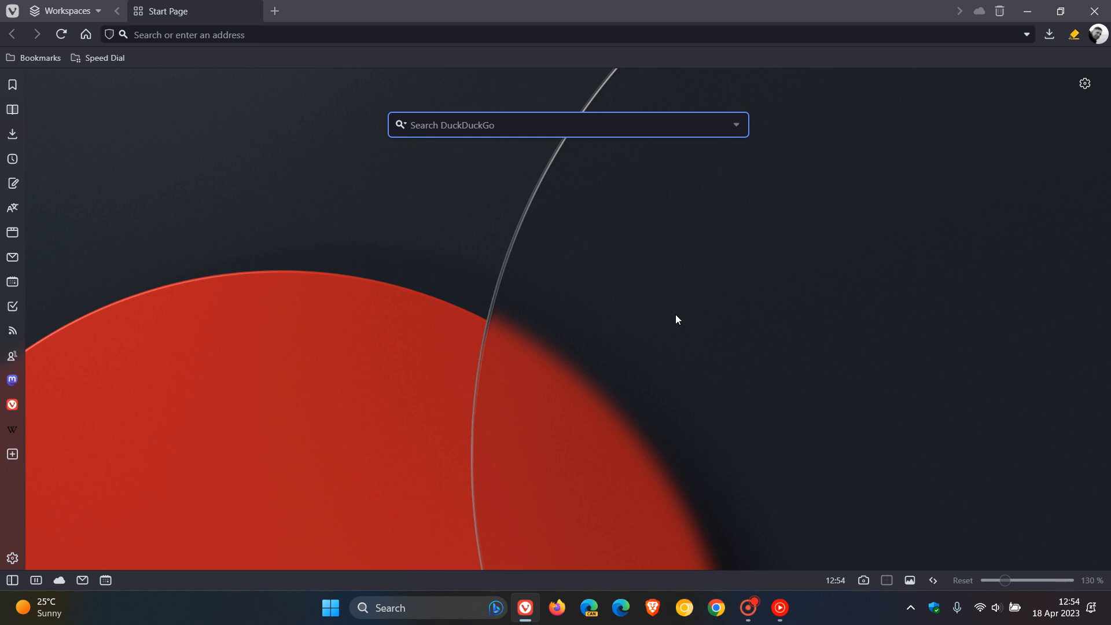
pyautogui.click(13, 10)
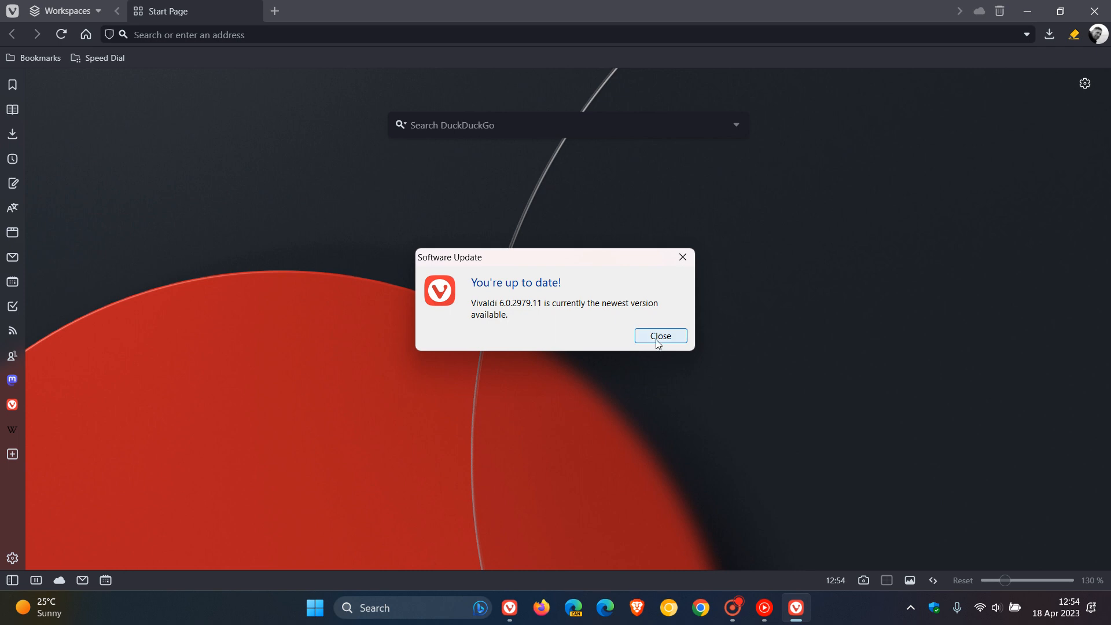
pyautogui.click(660, 336)
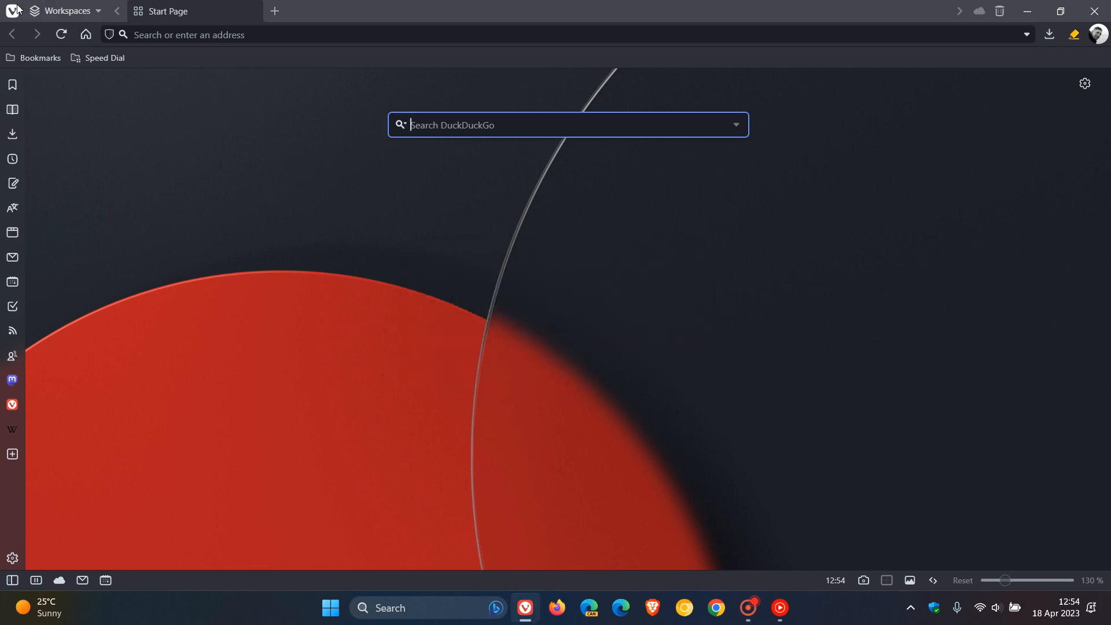
pyautogui.click(13, 10)
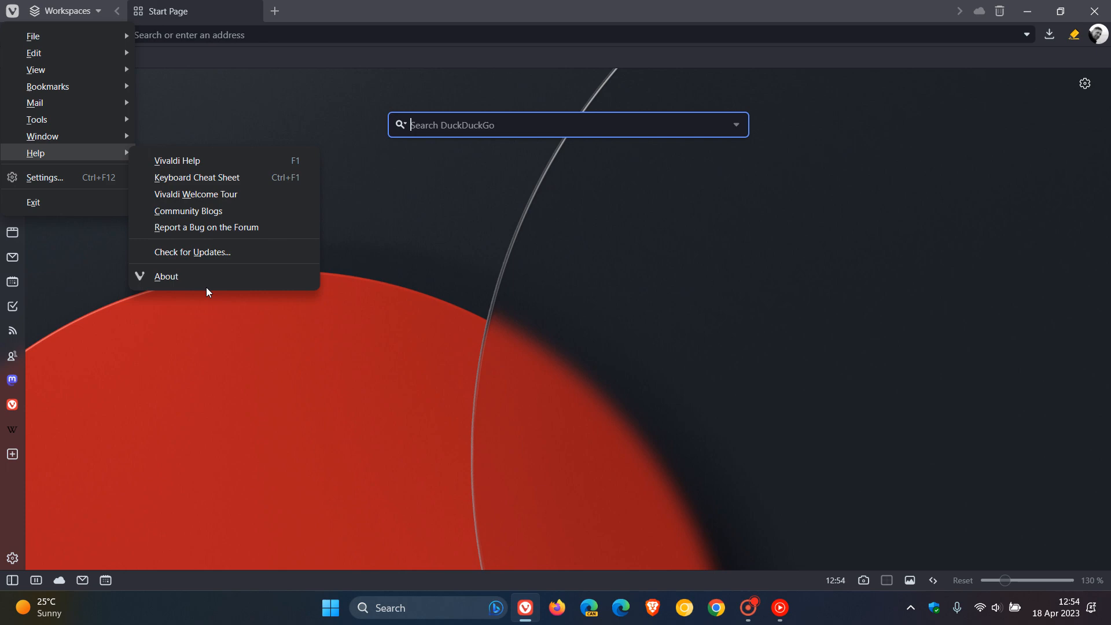
pyautogui.click(166, 277)
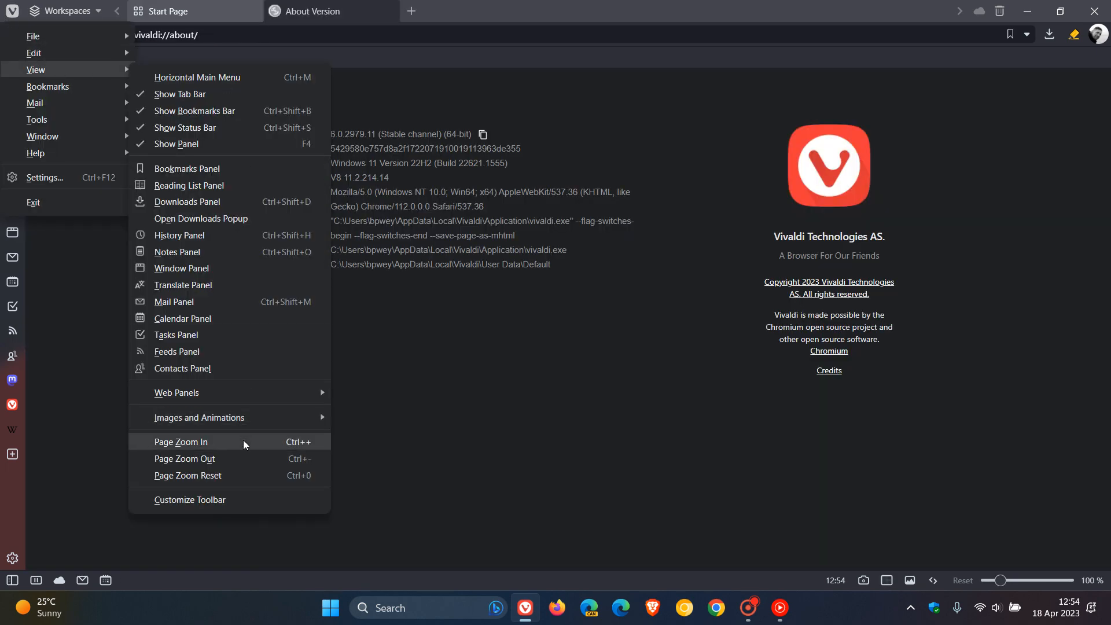
pyautogui.click(181, 441)
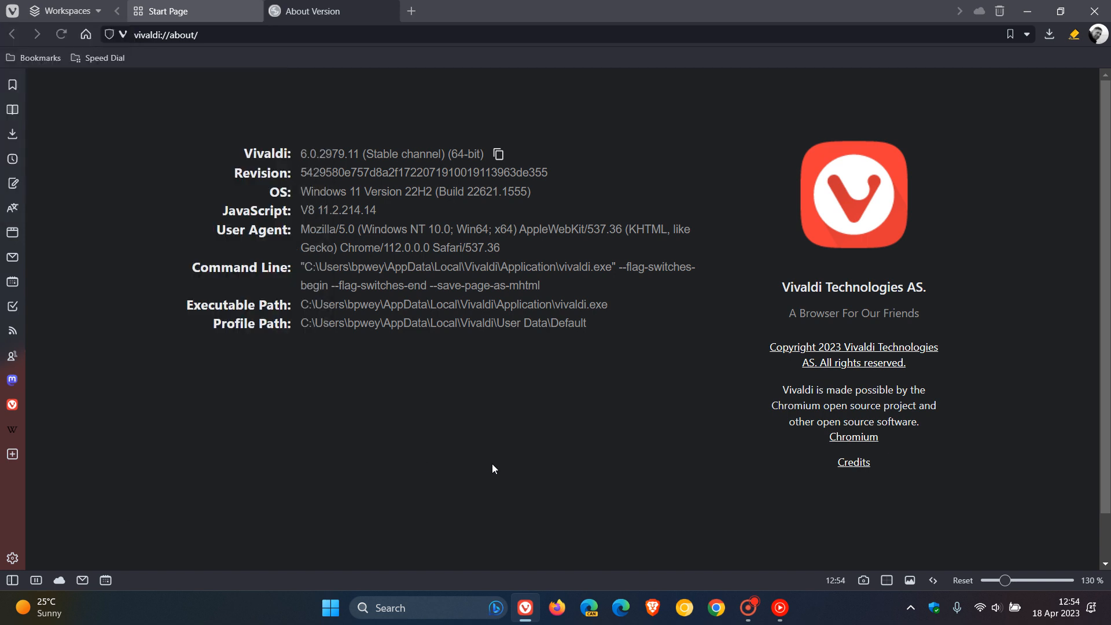
pyautogui.moveTo(303, 154)
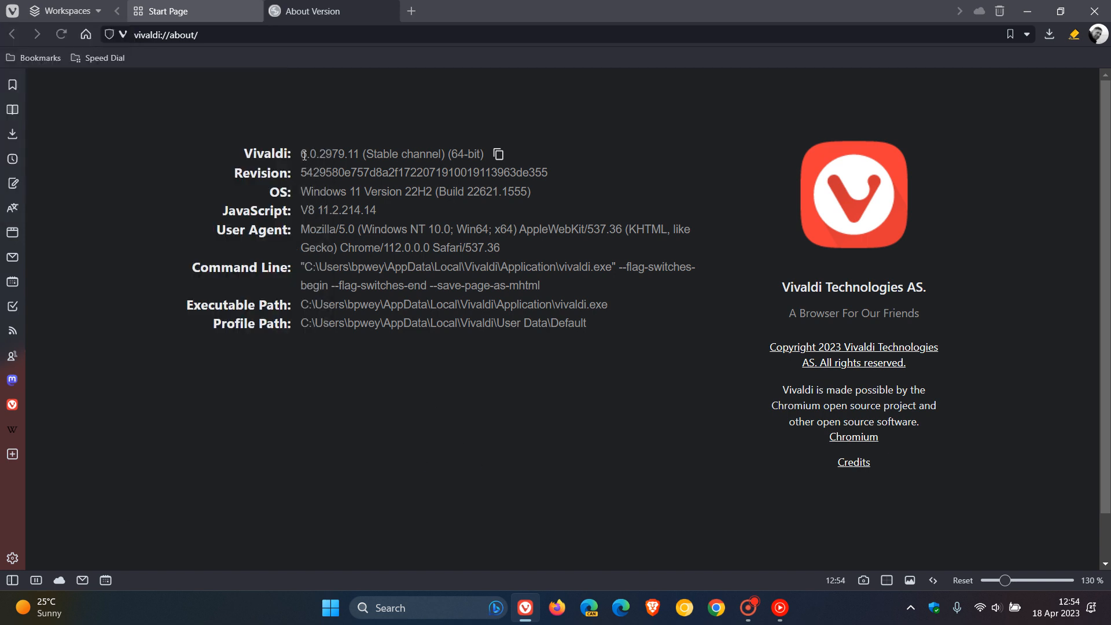
pyautogui.doubleClick(309, 153)
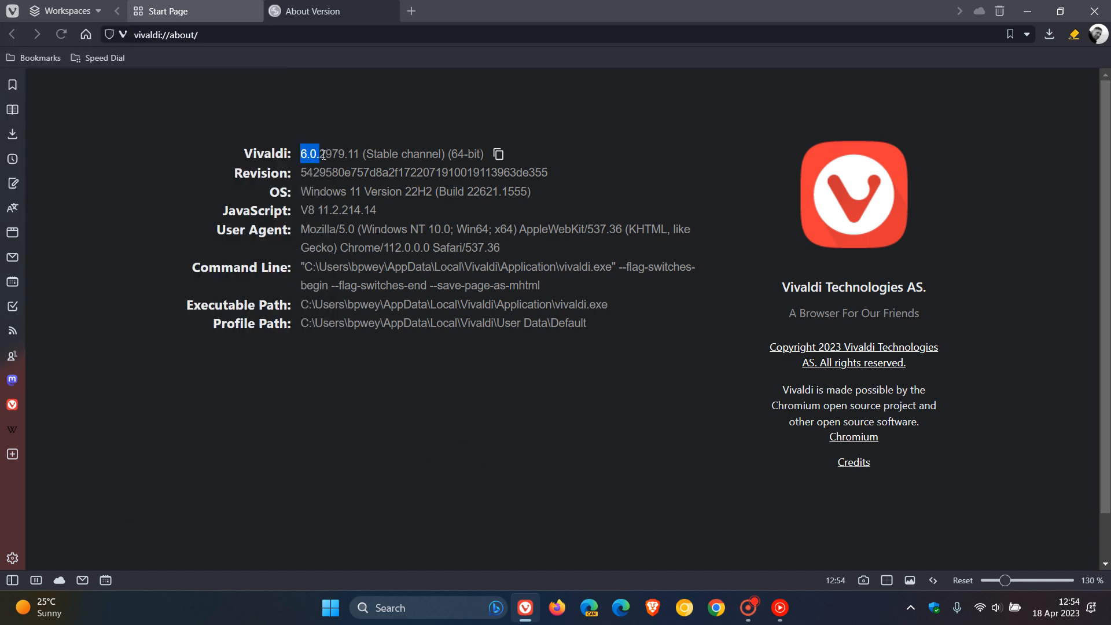
pyautogui.tripleClick(329, 154)
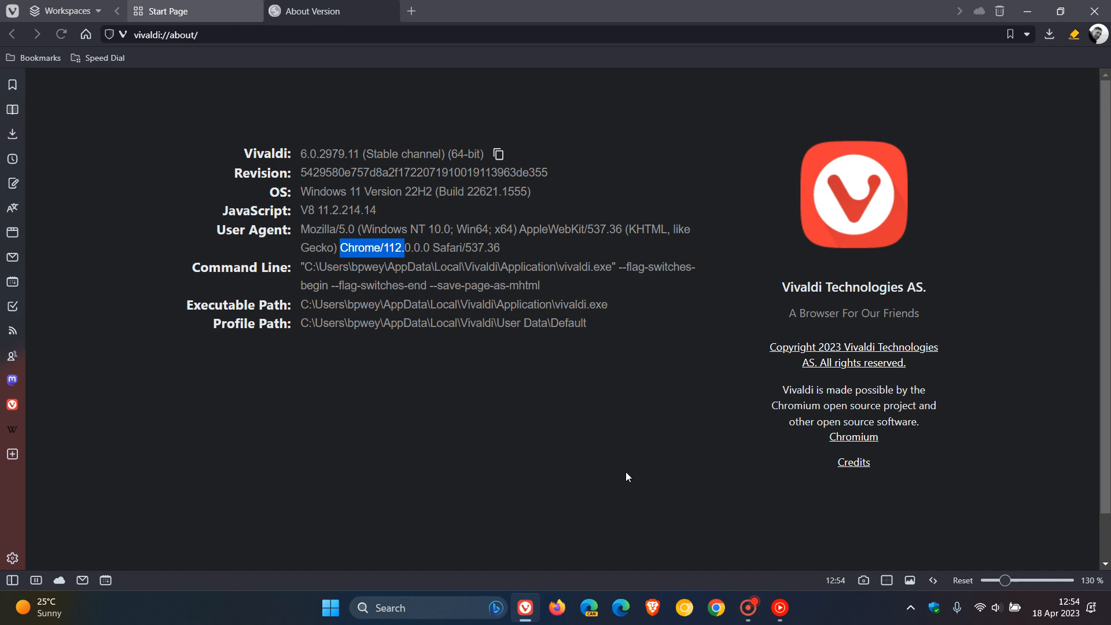
pyautogui.moveTo(452, 114)
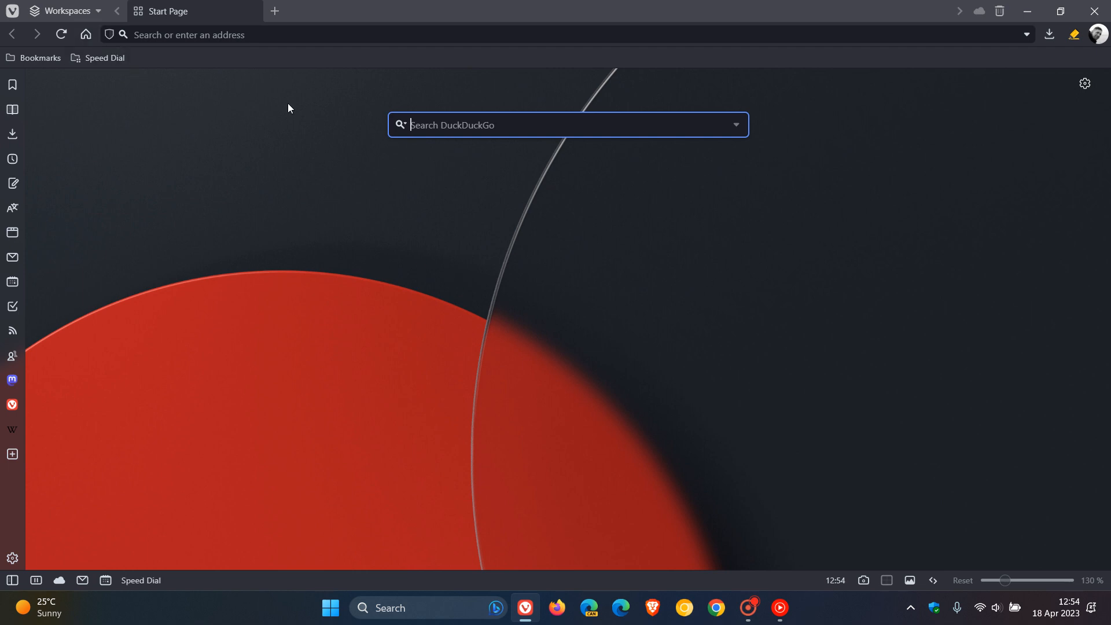
pyautogui.moveTo(769, 379)
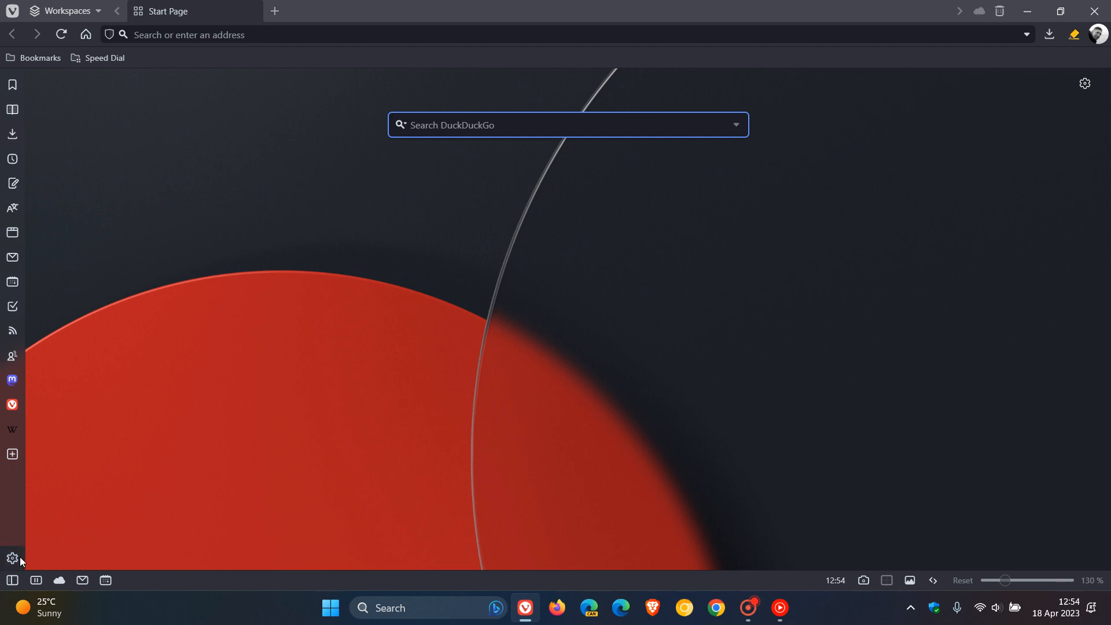
# Open the theme editor's icon set for the current theme
pyautogui.click(12, 562)
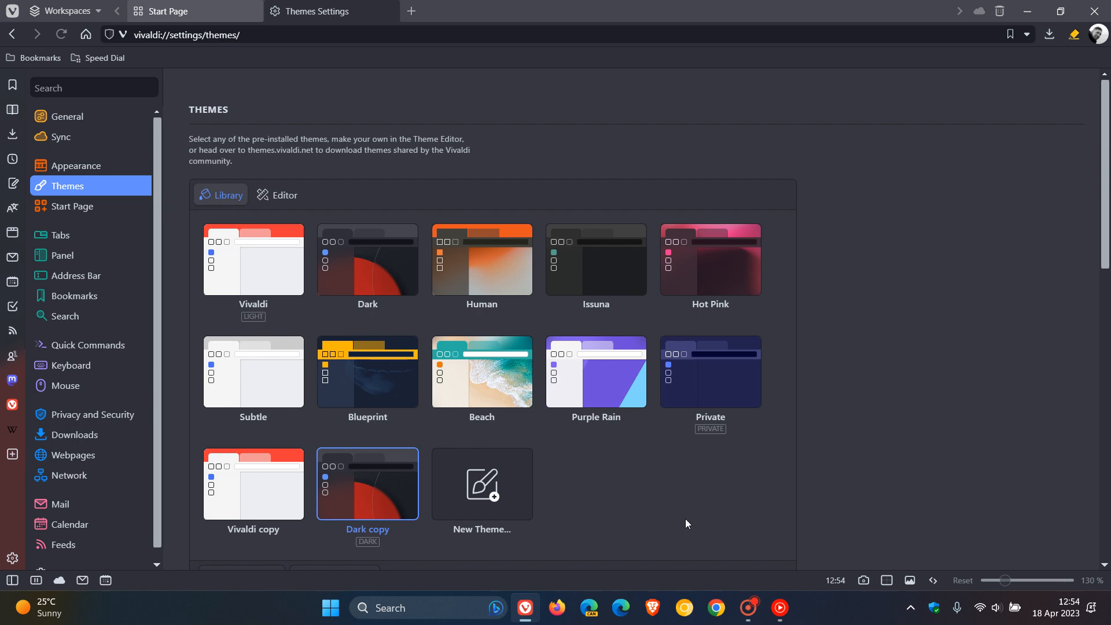
pyautogui.click(277, 195)
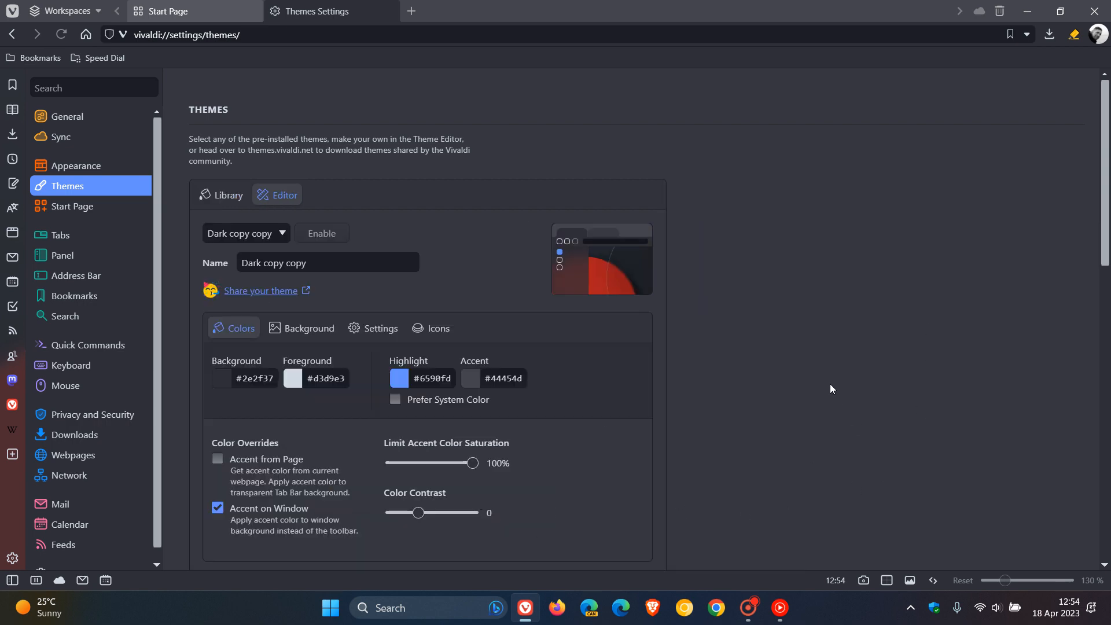
pyautogui.click(430, 328)
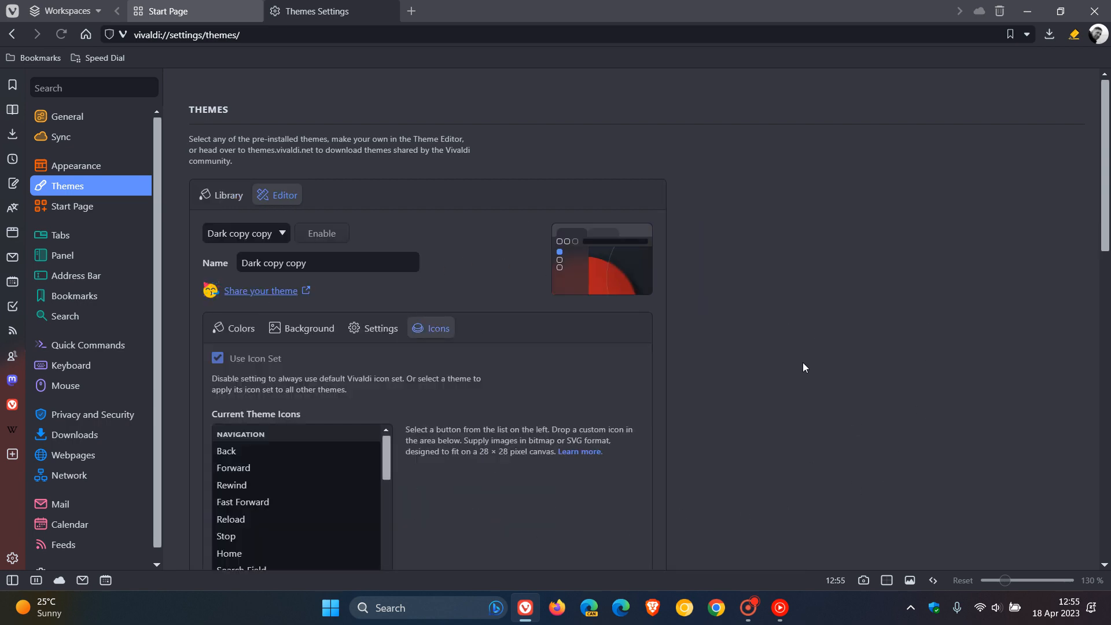
# Preview the Forward and Fast Forward icons, then select the Downloads icon
pyautogui.scroll(-3)
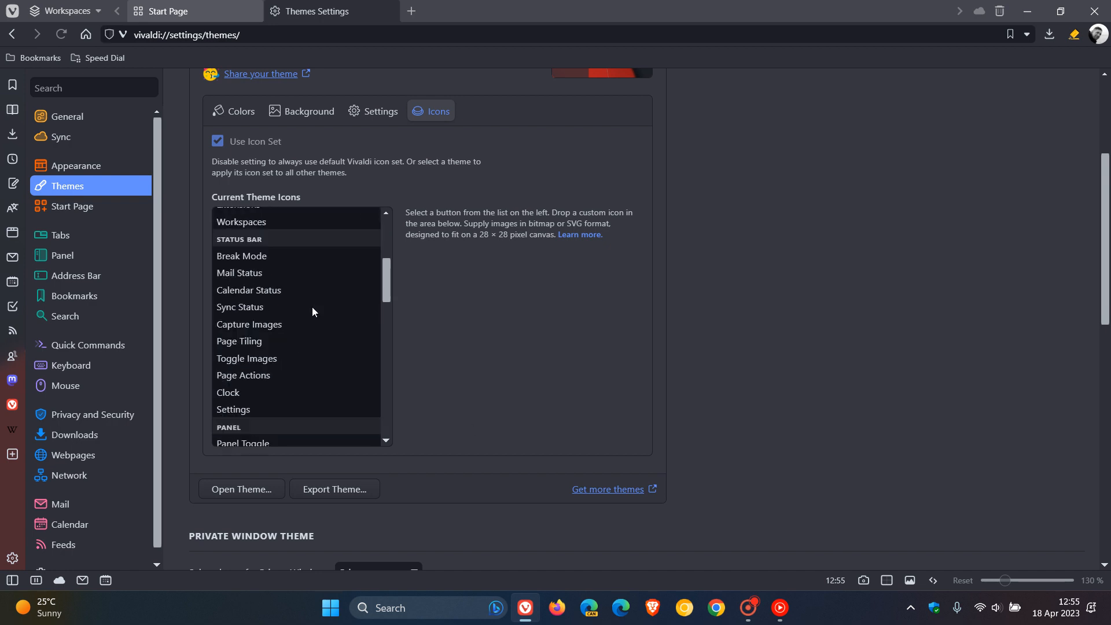
pyautogui.scroll(-3)
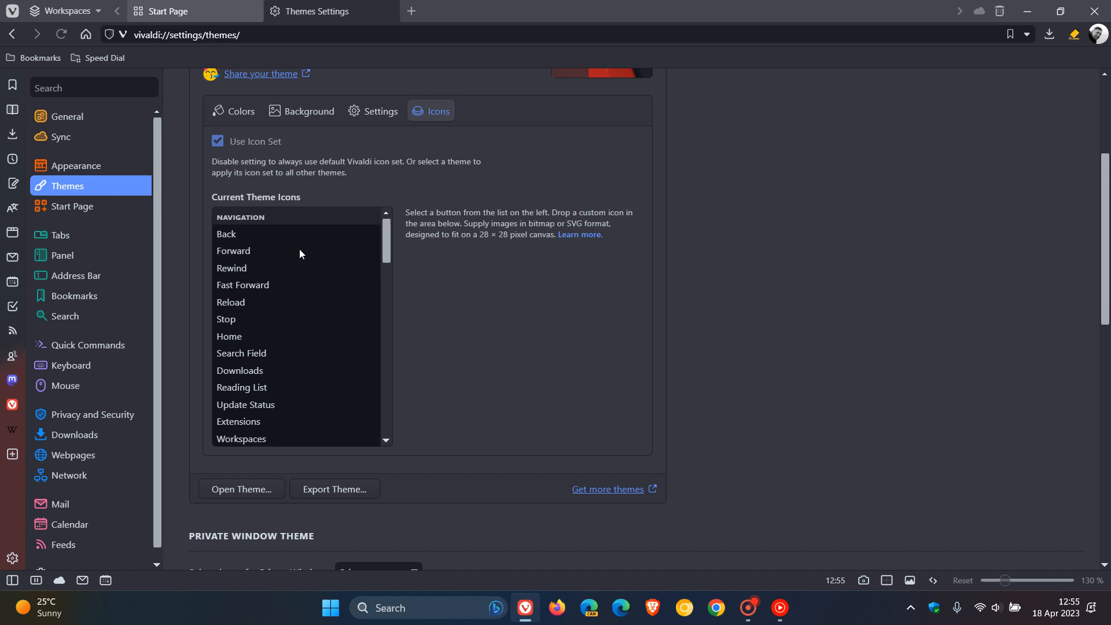
pyautogui.click(233, 250)
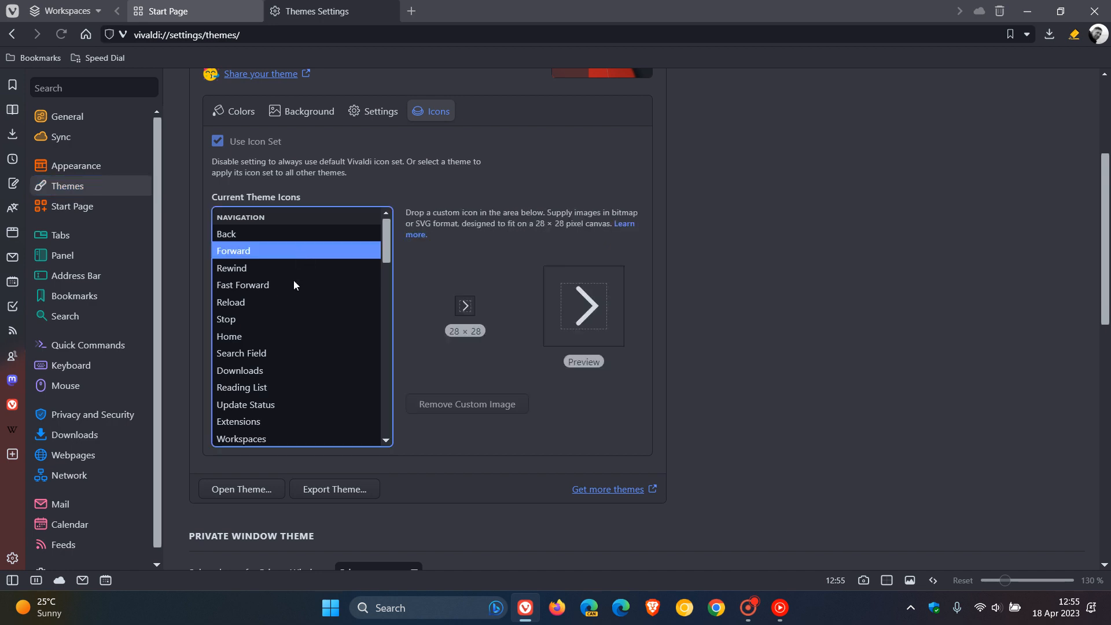
pyautogui.click(243, 285)
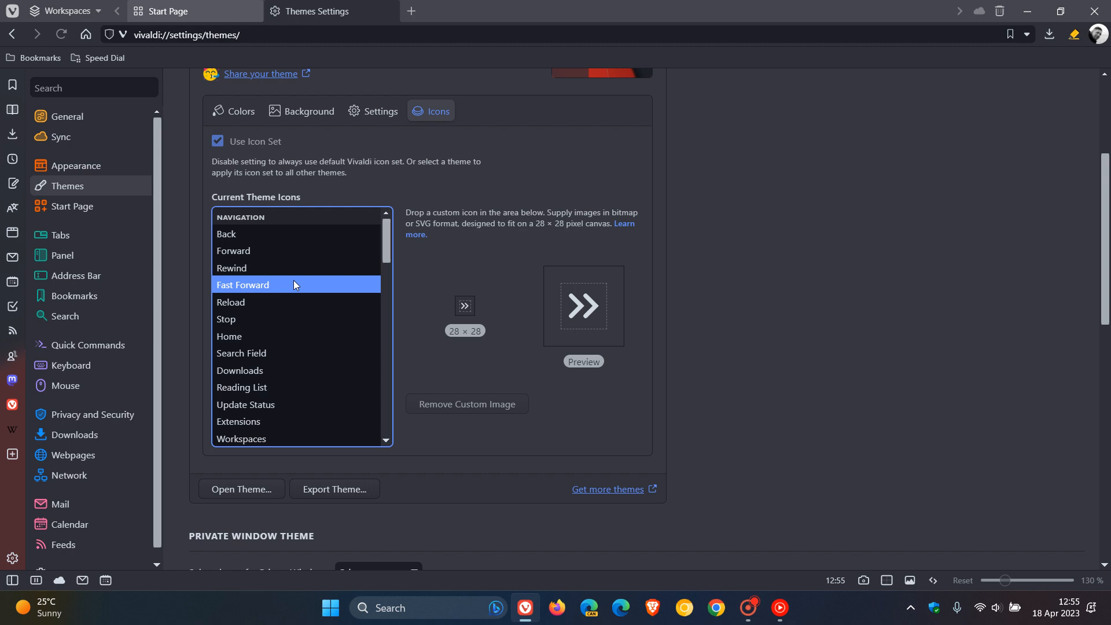
pyautogui.moveTo(268, 376)
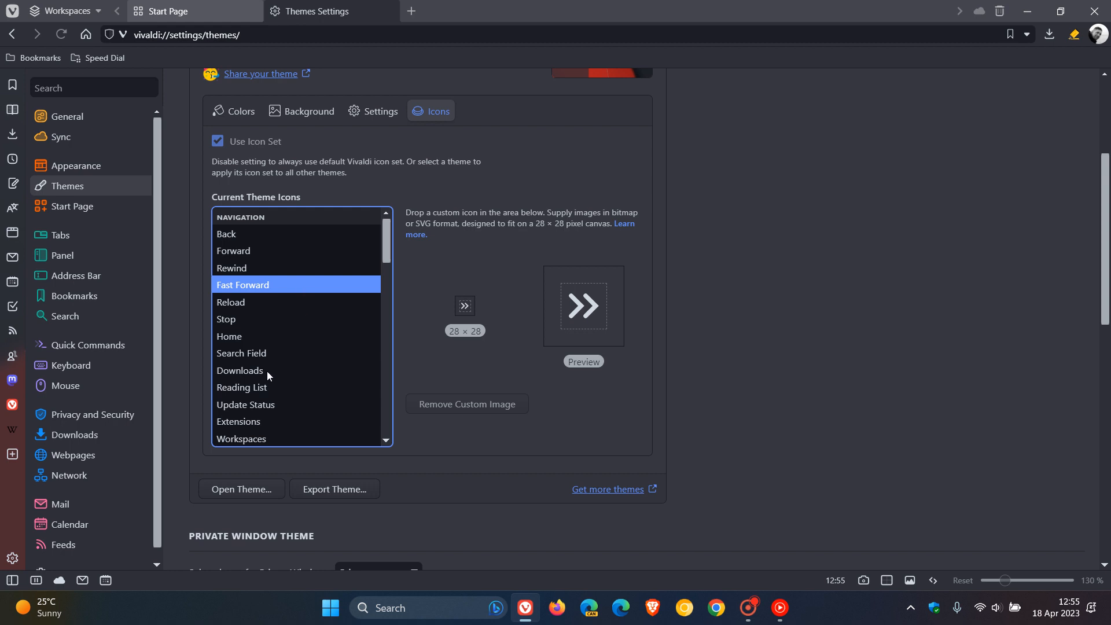
pyautogui.click(240, 370)
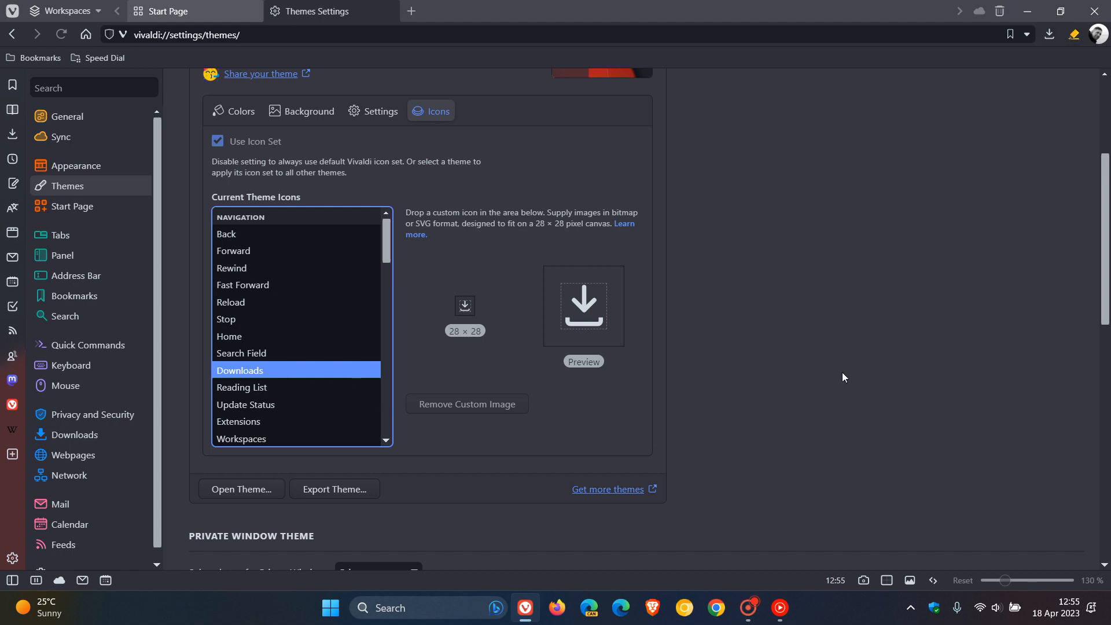
pyautogui.moveTo(673, 305)
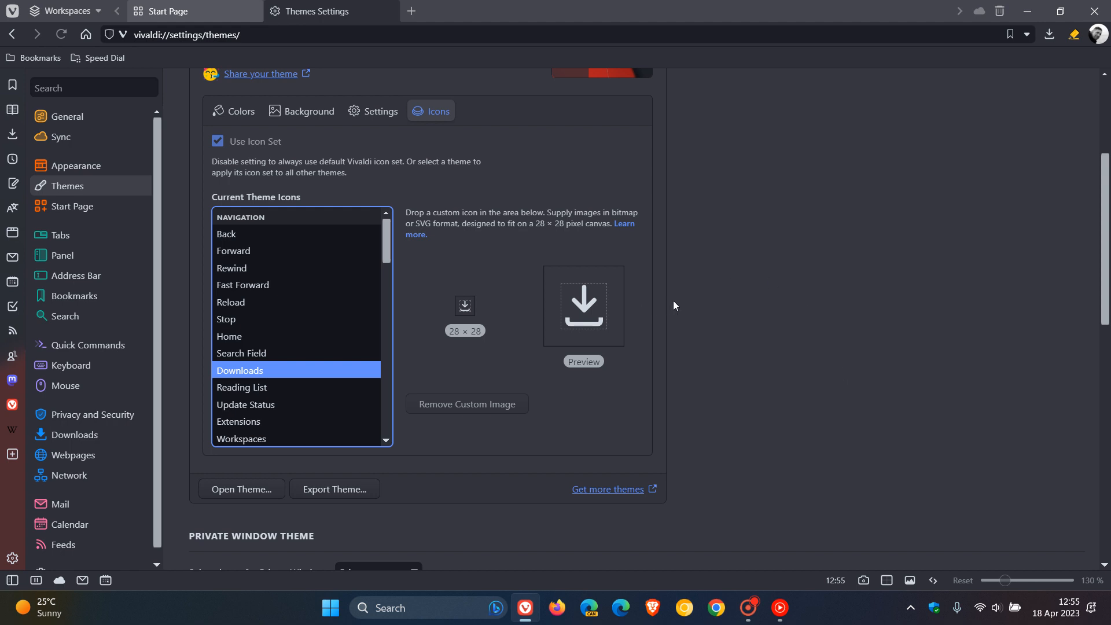
# Replace the Downloads icon with the downloaded transparent blue PNG image
pyautogui.click(465, 306)
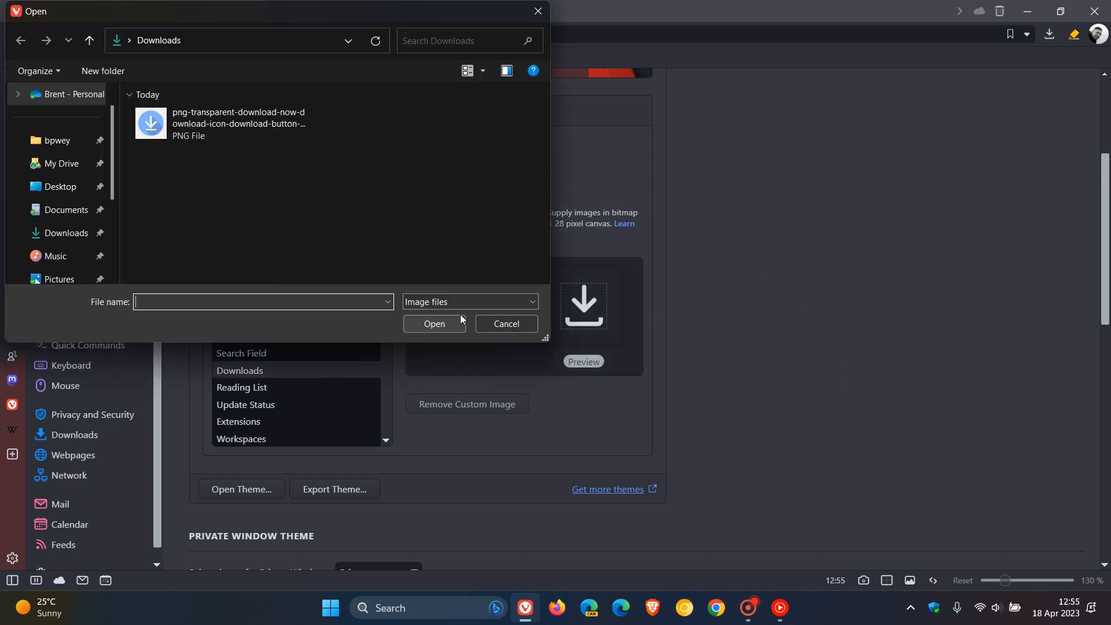
pyautogui.click(221, 123)
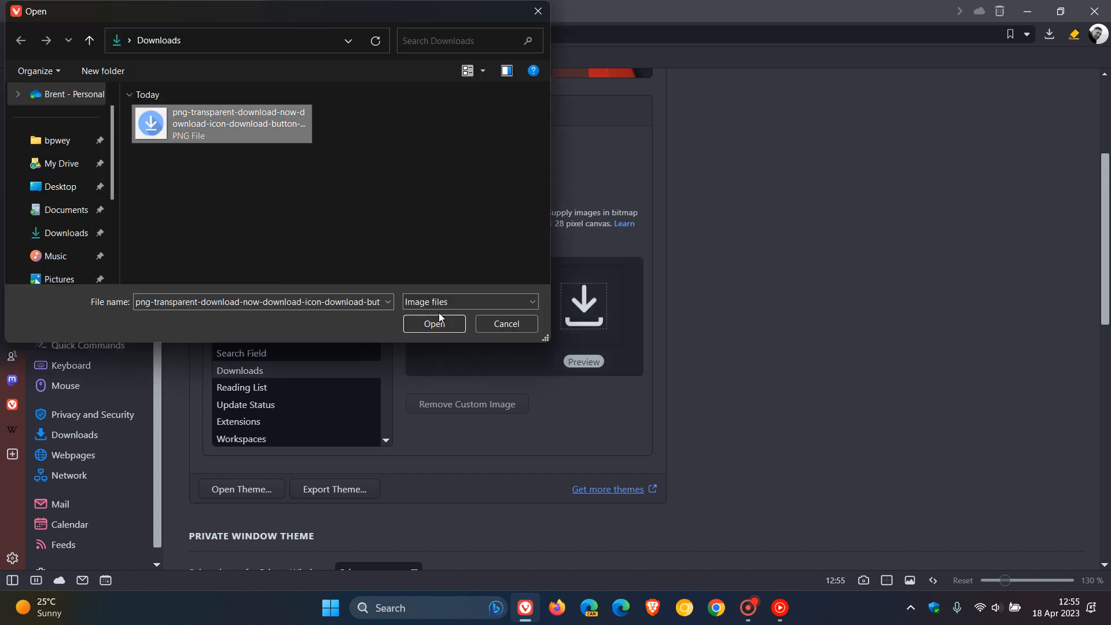
pyautogui.click(433, 325)
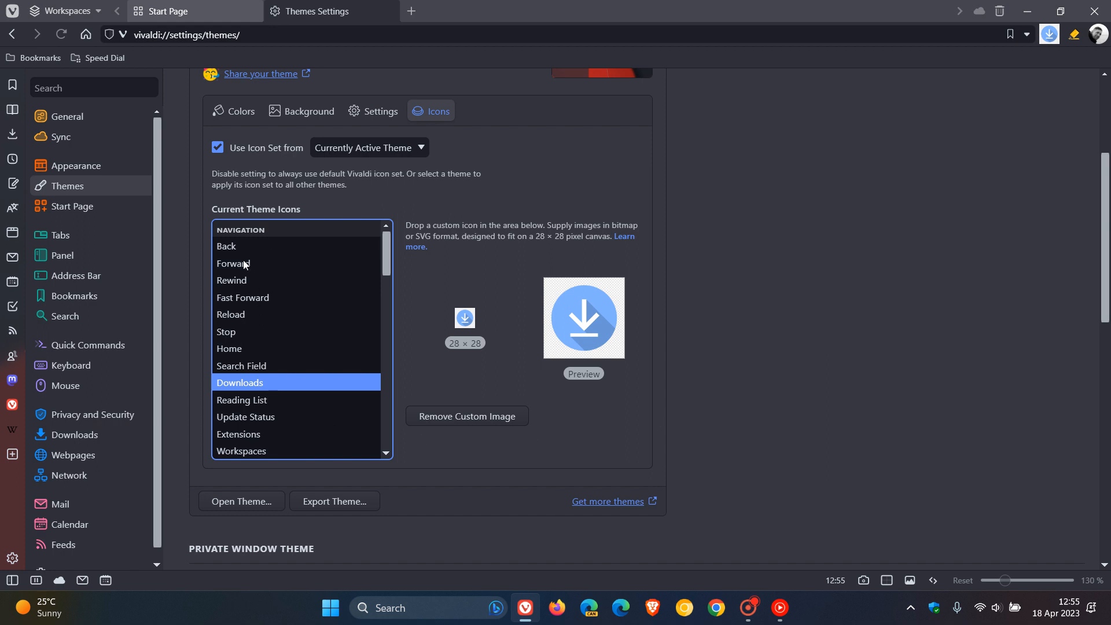
pyautogui.moveTo(837, 211)
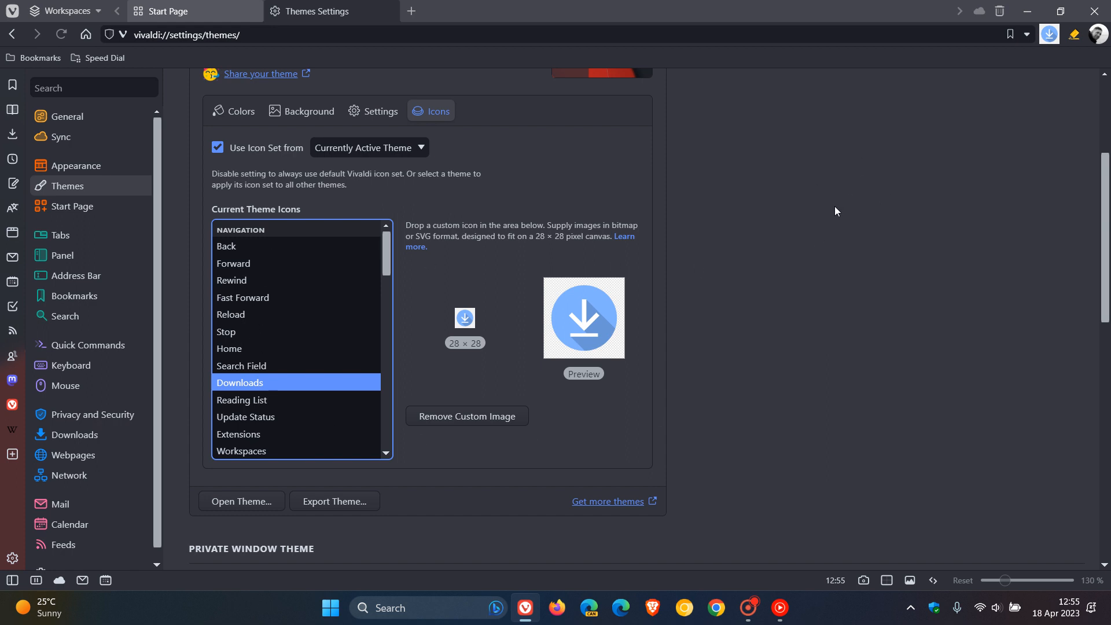
pyautogui.moveTo(799, 285)
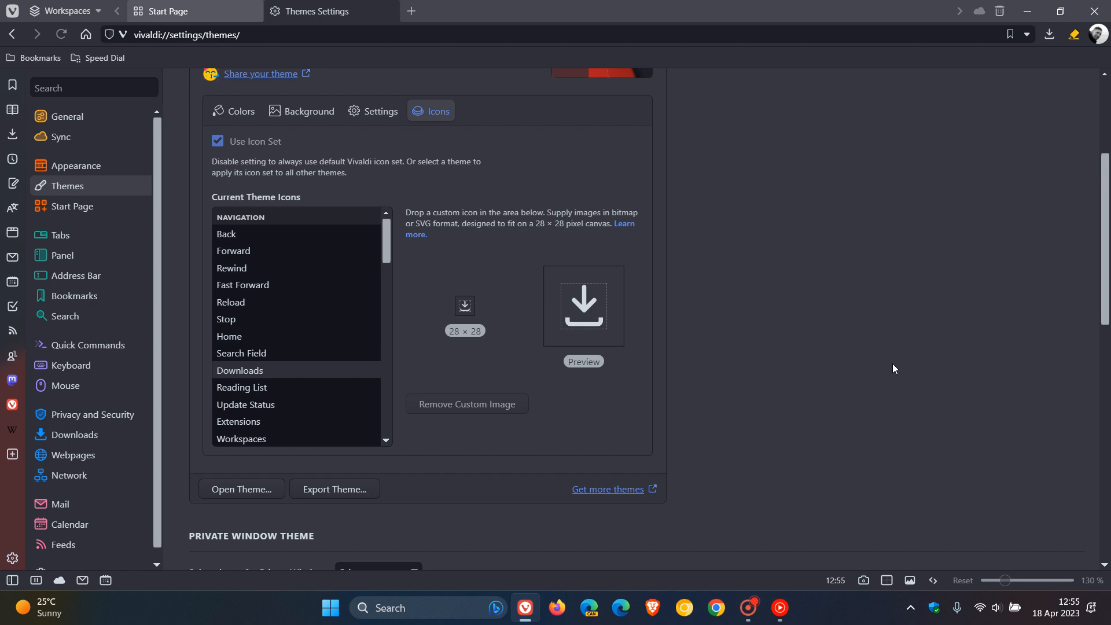
pyautogui.moveTo(804, 408)
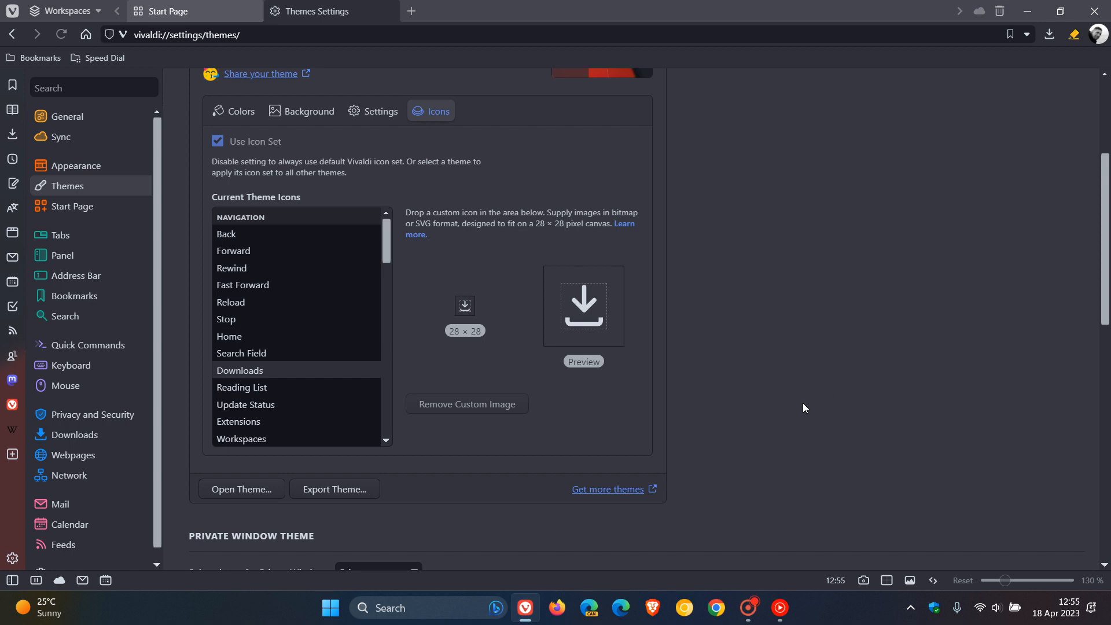
pyautogui.moveTo(608, 489)
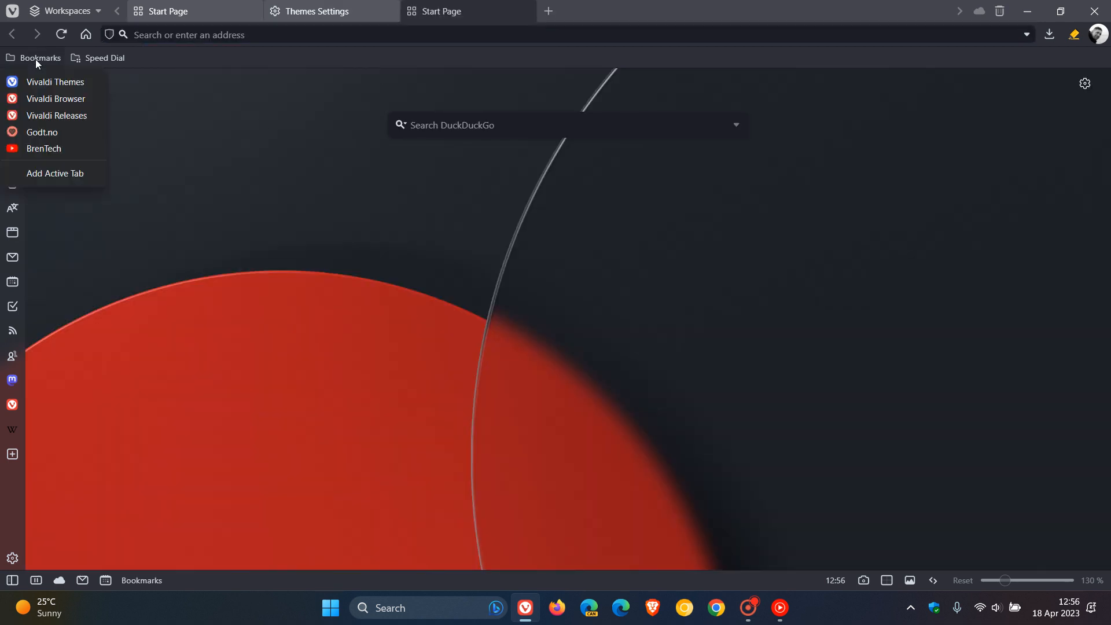
# Open the Vivaldi Themes gallery and browse down to Minimal Feather, Surf and Win95
pyautogui.click(54, 82)
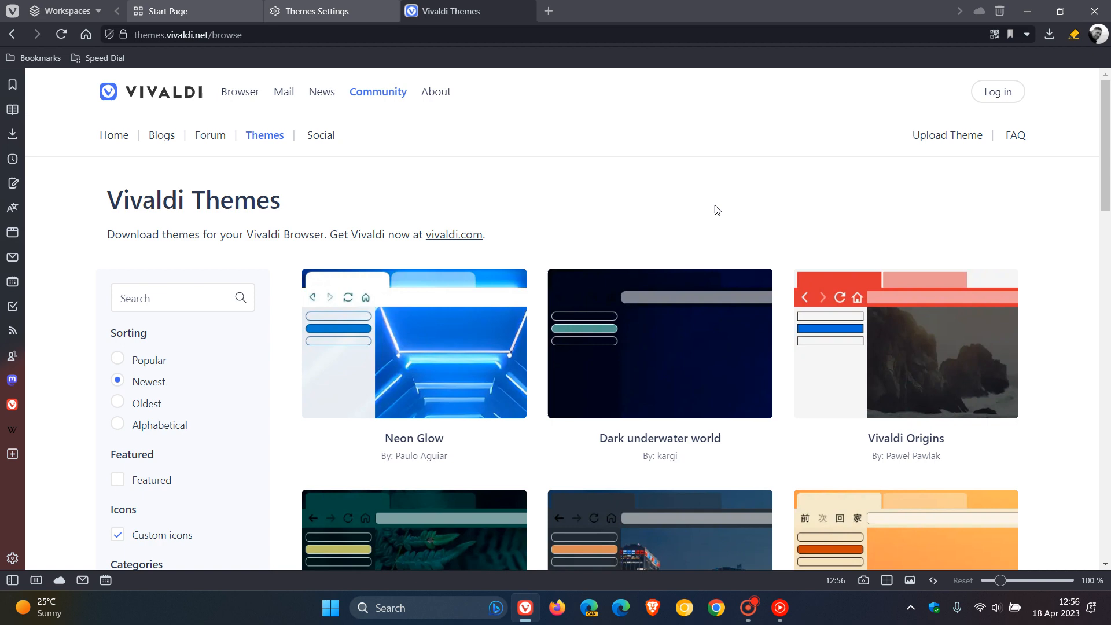
pyautogui.moveTo(670, 196)
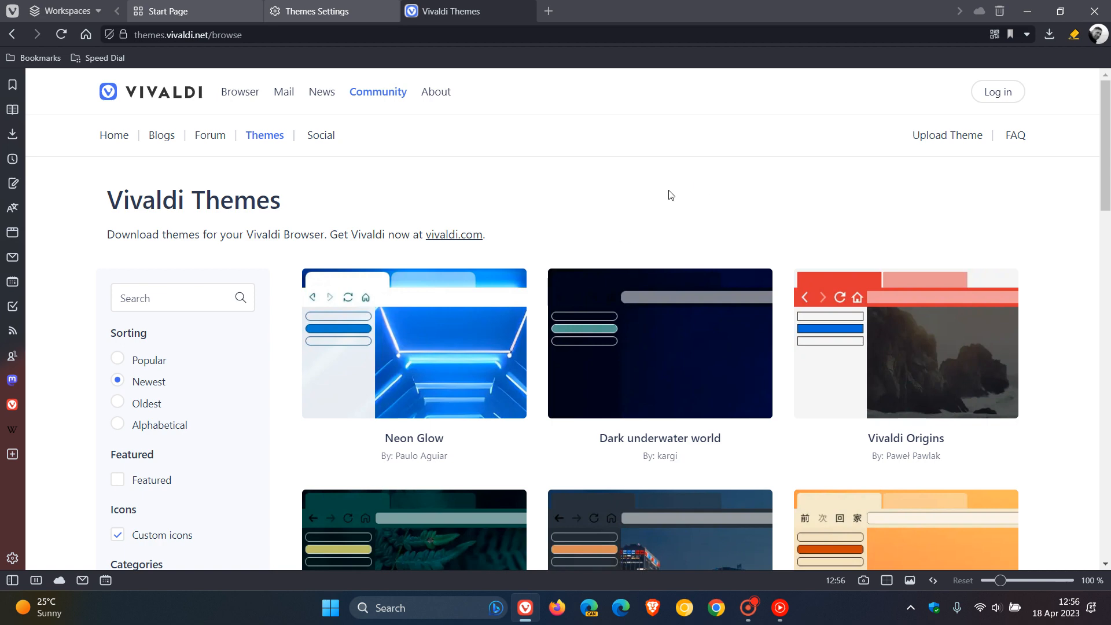
pyautogui.scroll(-3)
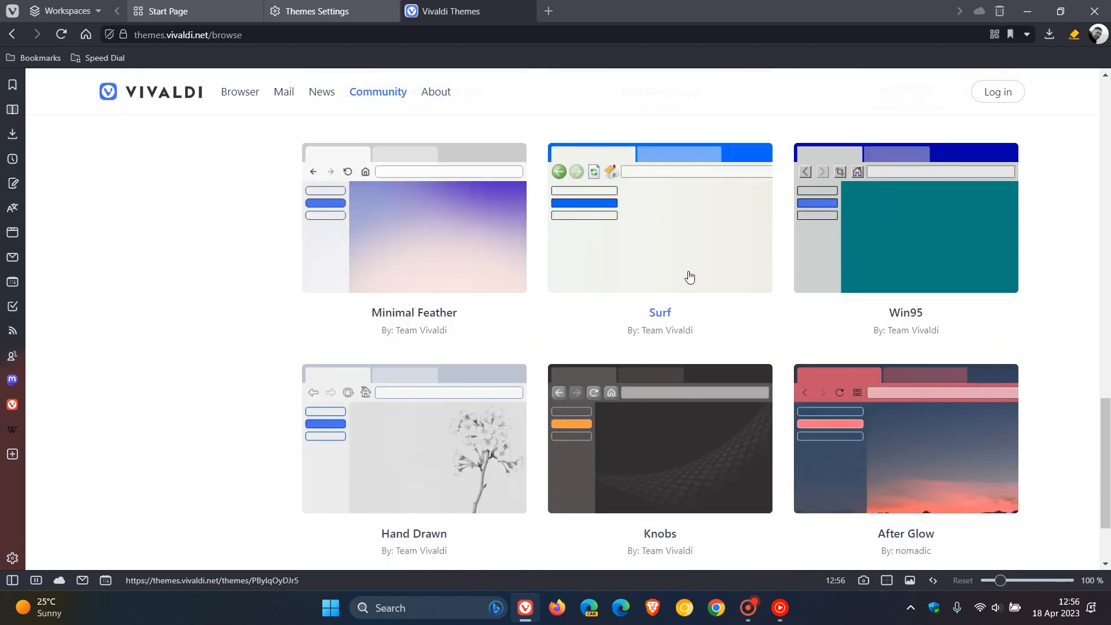
pyautogui.scroll(-3)
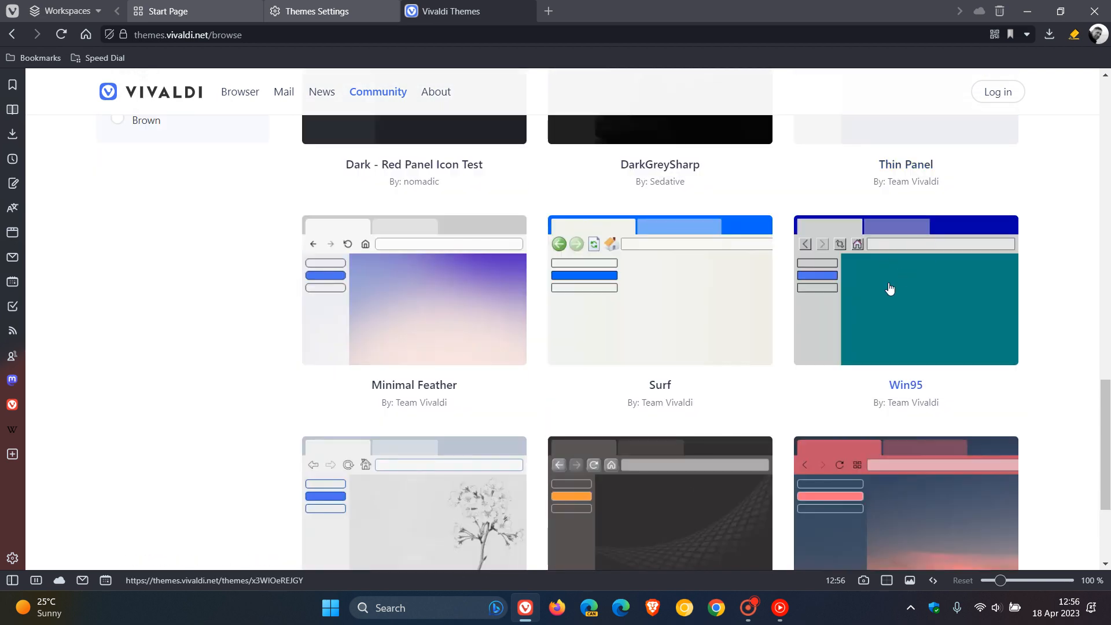
pyautogui.moveTo(913, 298)
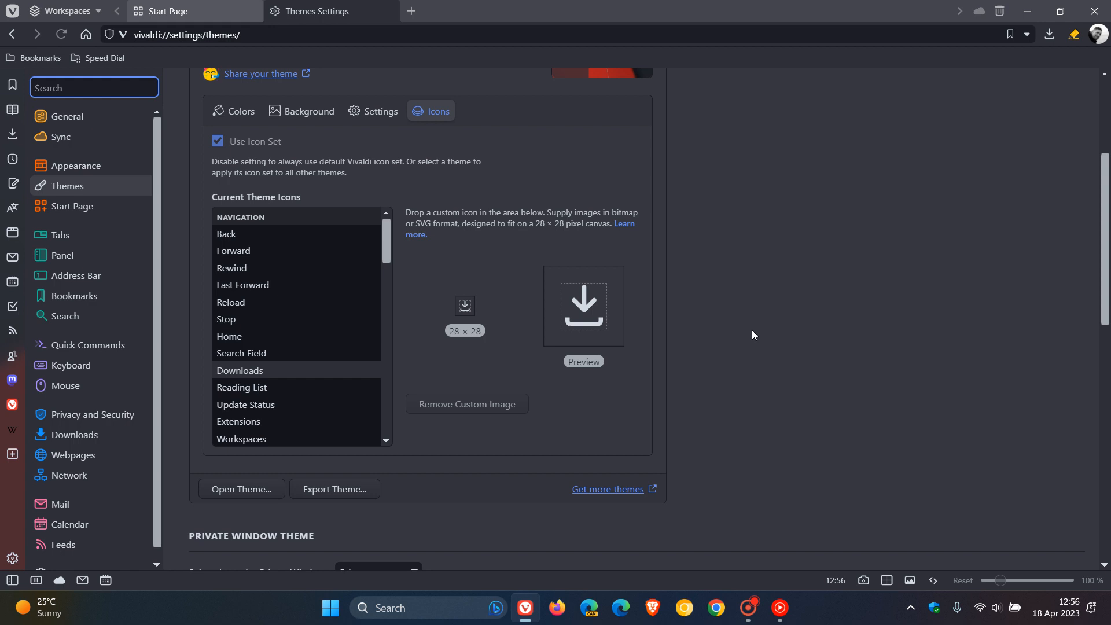
pyautogui.moveTo(798, 334)
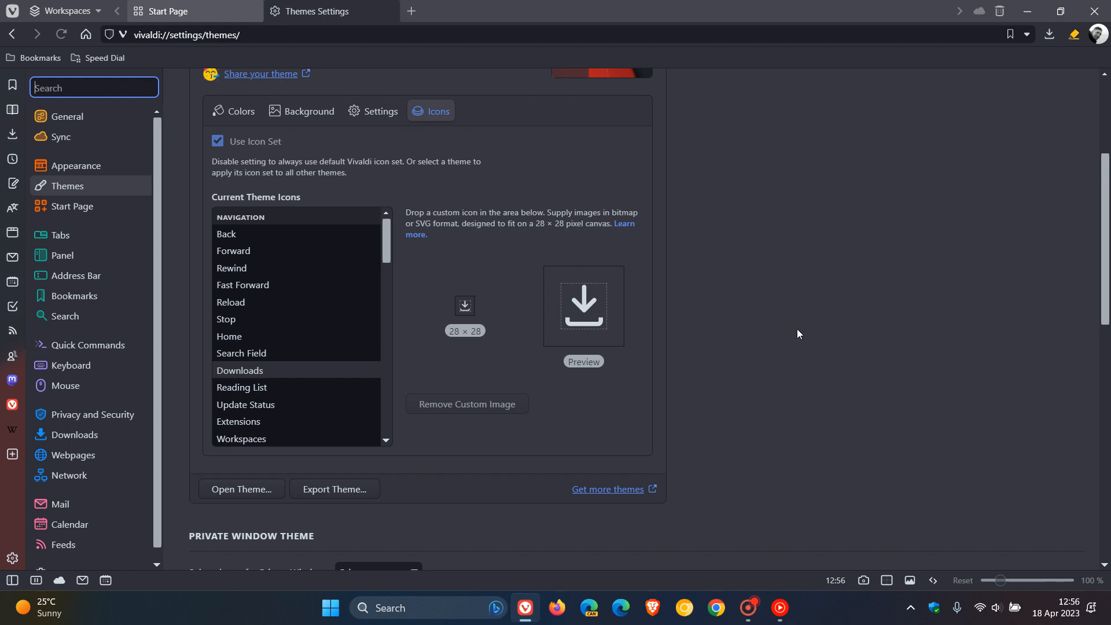
pyautogui.moveTo(359, 515)
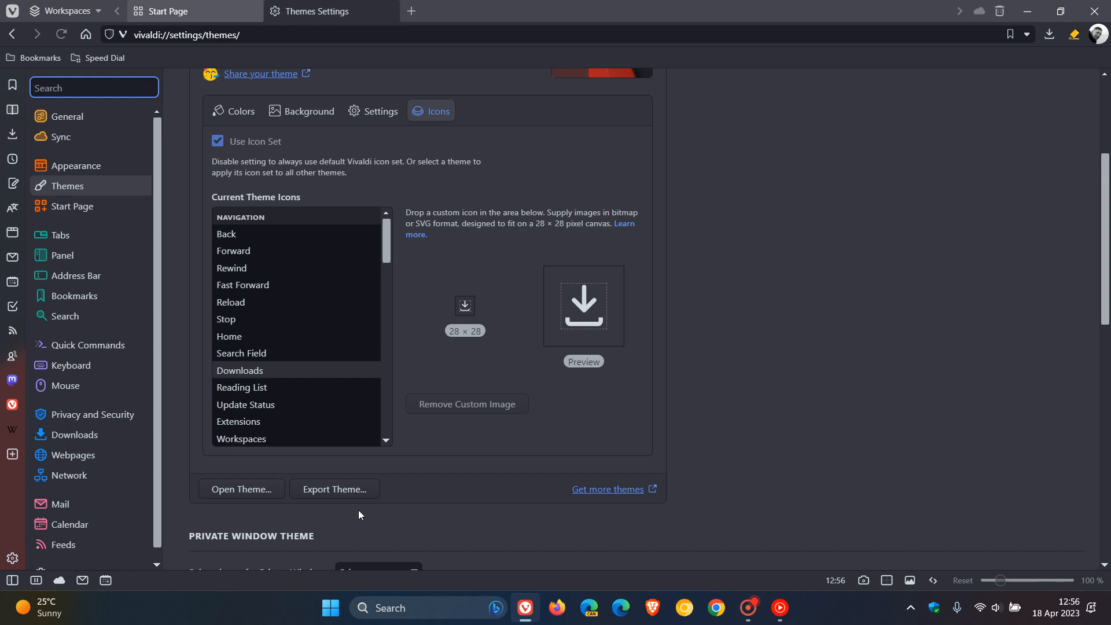
# Cancel the theme export and bring up the workspaces introduction
pyautogui.click(334, 489)
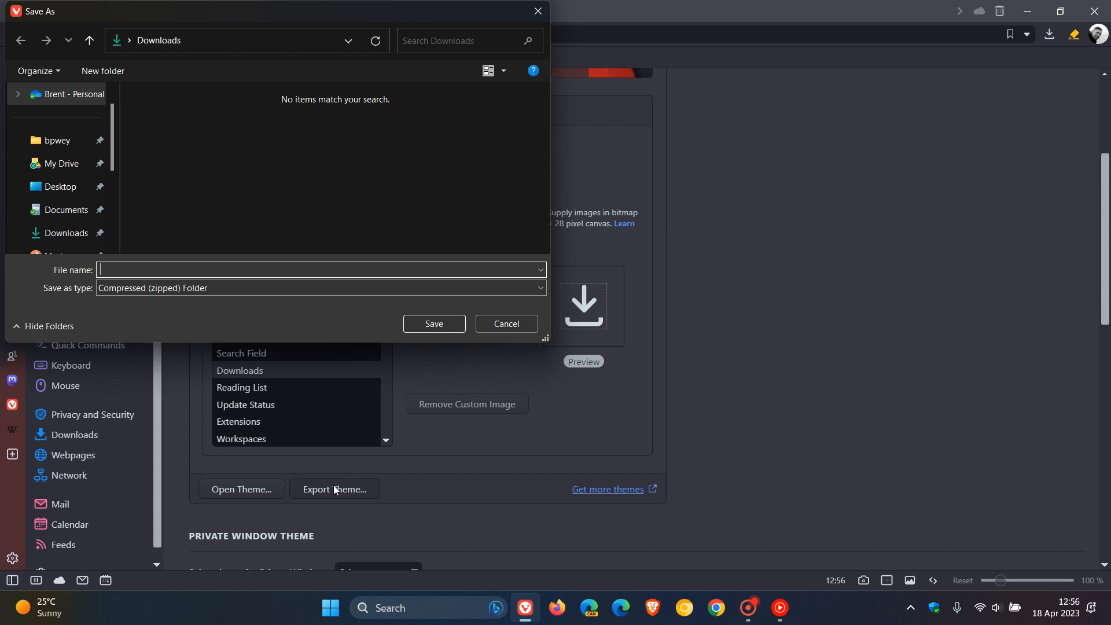
pyautogui.moveTo(340, 167)
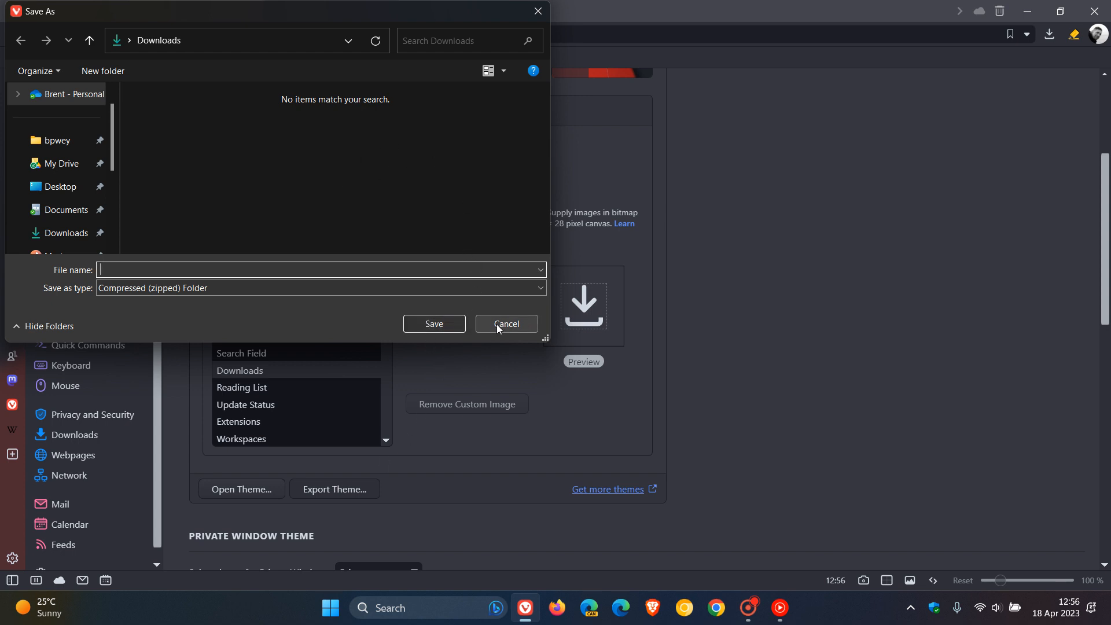
pyautogui.click(505, 324)
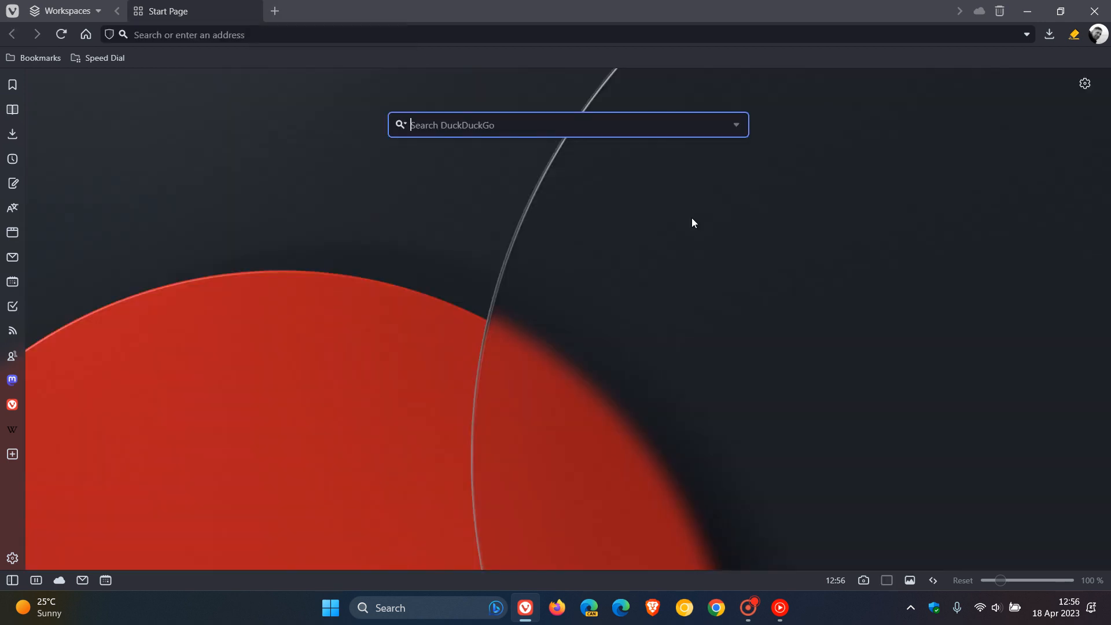
pyautogui.moveTo(732, 318)
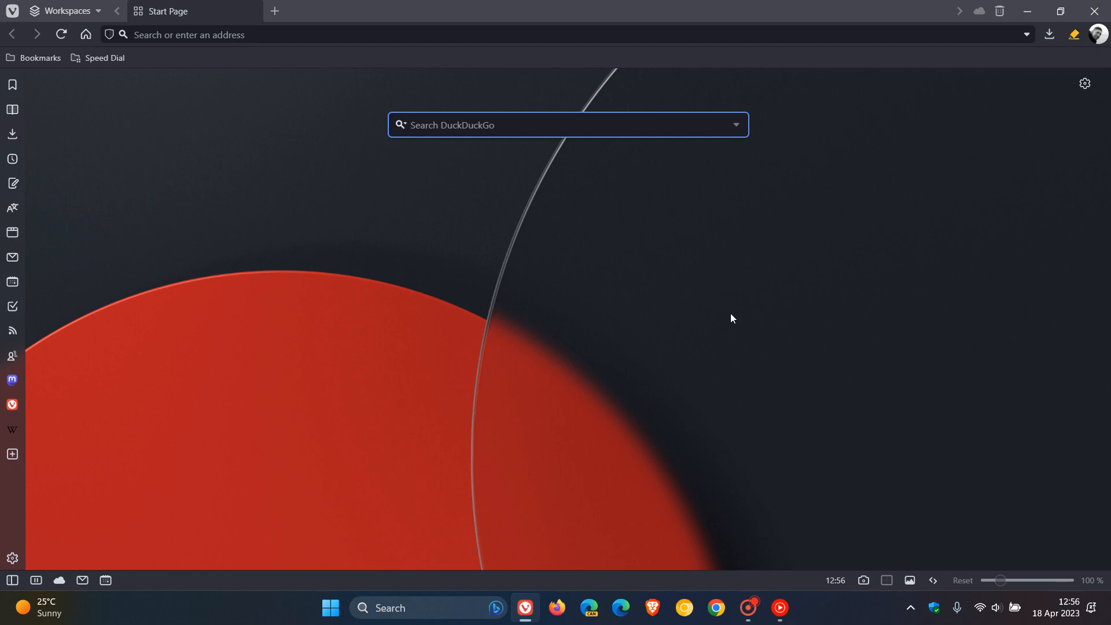
pyautogui.click(65, 10)
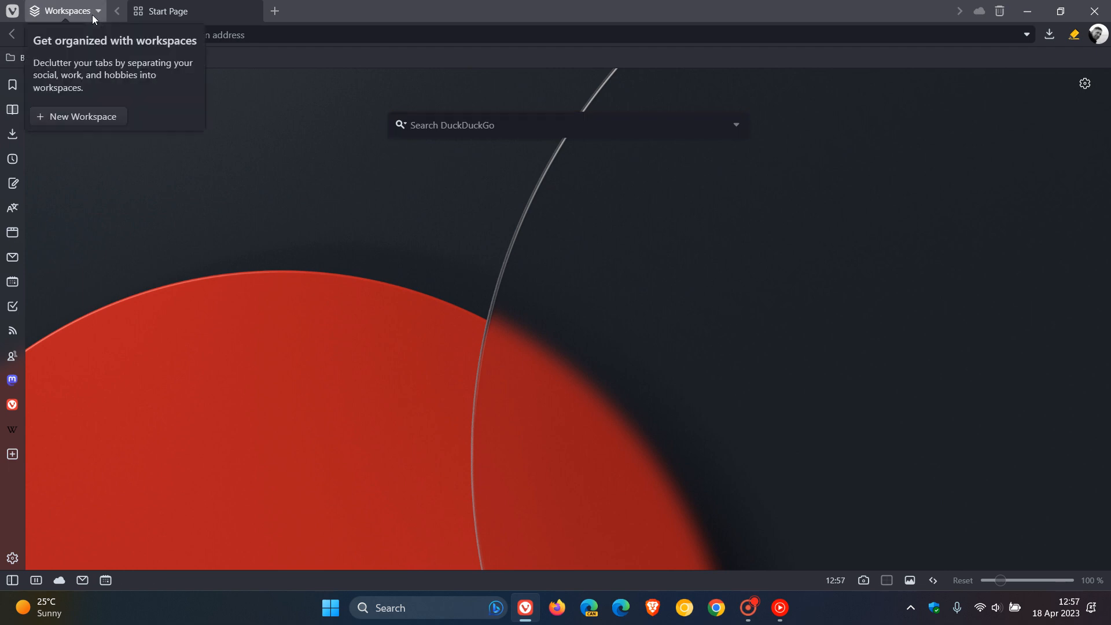
pyautogui.moveTo(459, 309)
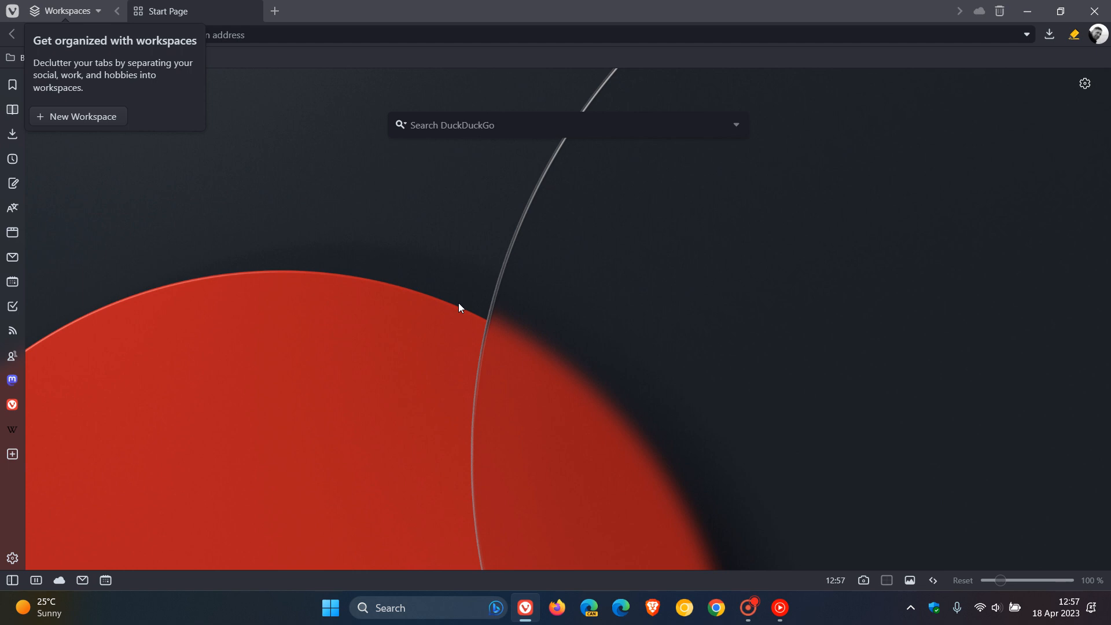
pyautogui.click(567, 125)
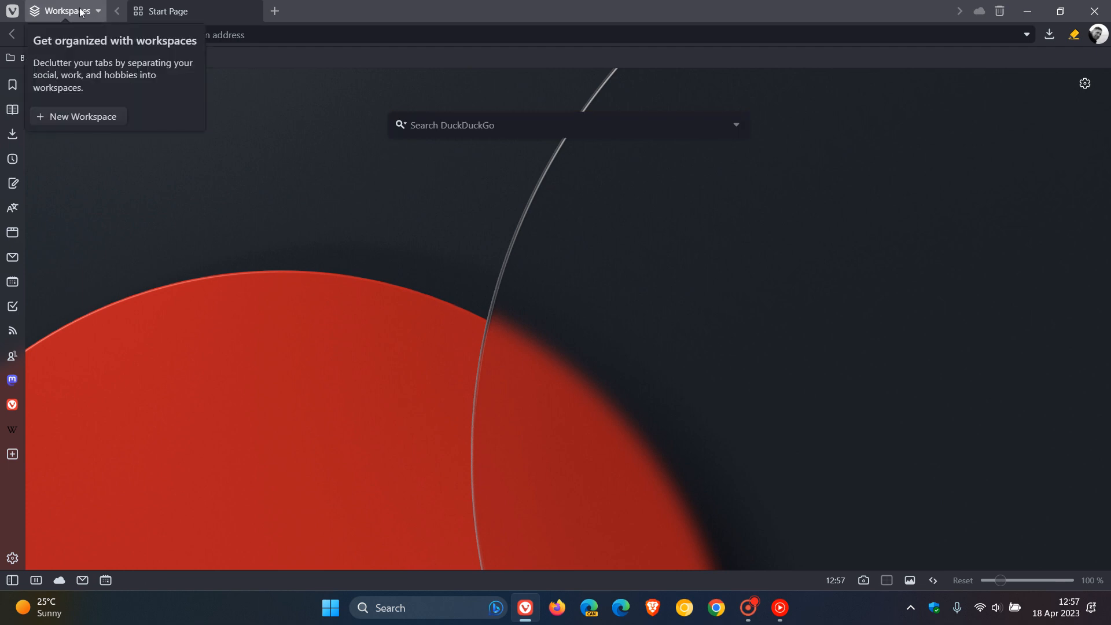
pyautogui.moveTo(84, 117)
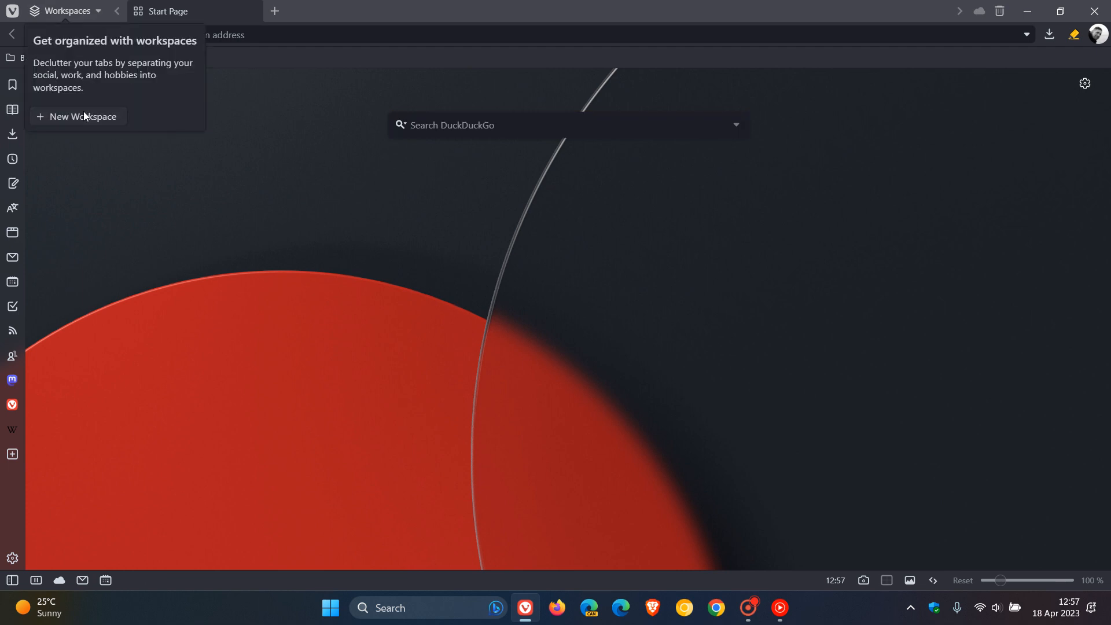
# Create an empty workspace named 'Vivaldi' with a smiley emoji icon
pyautogui.click(84, 117)
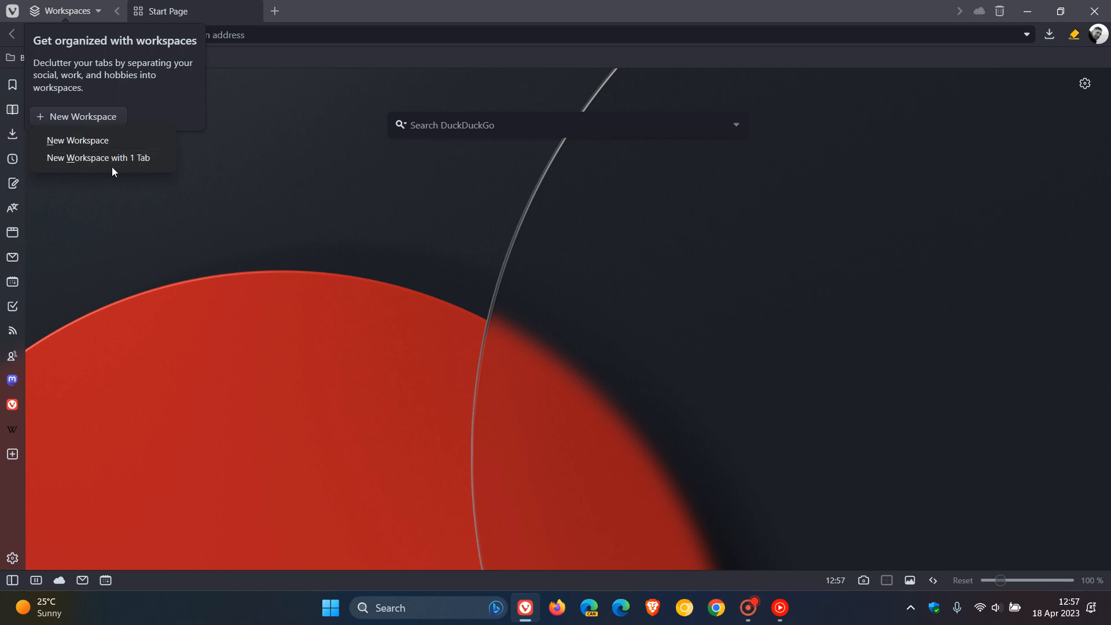
pyautogui.moveTo(101, 140)
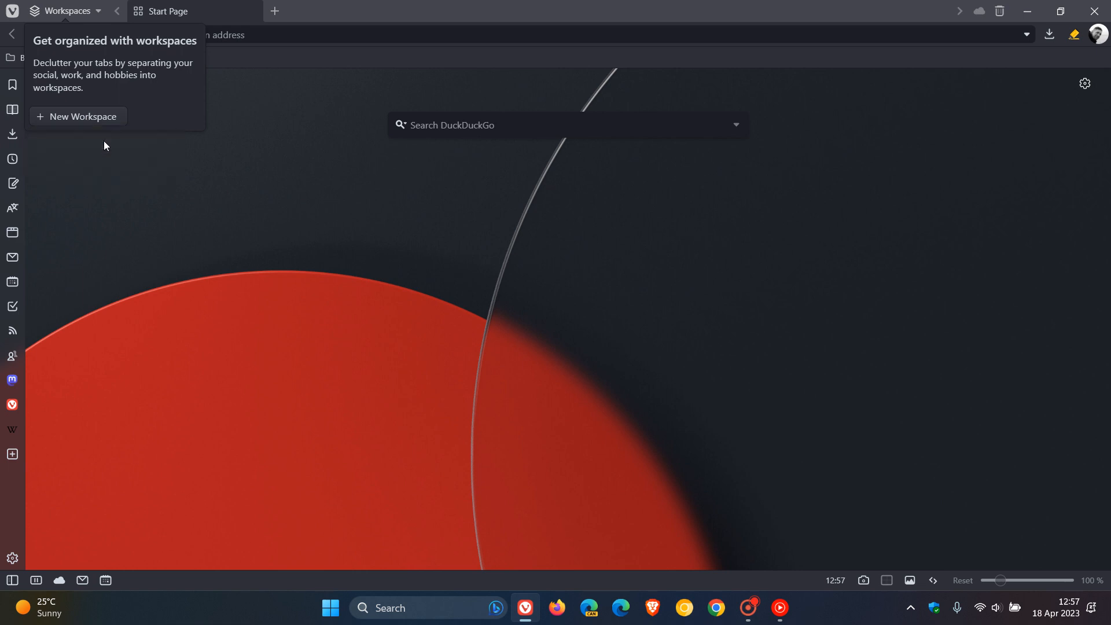
pyautogui.click(85, 116)
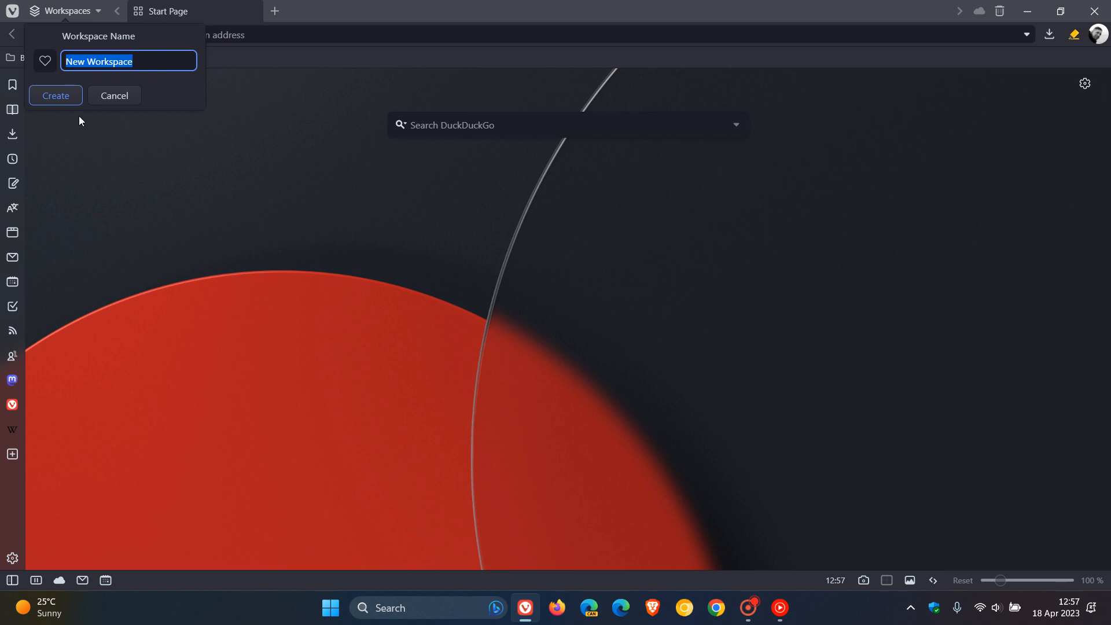
pyautogui.click(44, 61)
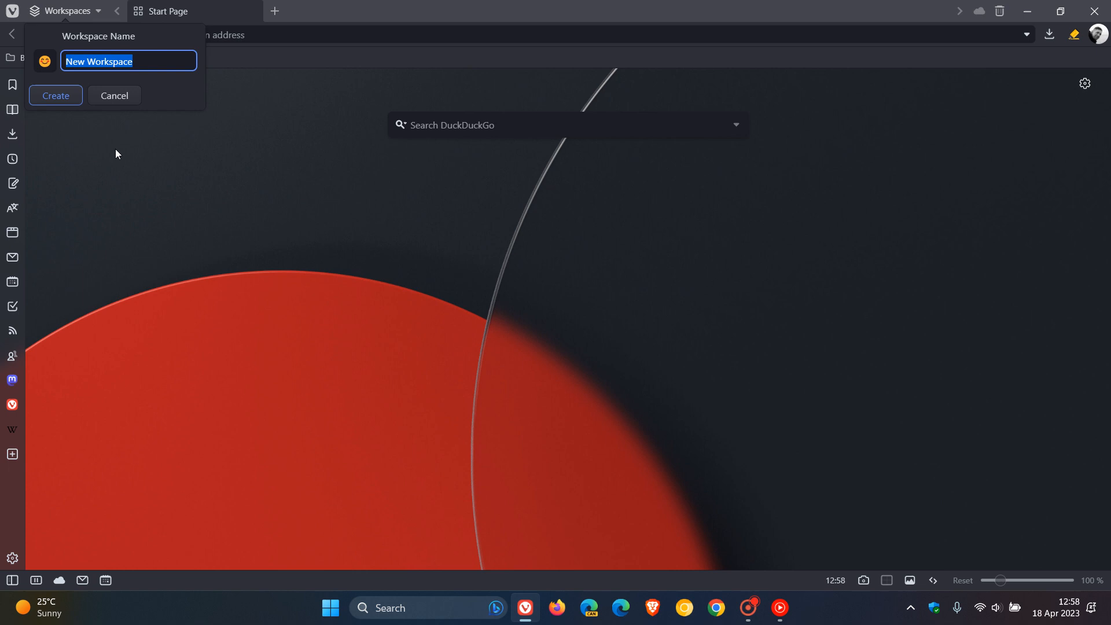
pyautogui.moveTo(134, 187)
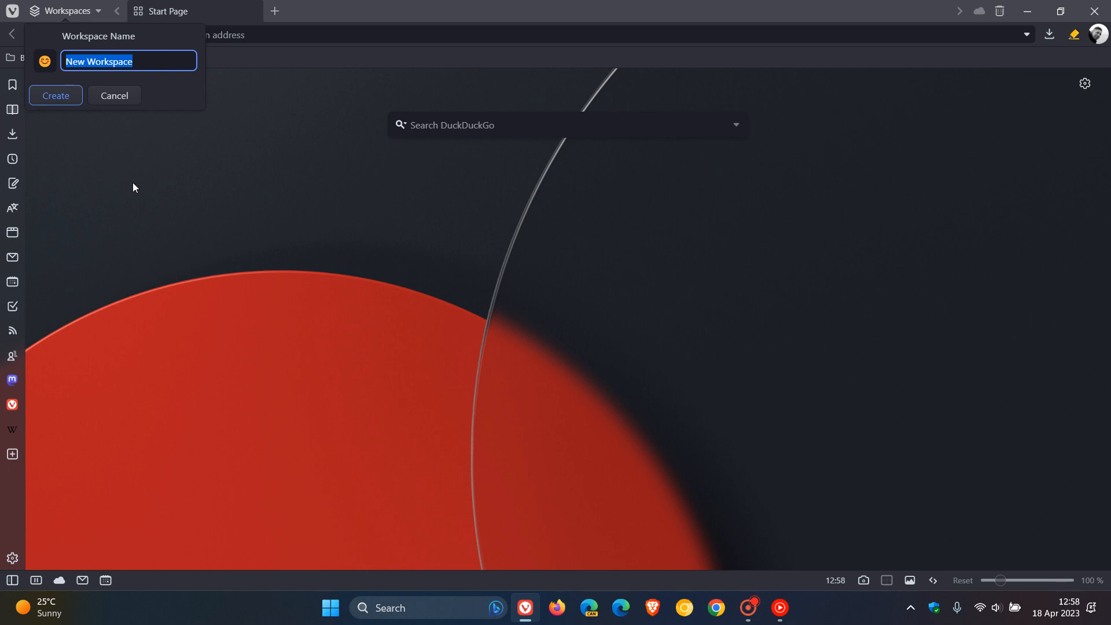
pyautogui.write('V')
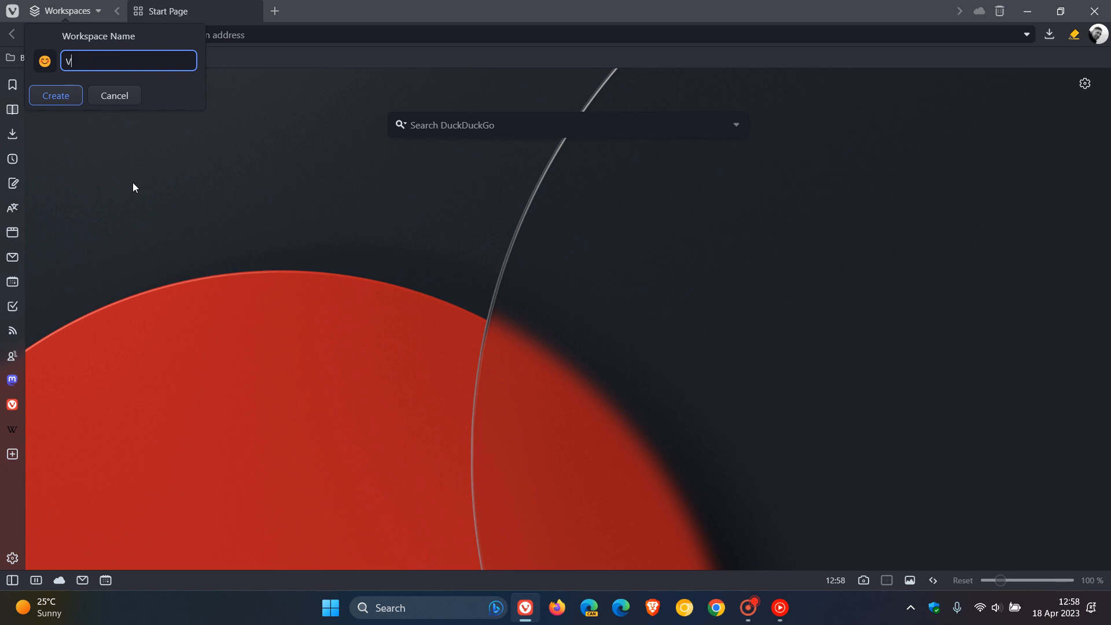
pyautogui.write('ival')
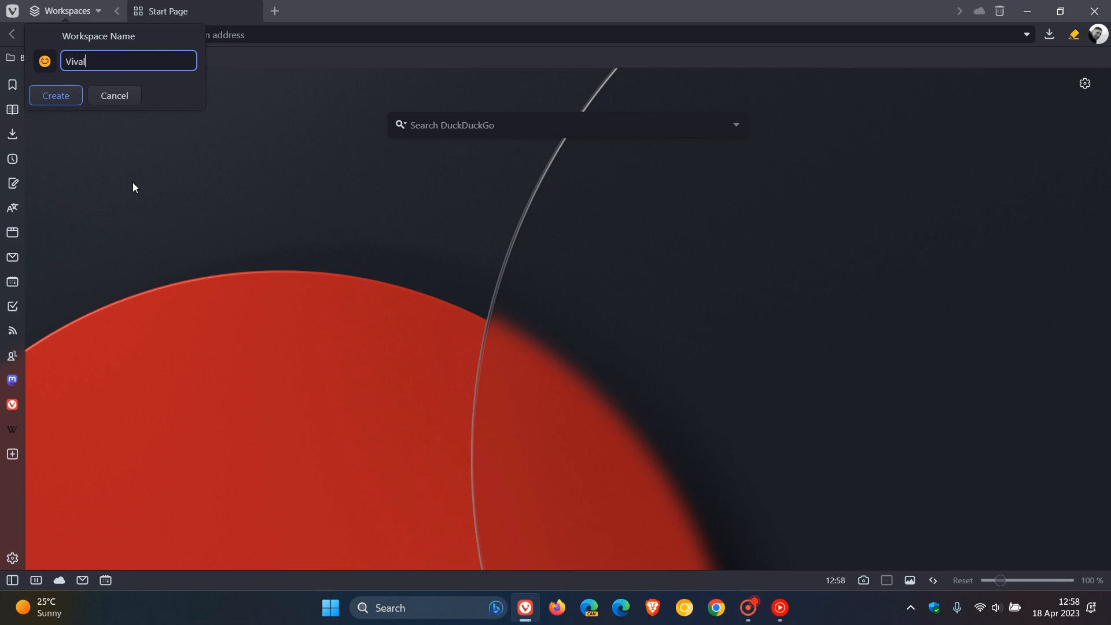
pyautogui.write('di')
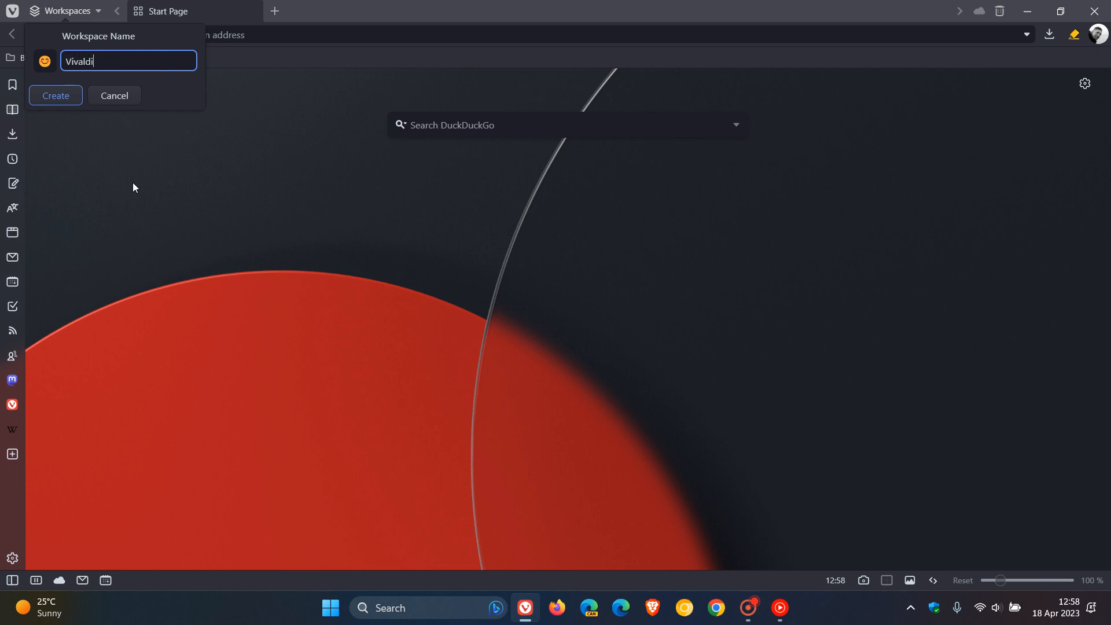
pyautogui.click(55, 95)
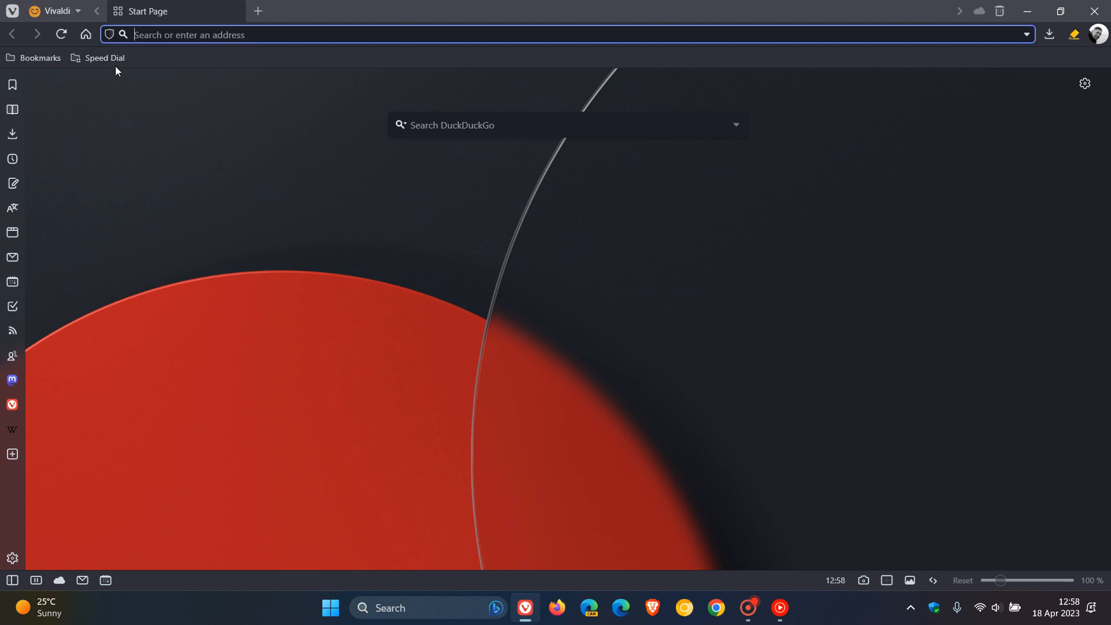
# Add two more tabs to the workspace and load the Vivaldi Themes bookmark
pyautogui.click(56, 10)
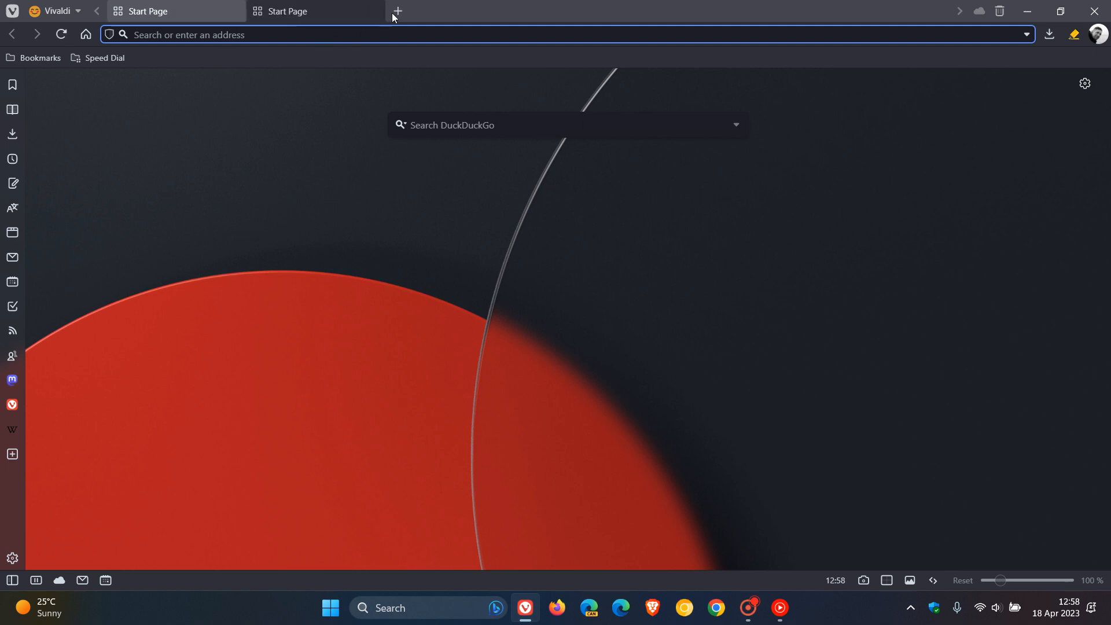
pyautogui.click(398, 12)
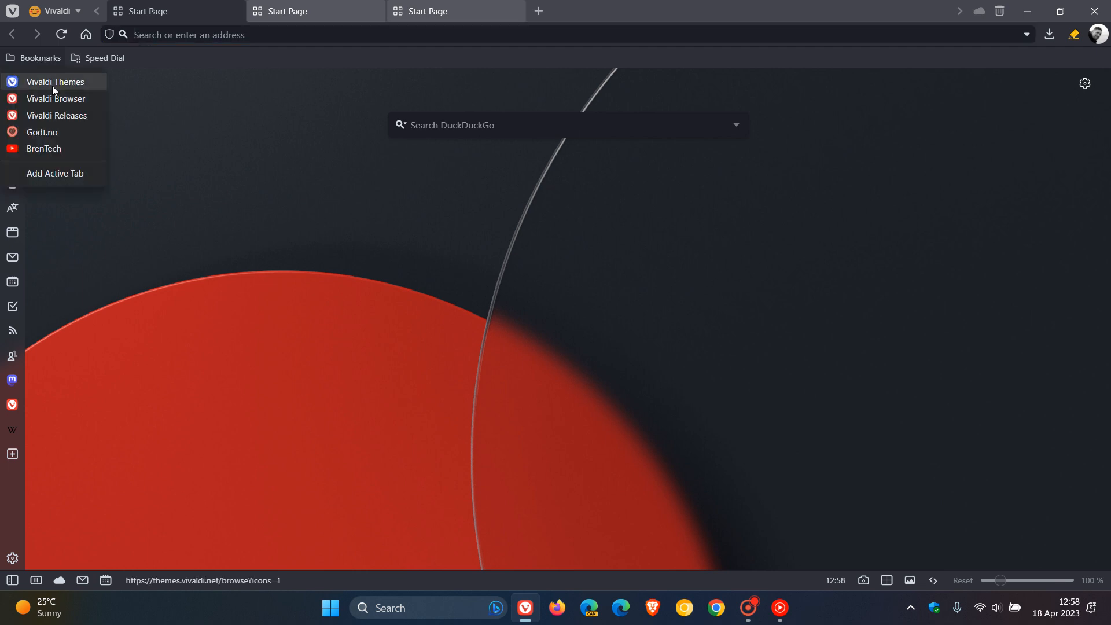
pyautogui.click(56, 82)
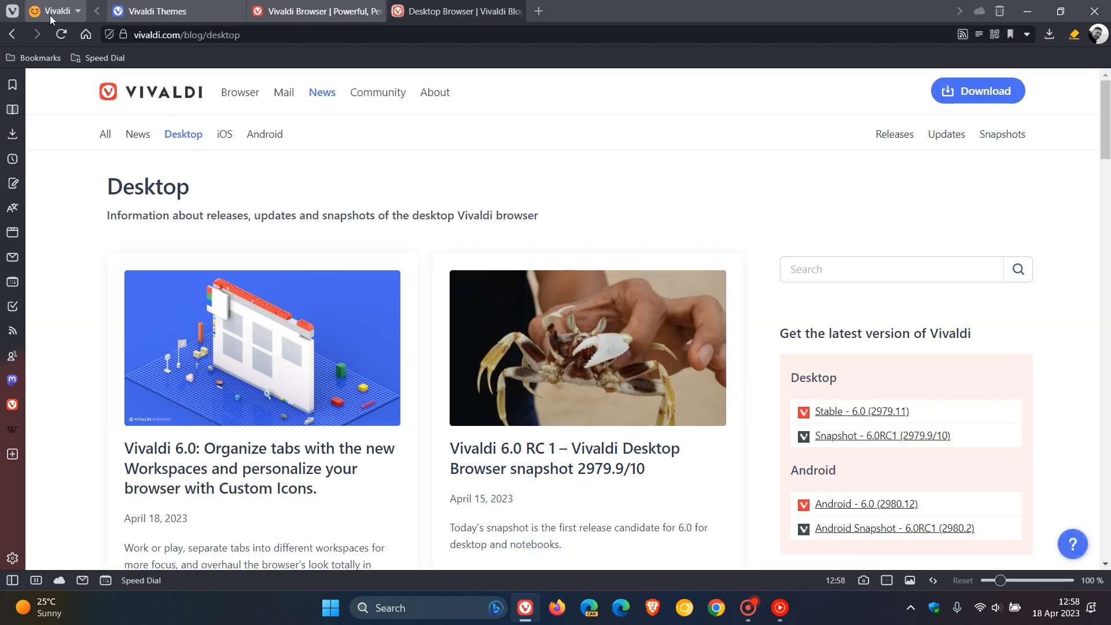
pyautogui.click(76, 11)
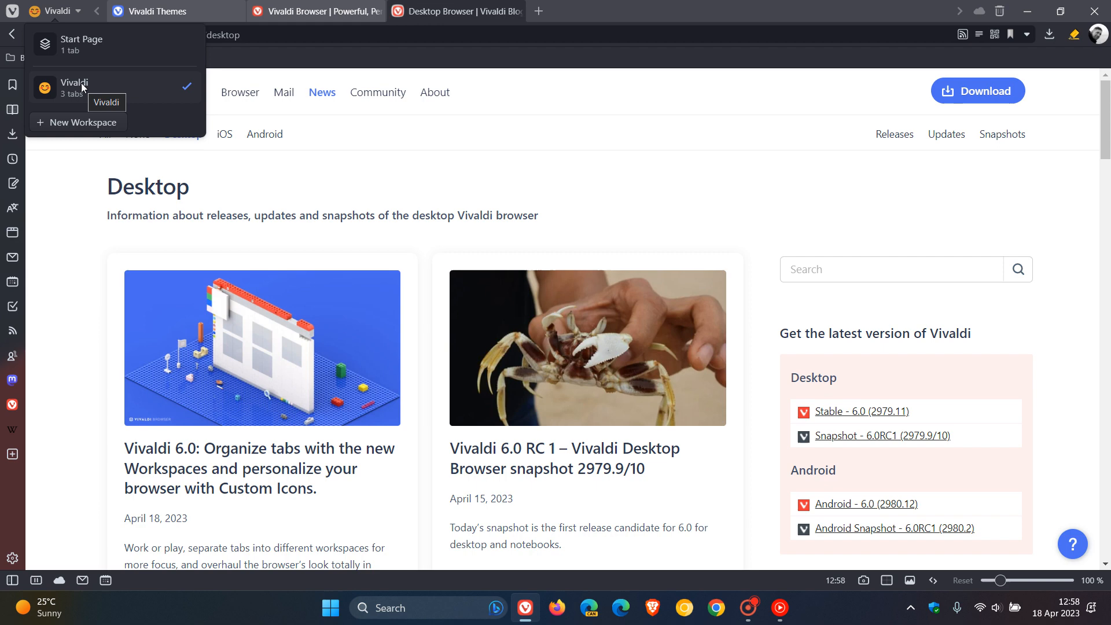
# Switch to the 'Vivaldi' workspace, then create another workspace called 'New Workspace'
pyautogui.click(81, 44)
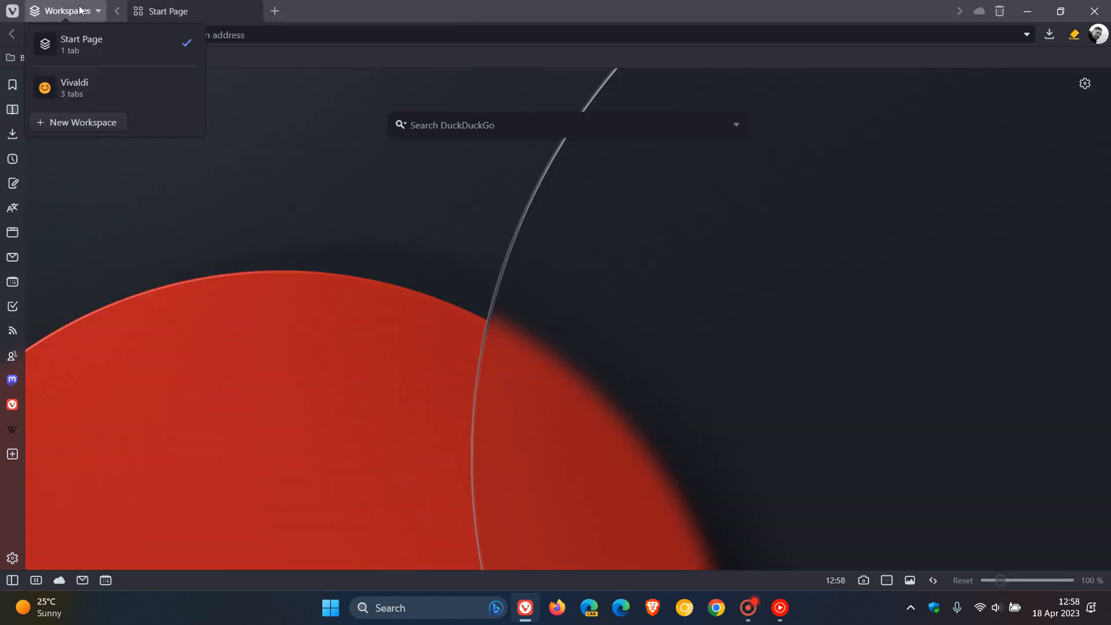
pyautogui.click(73, 88)
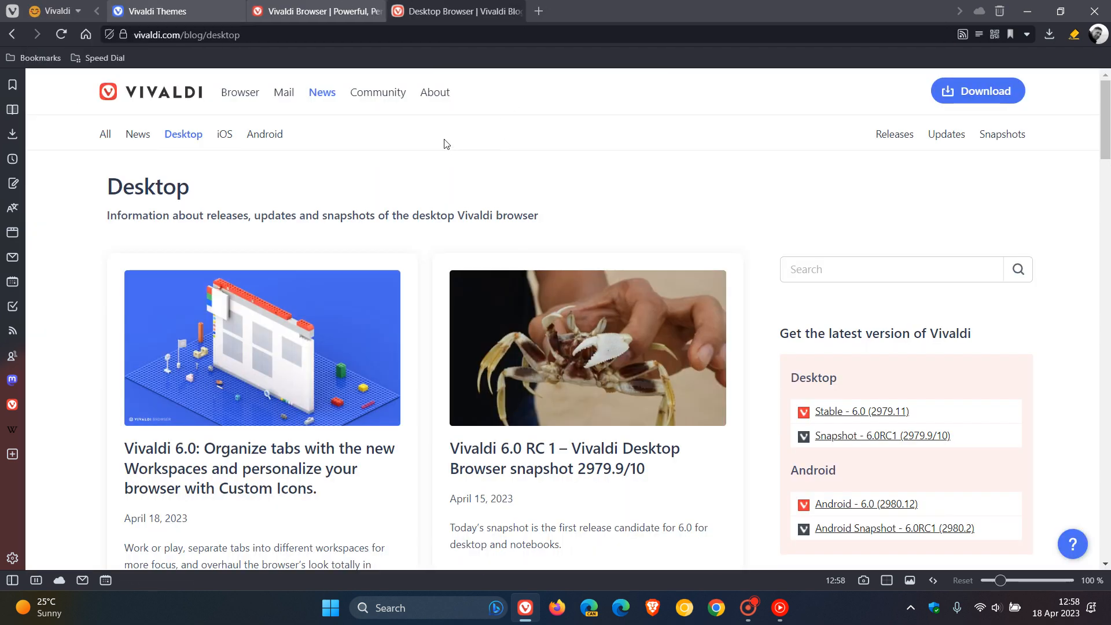
pyautogui.click(77, 10)
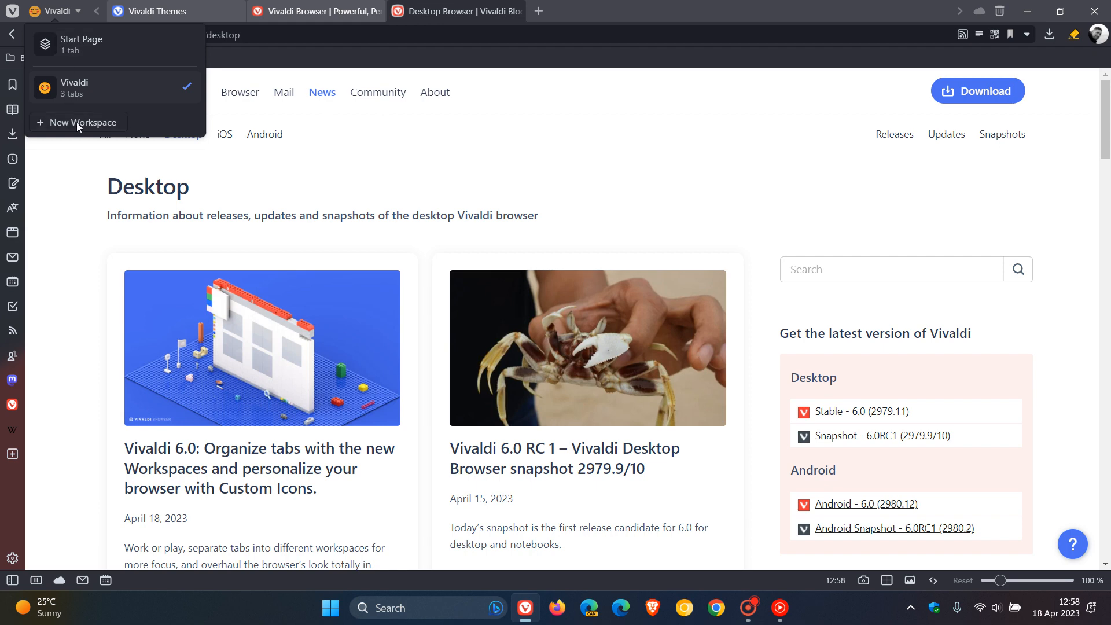
pyautogui.click(86, 122)
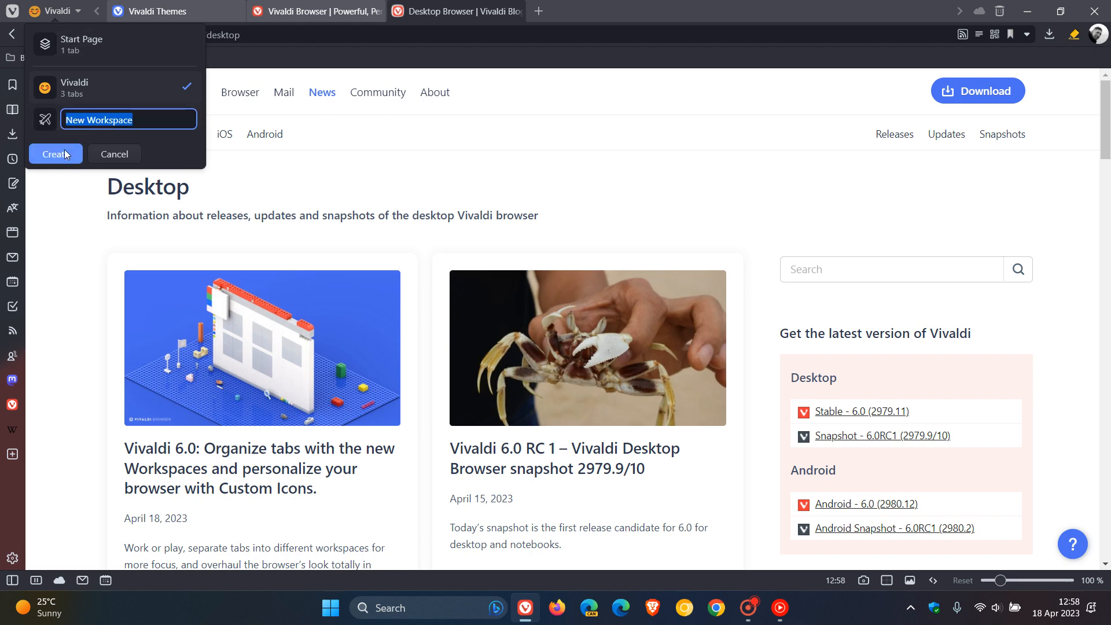
pyautogui.click(54, 154)
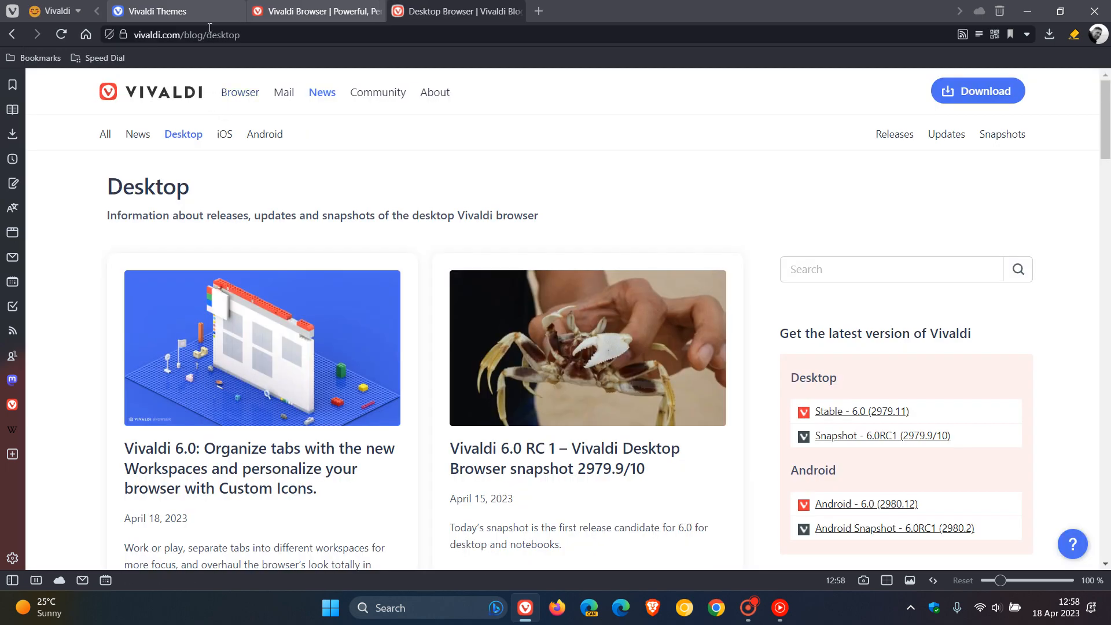
pyautogui.rightClick(164, 12)
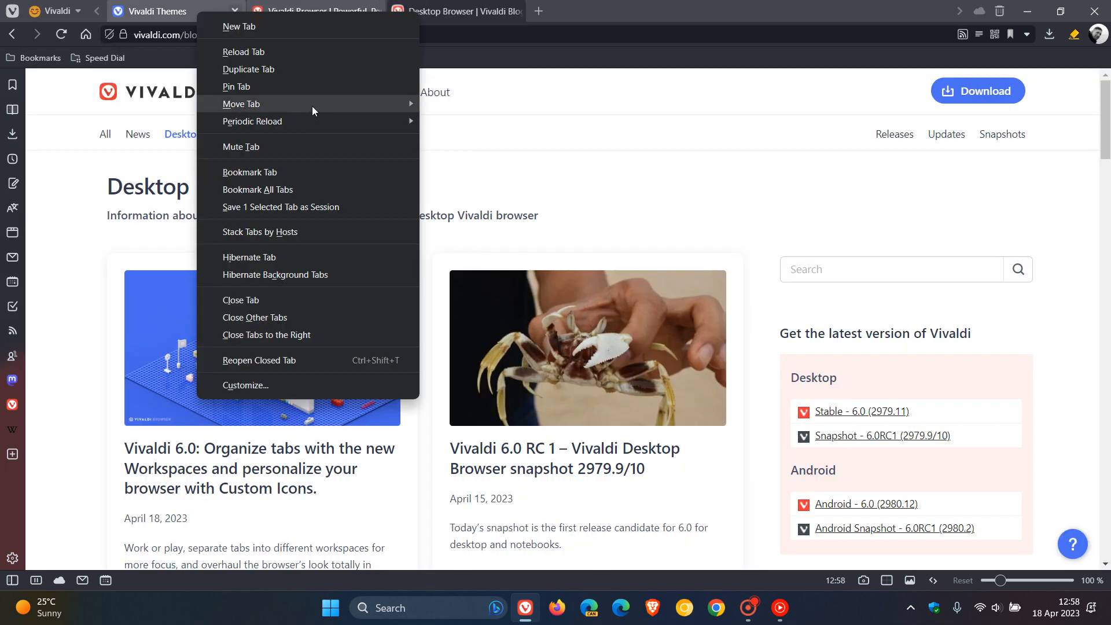
pyautogui.moveTo(461, 172)
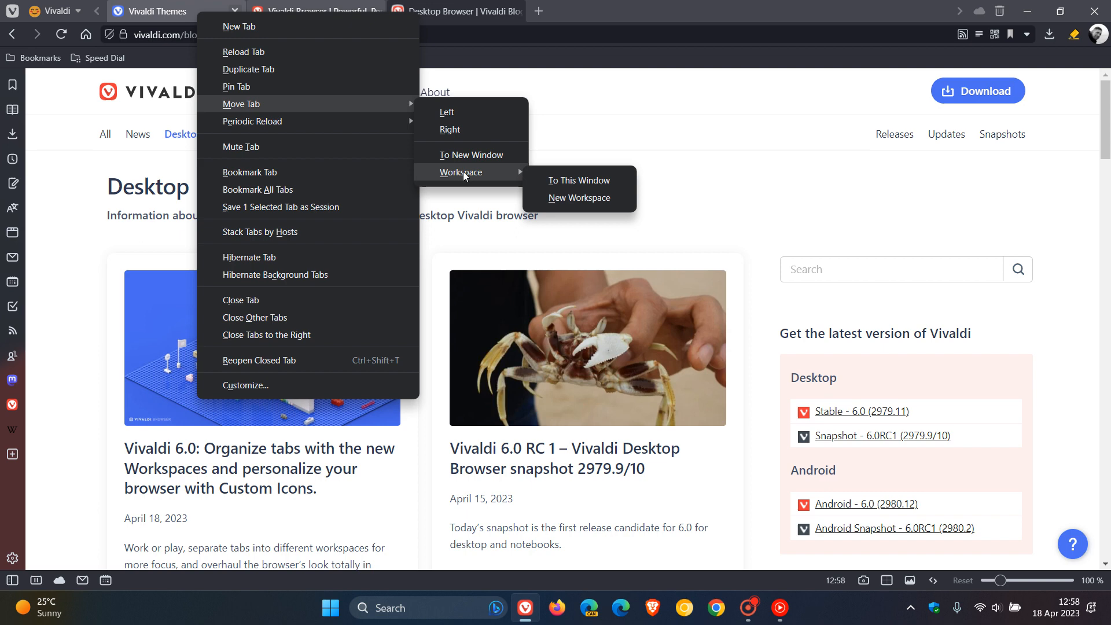
pyautogui.moveTo(579, 198)
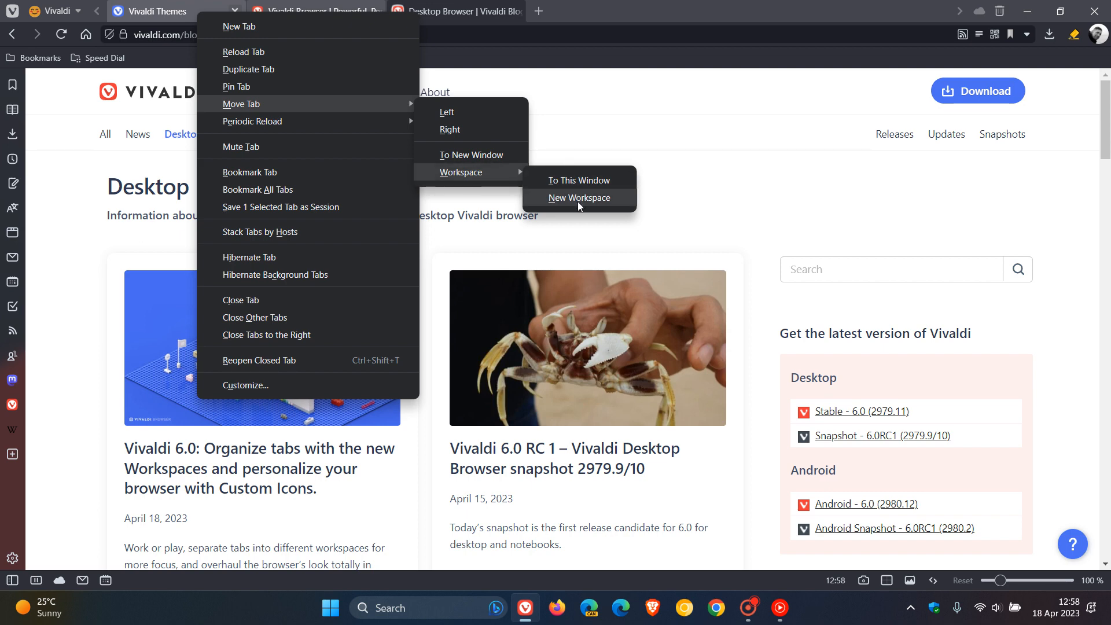
pyautogui.moveTo(567, 205)
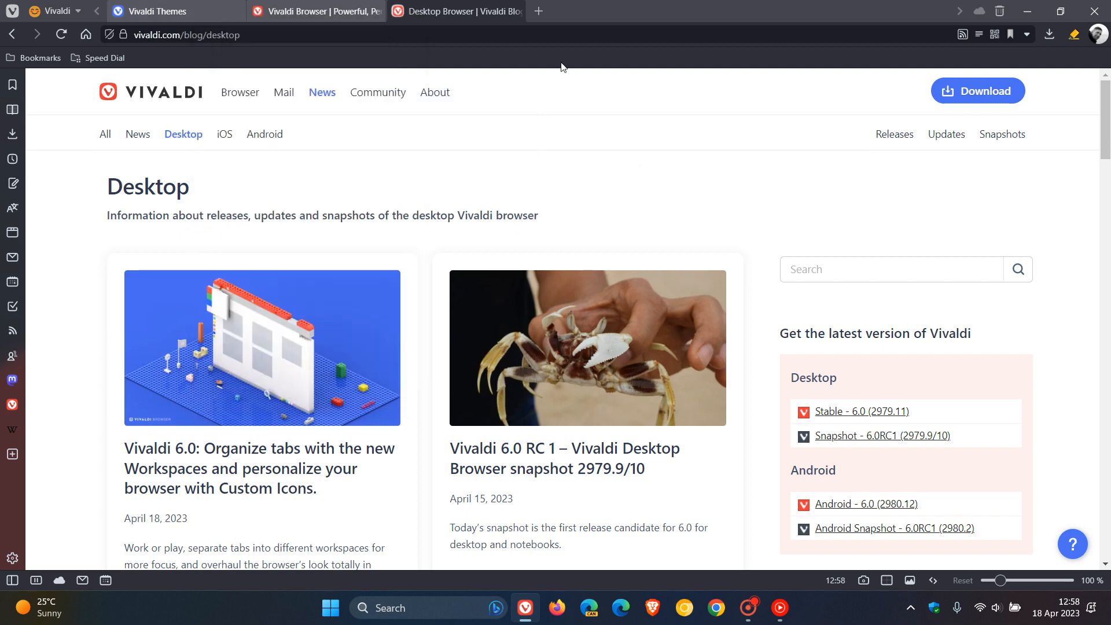
# Show the workspace list and open the rename/delete options for 'Vivaldi'
pyautogui.click(79, 11)
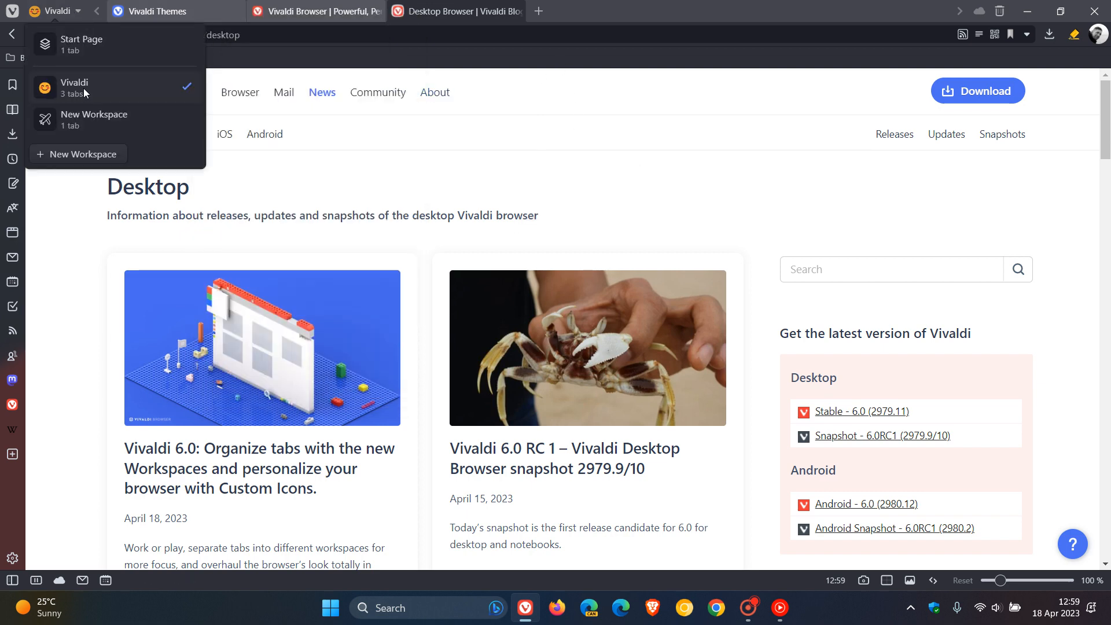
pyautogui.rightClick(73, 87)
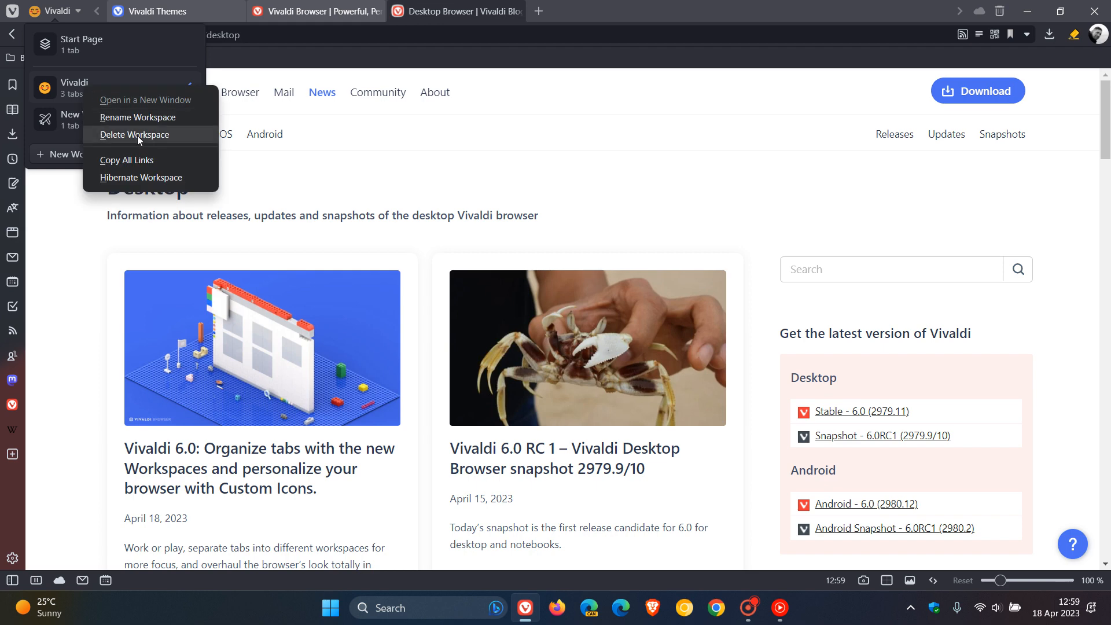
pyautogui.moveTo(139, 164)
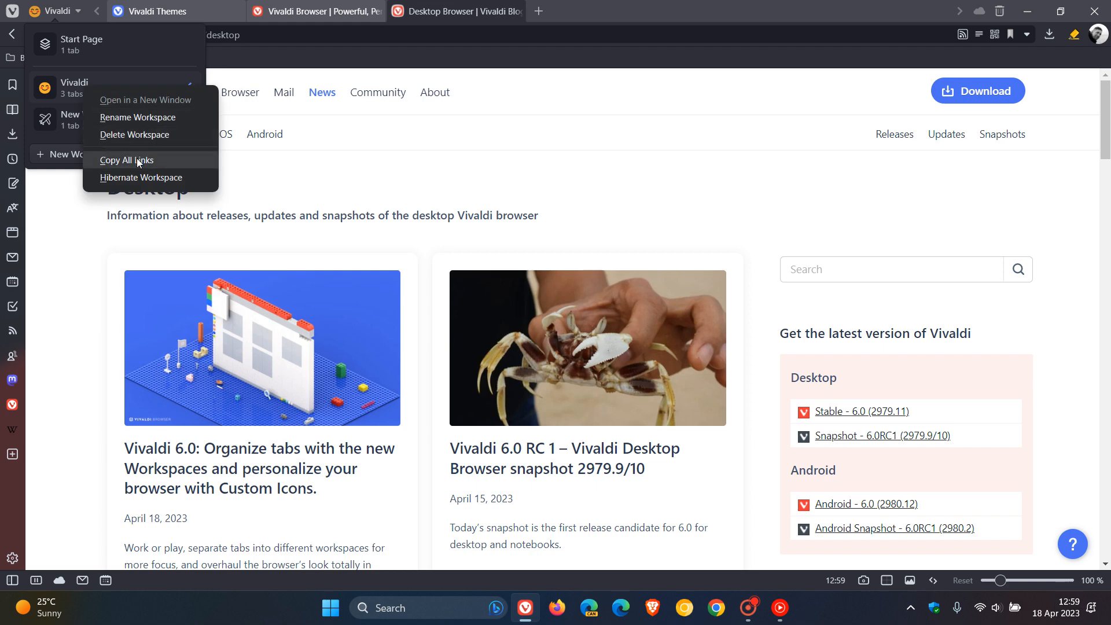
pyautogui.moveTo(145, 178)
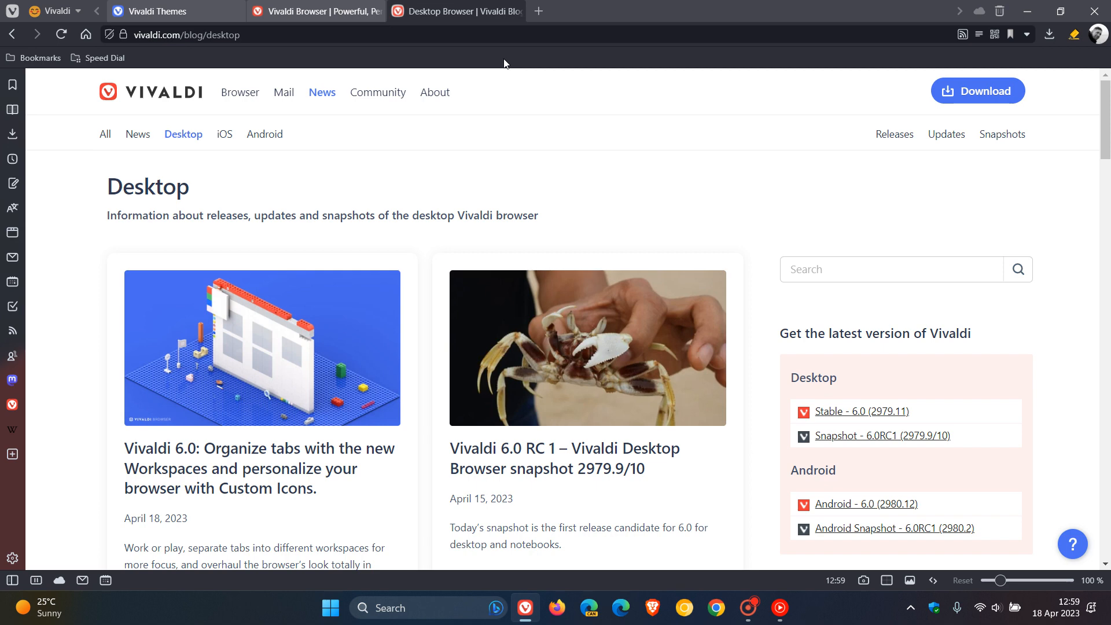
pyautogui.moveTo(447, 64)
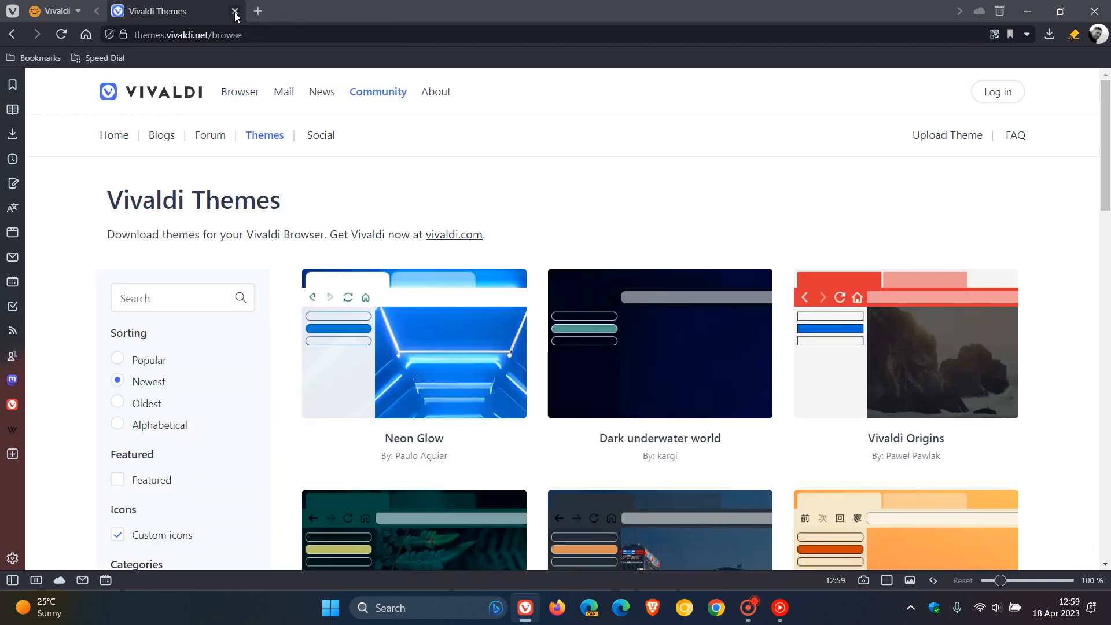
# Close the Vivaldi Themes tab
pyautogui.click(234, 13)
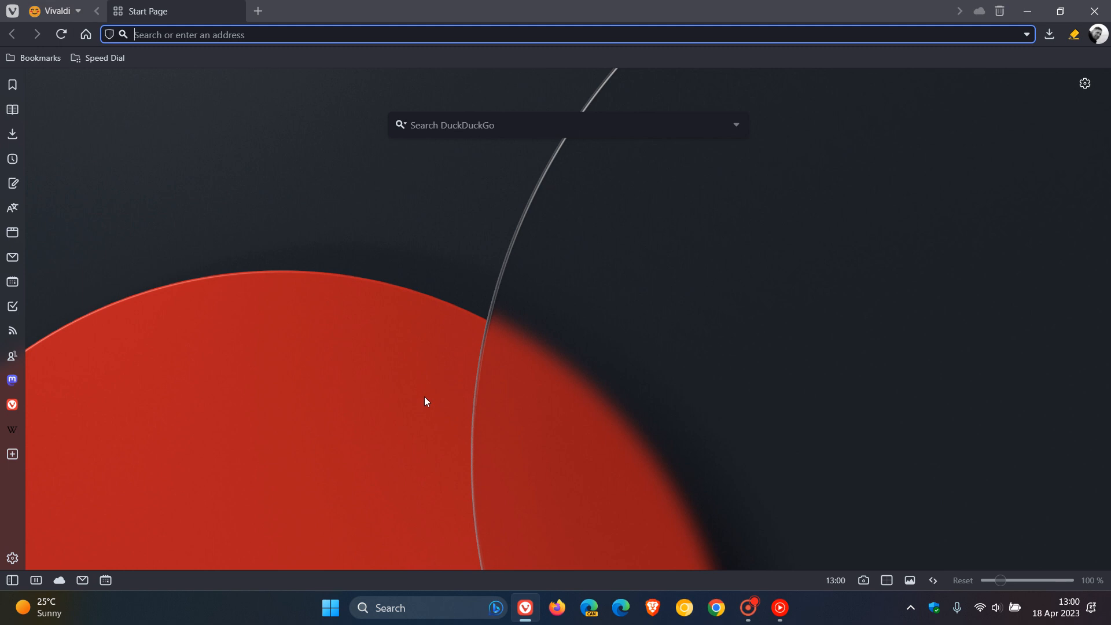
pyautogui.moveTo(421, 401)
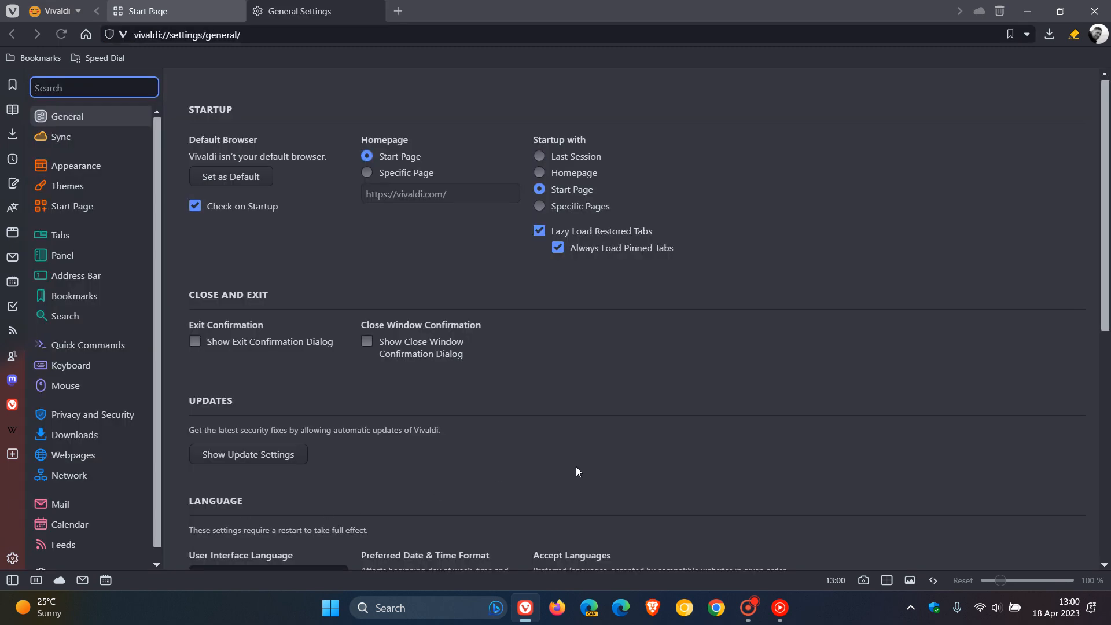
pyautogui.moveTo(138, 288)
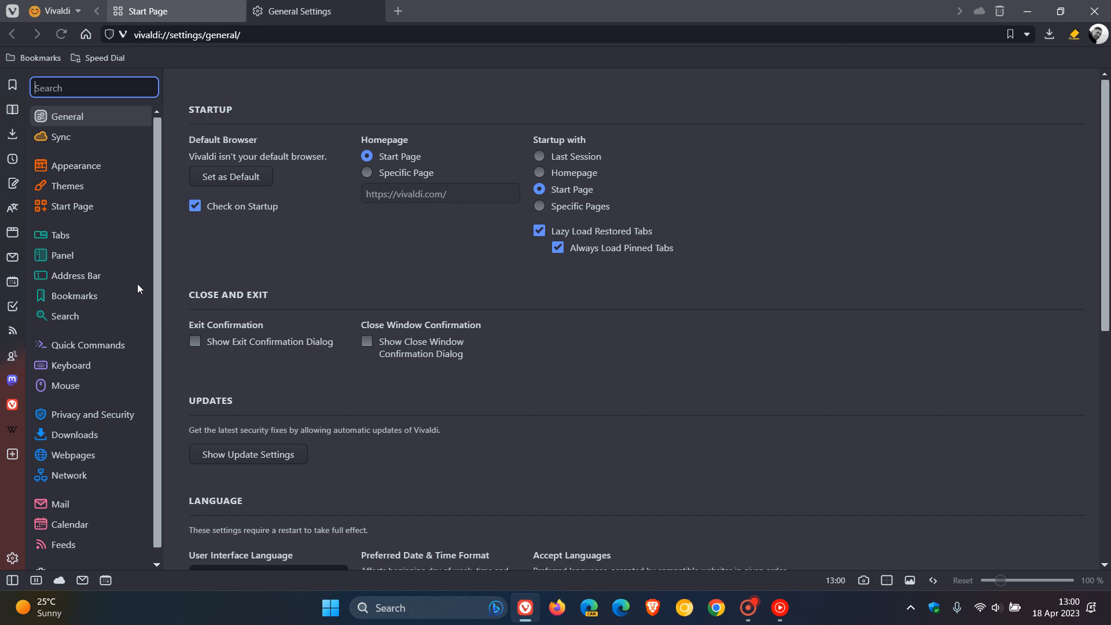
# In Tabs settings, disable Workspaces with their tabs moved out, then re-enable Workspaces
pyautogui.click(60, 237)
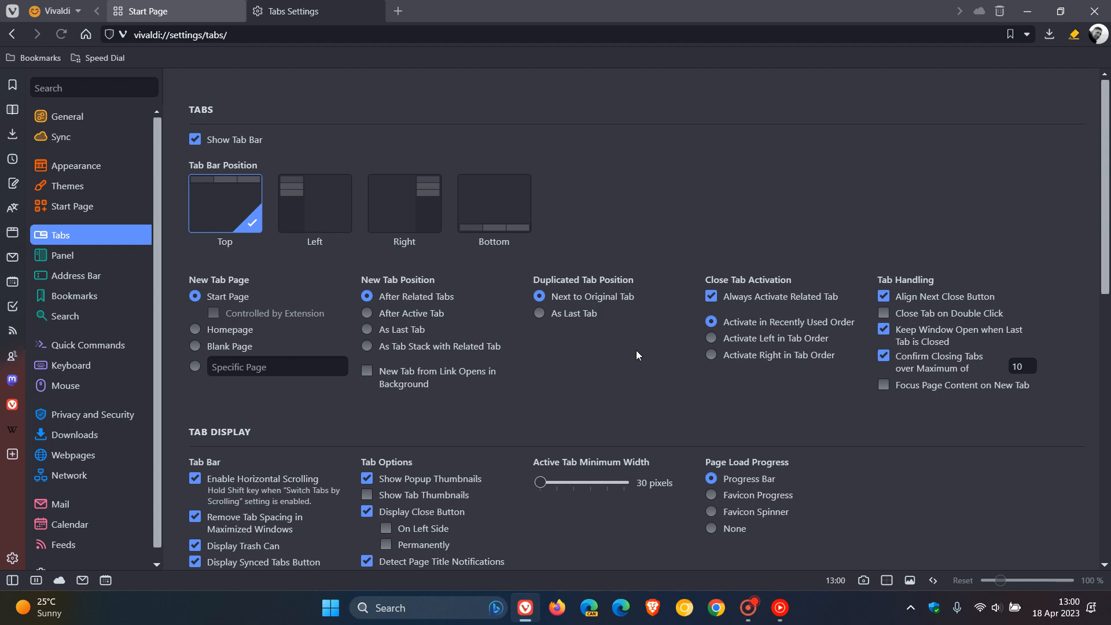
pyautogui.scroll(-3)
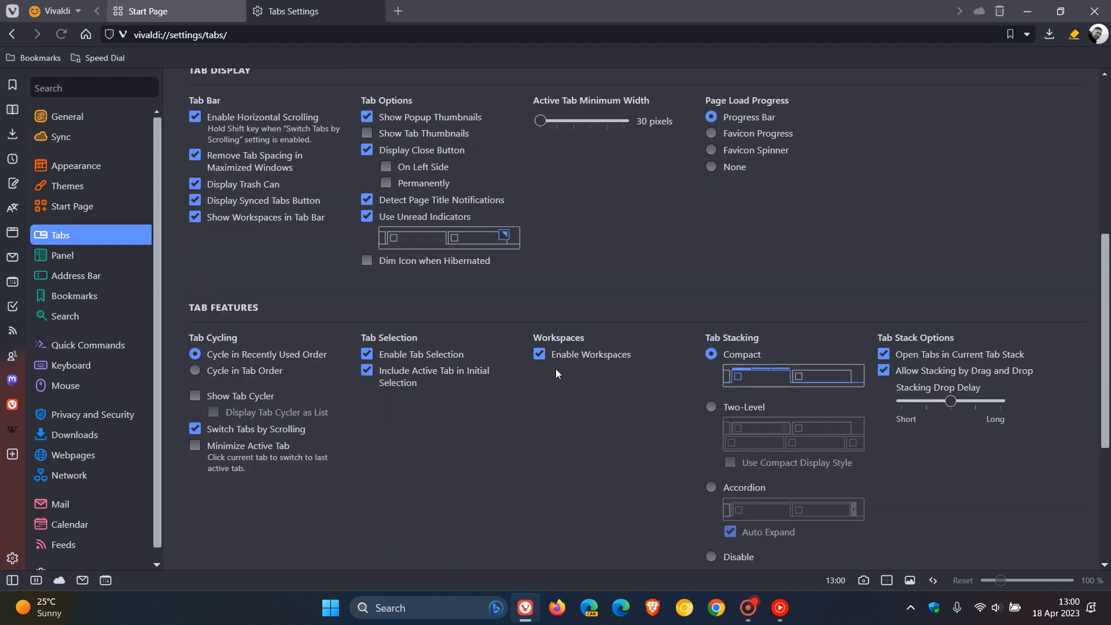
pyautogui.click(539, 355)
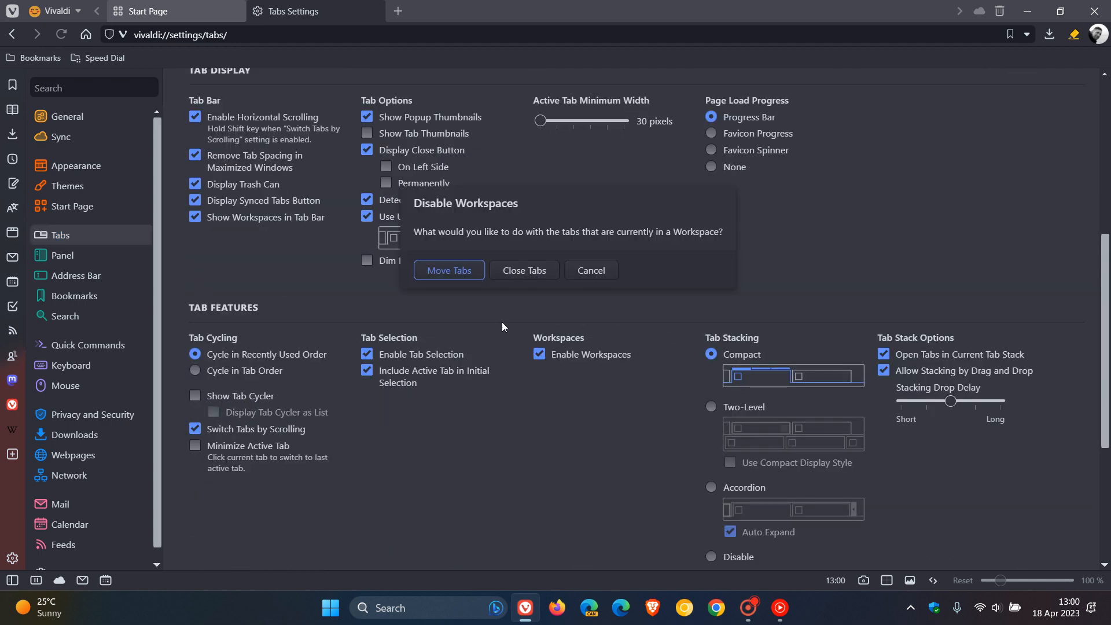
pyautogui.click(524, 271)
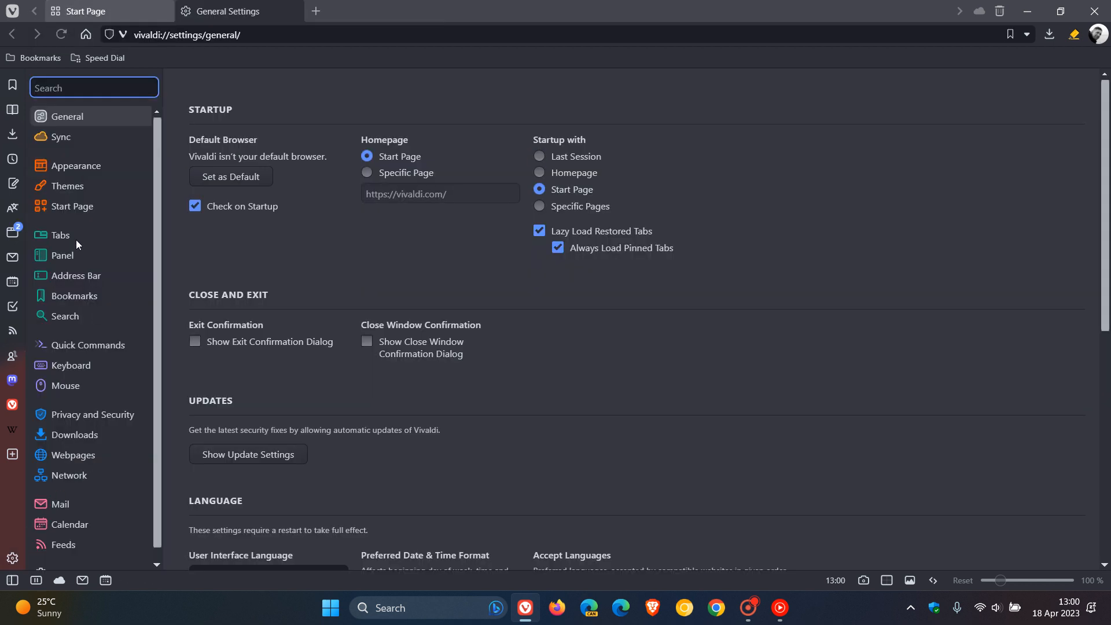
pyautogui.click(60, 235)
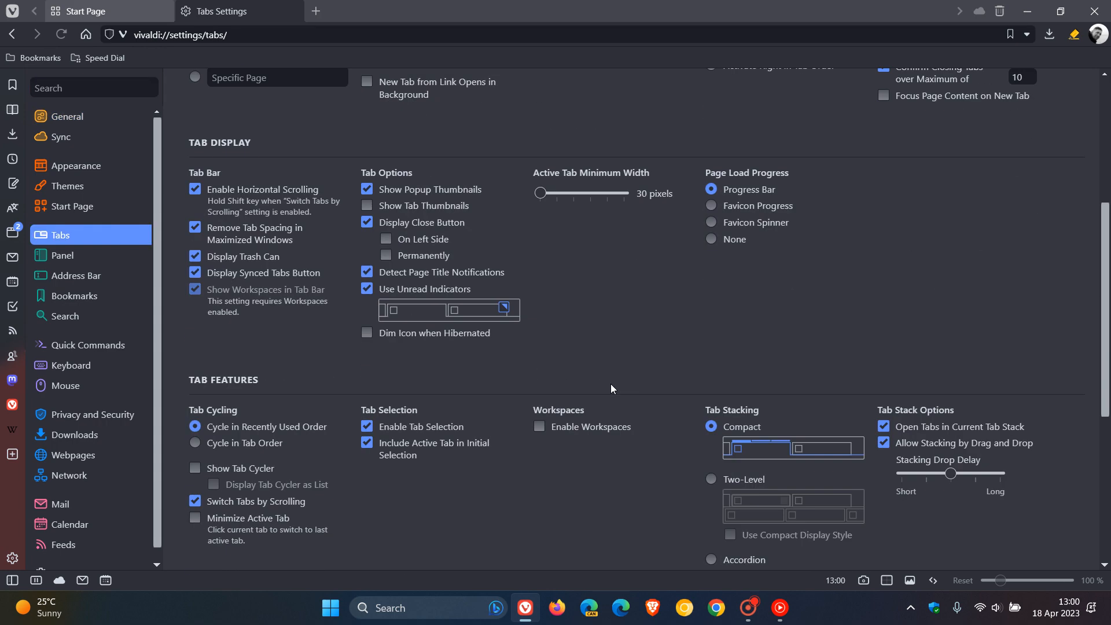
pyautogui.click(538, 426)
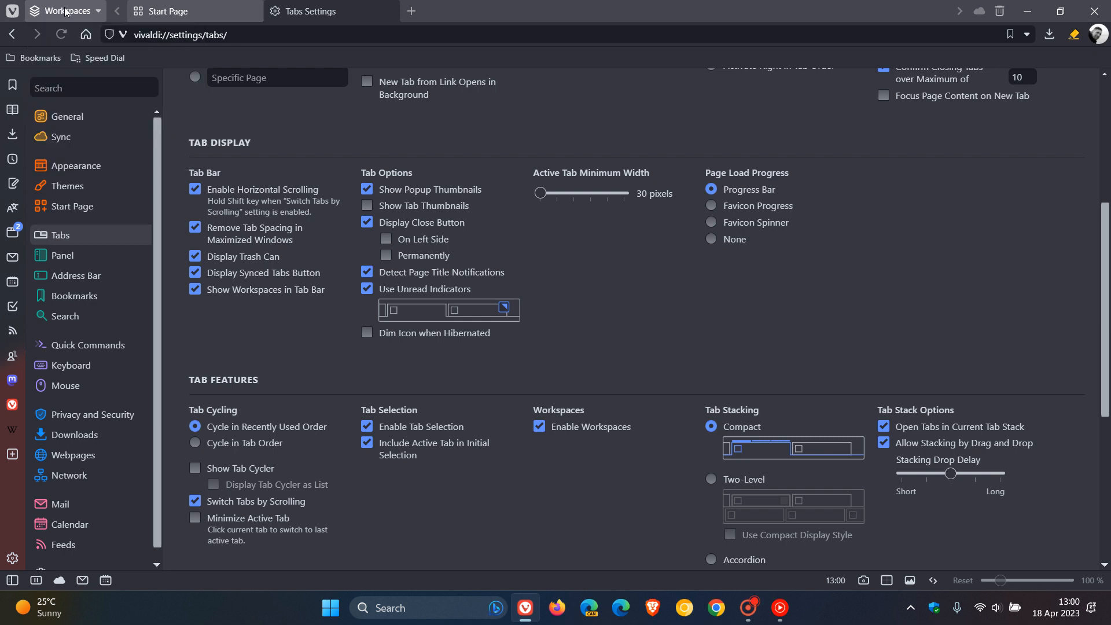
pyautogui.moveTo(388, 12)
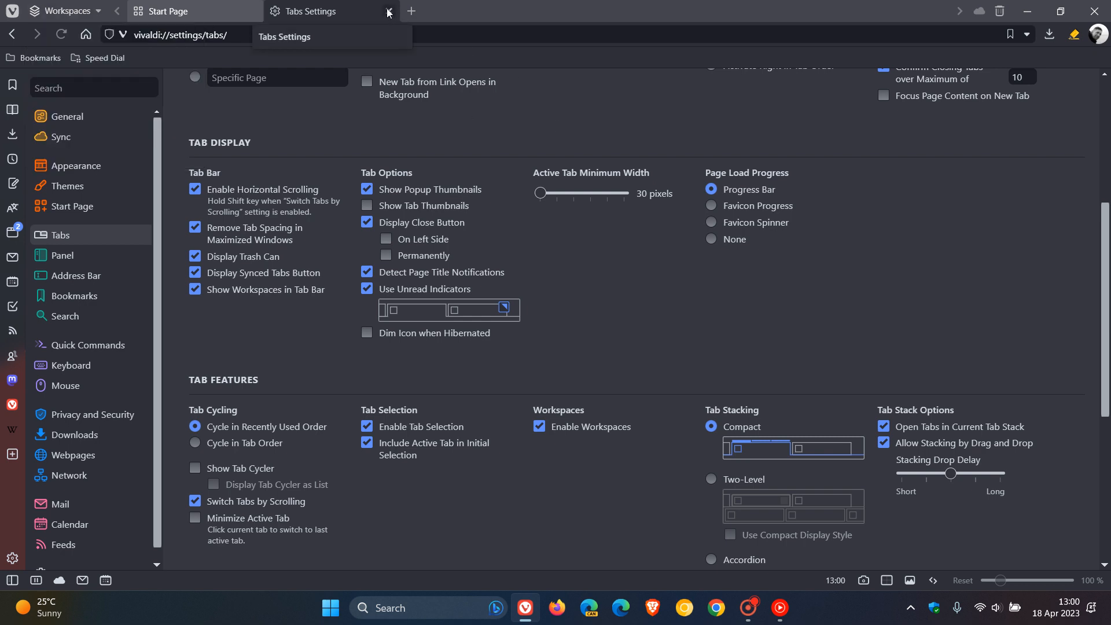
# Close the Settings tab, then open and close the account-less Mail panel
pyautogui.click(388, 12)
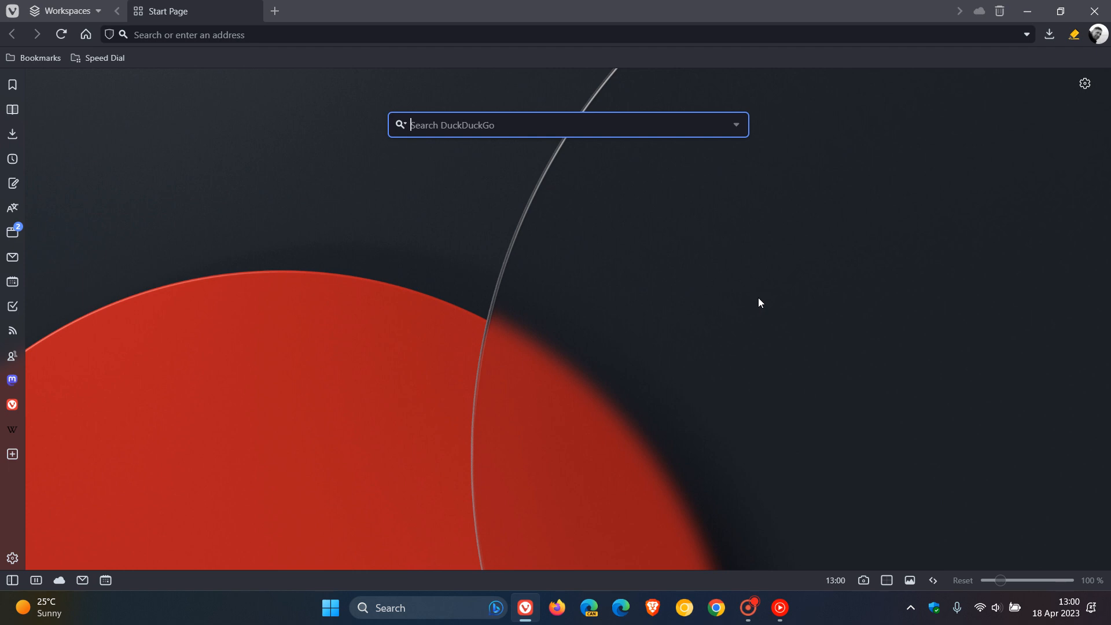
pyautogui.moveTo(63, 259)
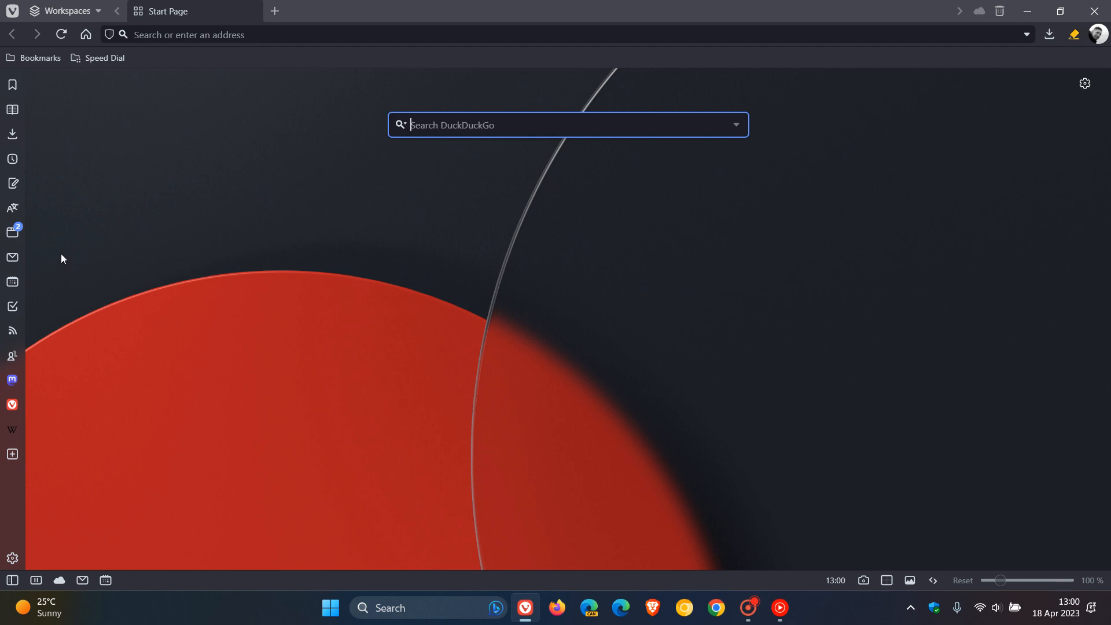
pyautogui.moveTo(38, 289)
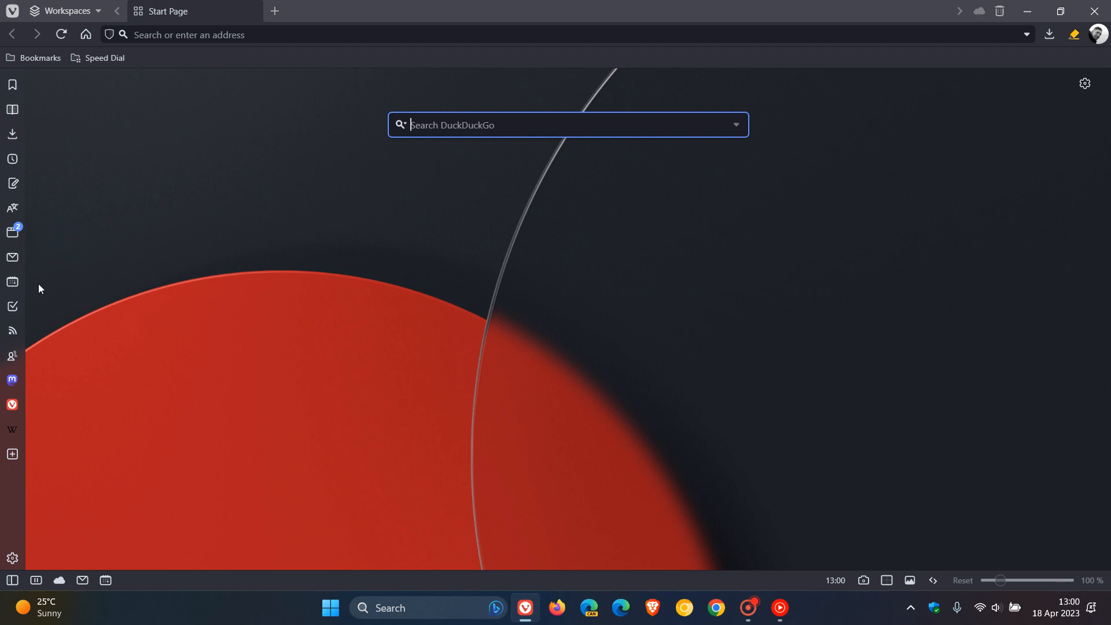
pyautogui.click(12, 256)
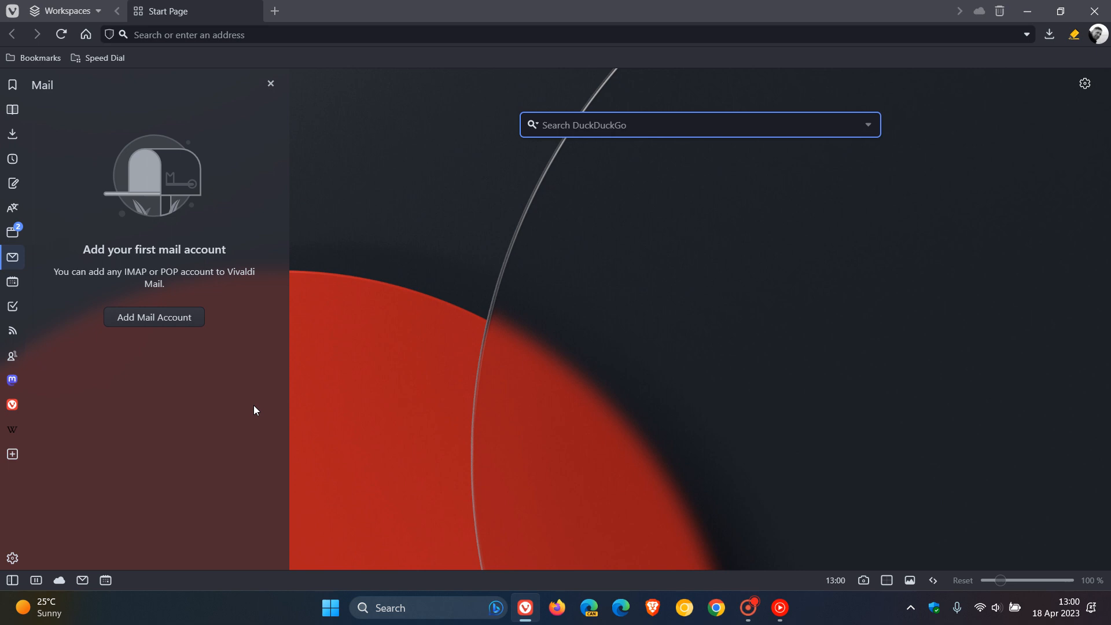
pyautogui.click(700, 125)
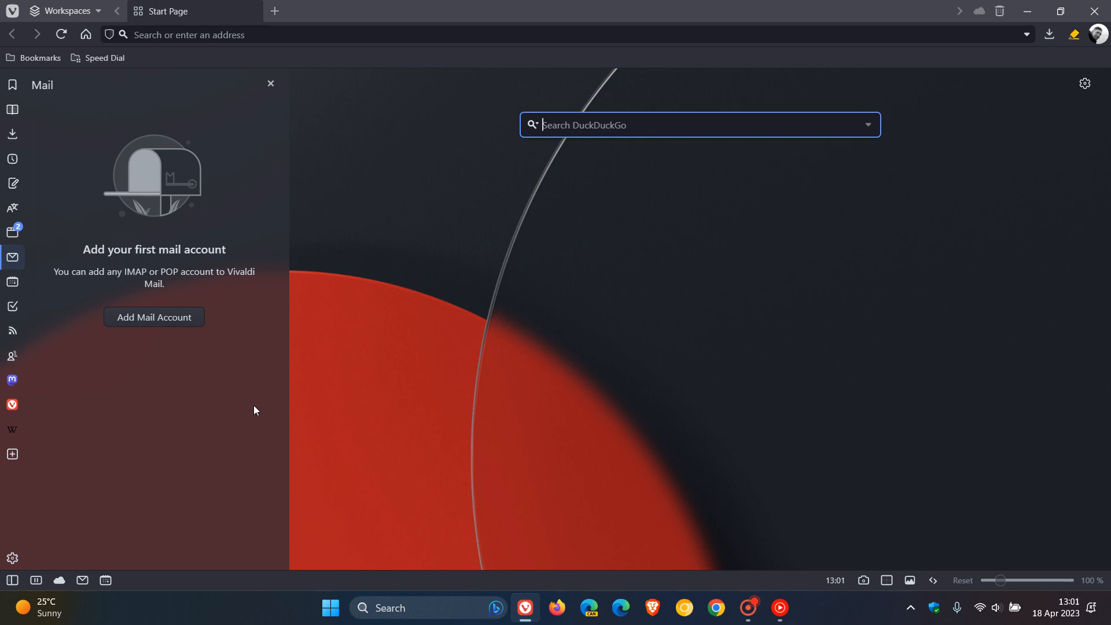
pyautogui.moveTo(262, 148)
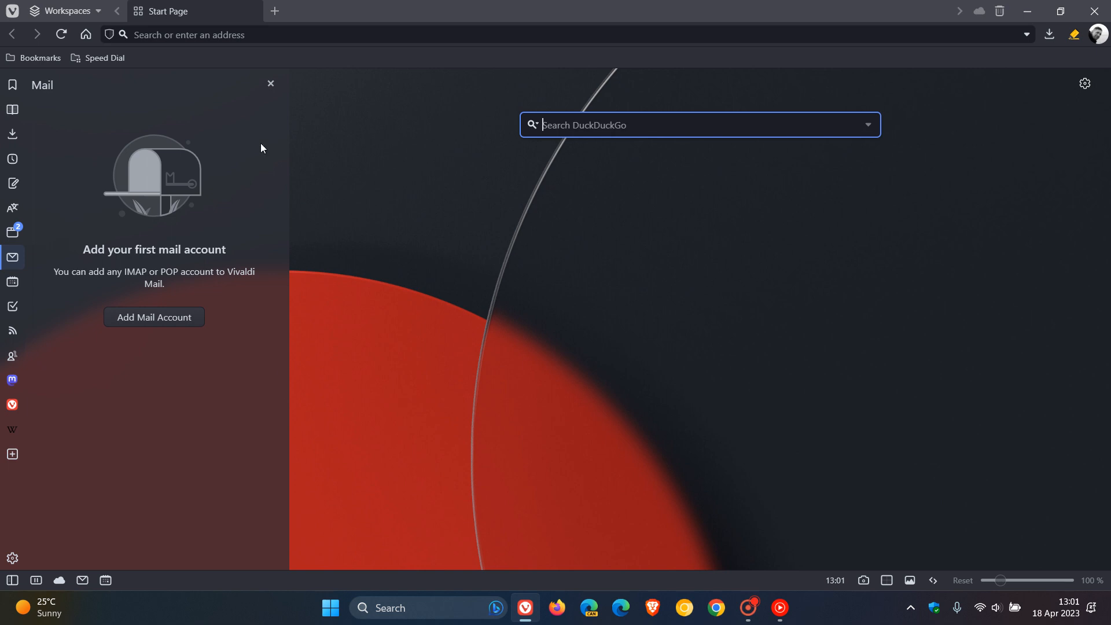
pyautogui.click(270, 83)
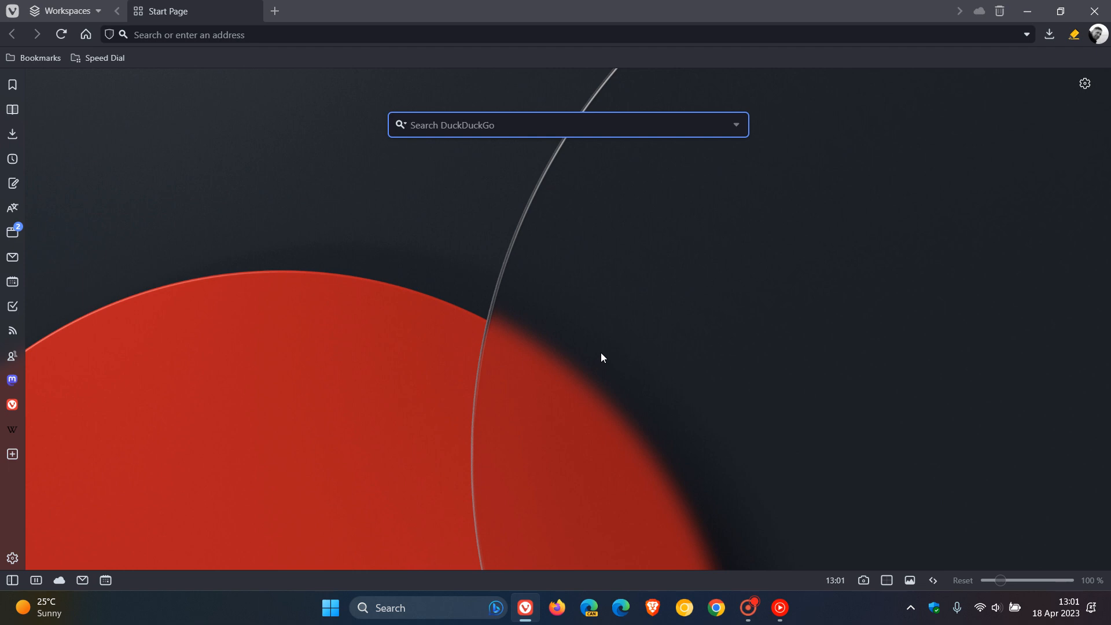
# Open the bookmarked 'Vivaldi 6.0: Organize tabs with Workspaces' post and scroll to its changelog
pyautogui.click(40, 58)
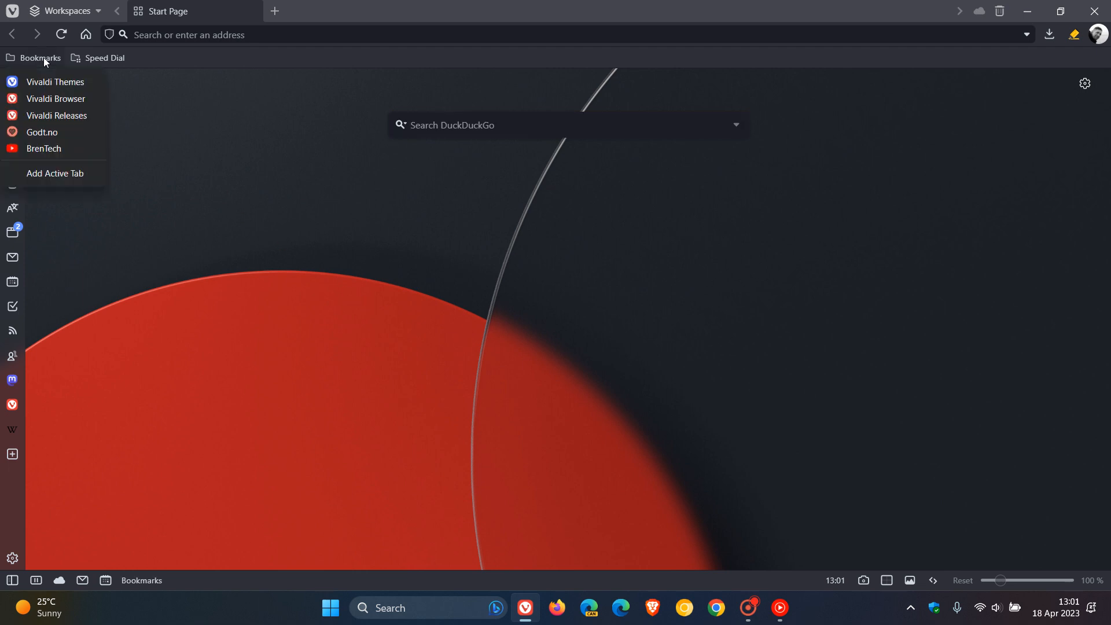
pyautogui.moveTo(56, 98)
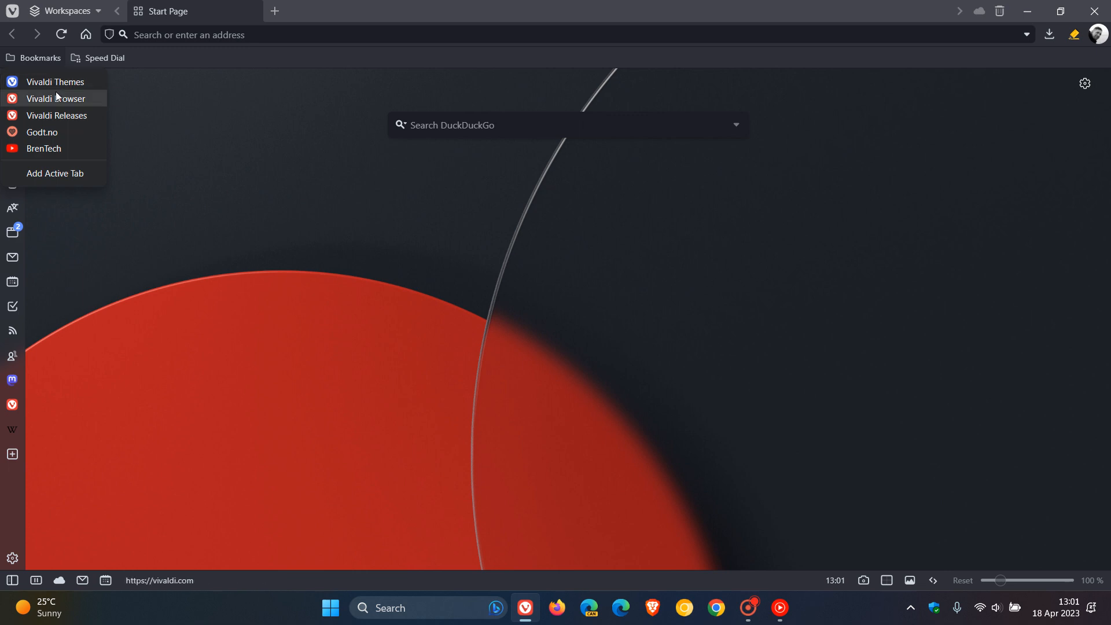
pyautogui.click(55, 99)
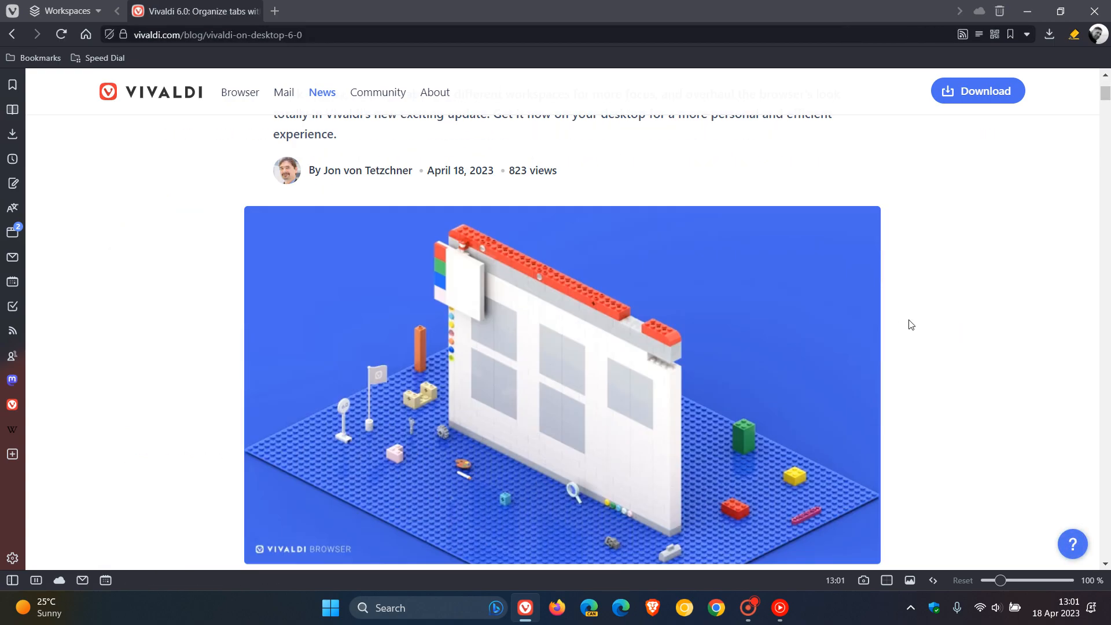
pyautogui.scroll(-3)
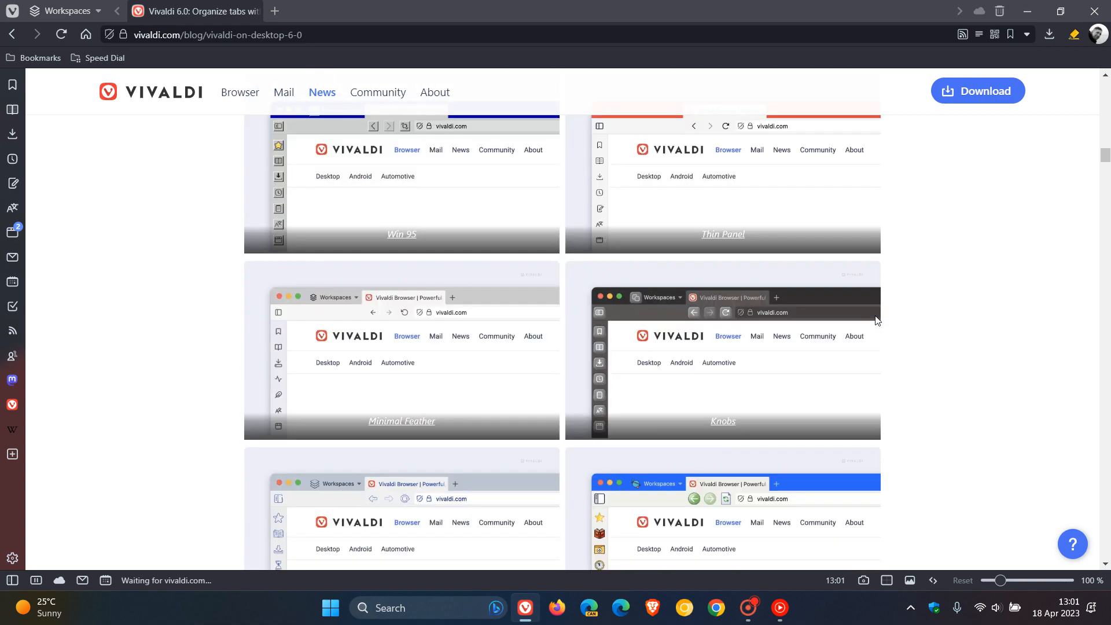
pyautogui.scroll(-3)
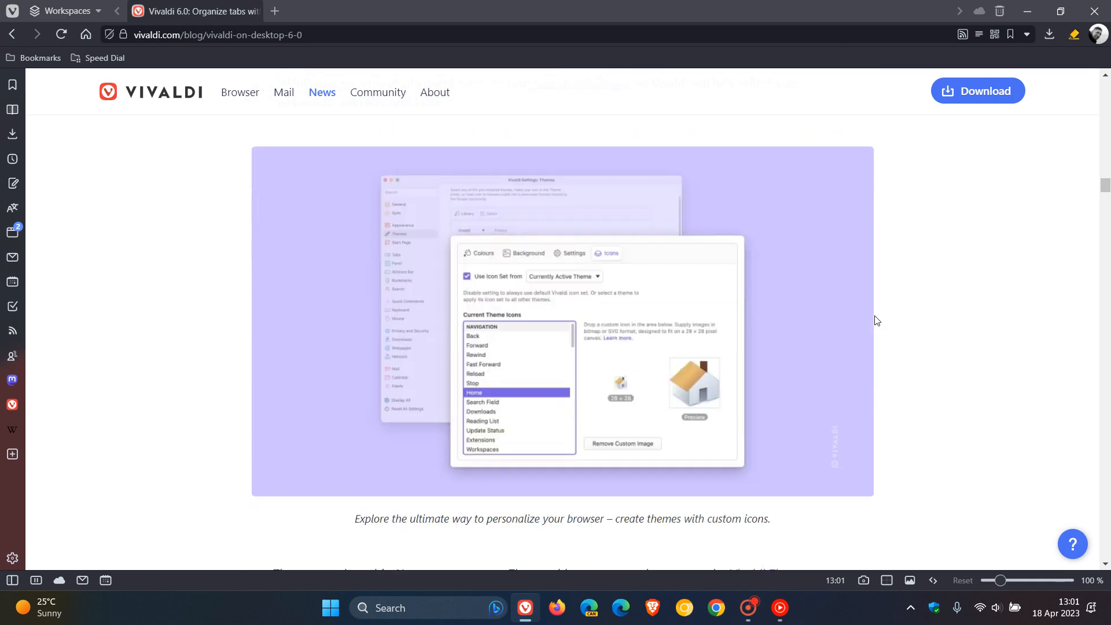
pyautogui.scroll(-3)
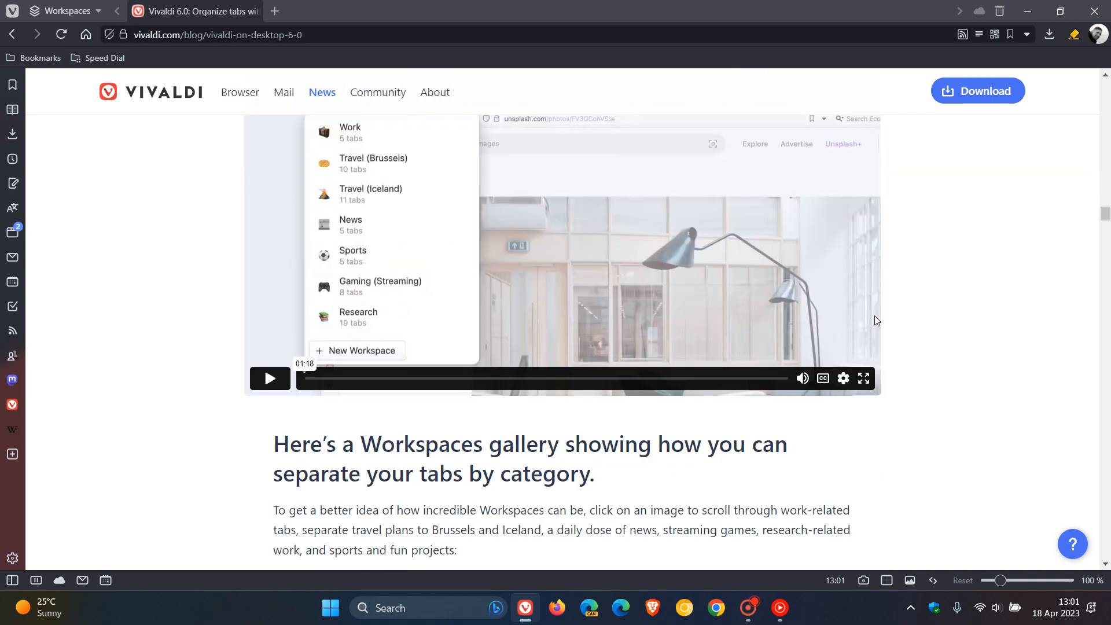
pyautogui.scroll(-3)
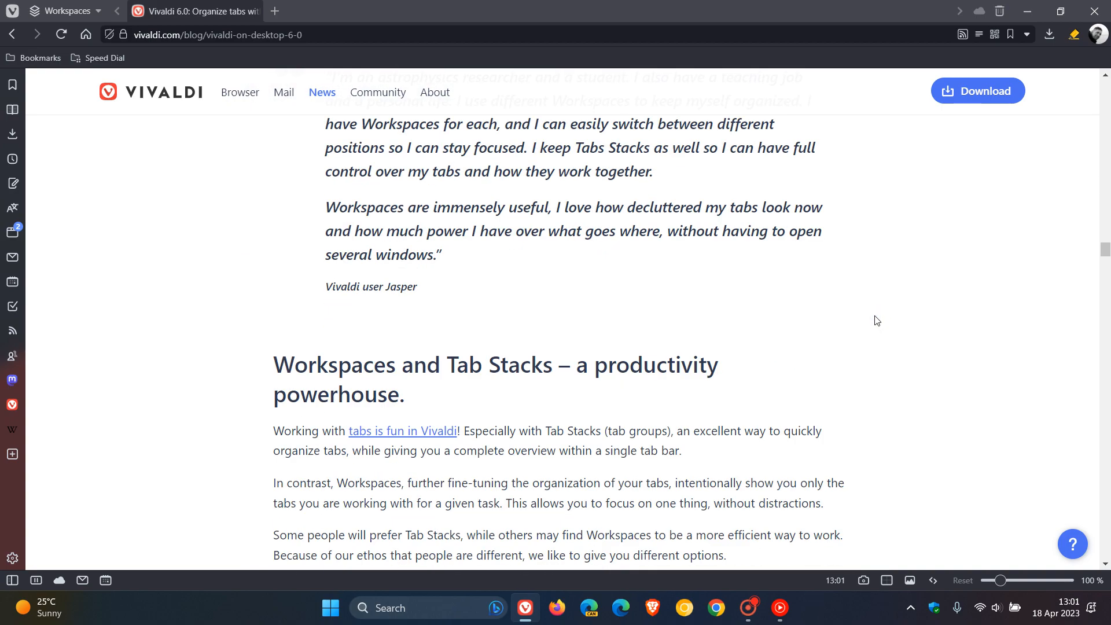
pyautogui.scroll(-3)
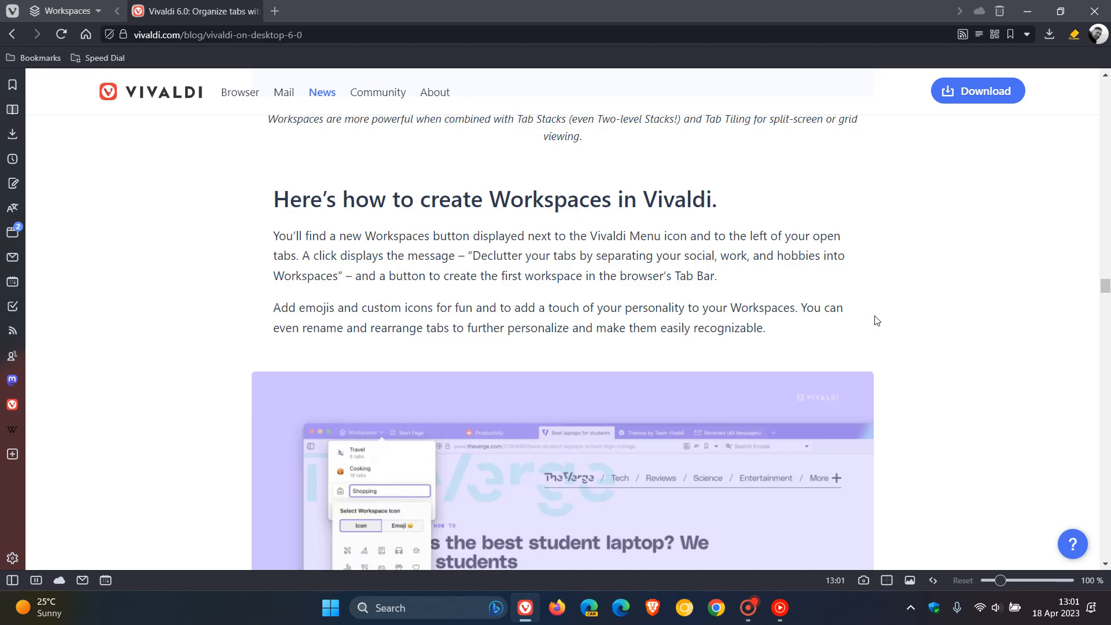
pyautogui.scroll(-3)
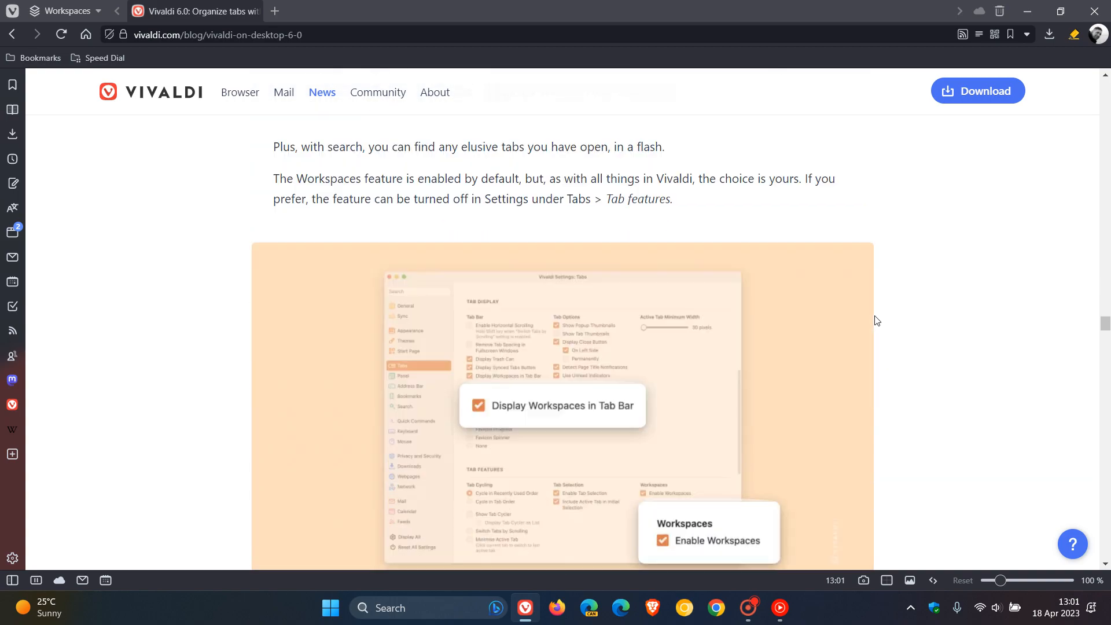
pyautogui.scroll(-3)
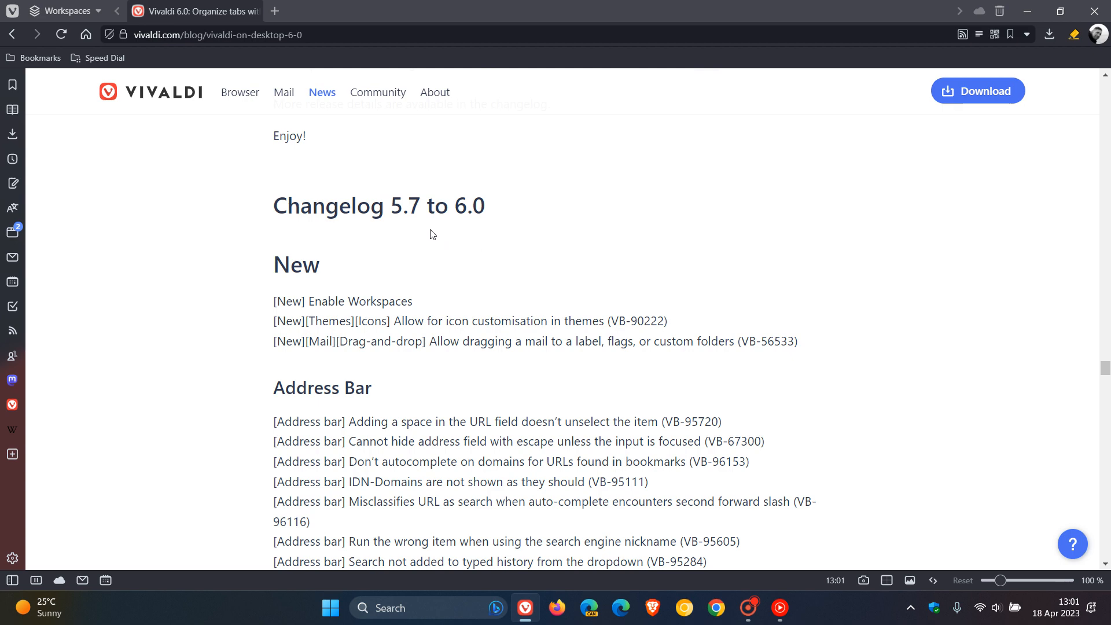
pyautogui.moveTo(847, 296)
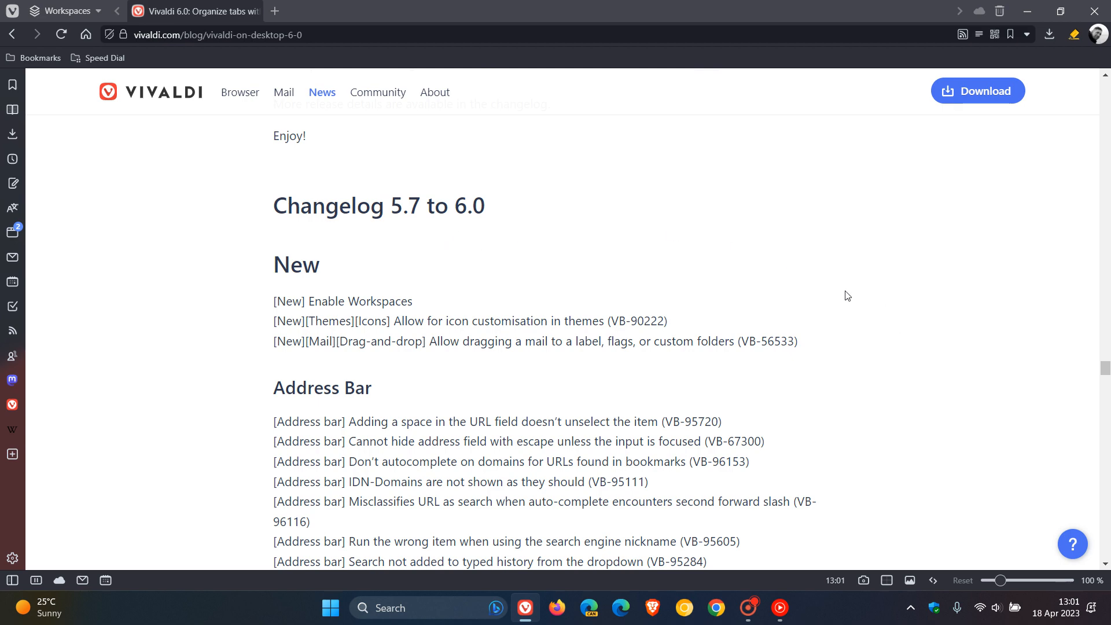
# Scroll through the 5.7-to-6.0 changelog to the share links and author section
pyautogui.scroll(-3)
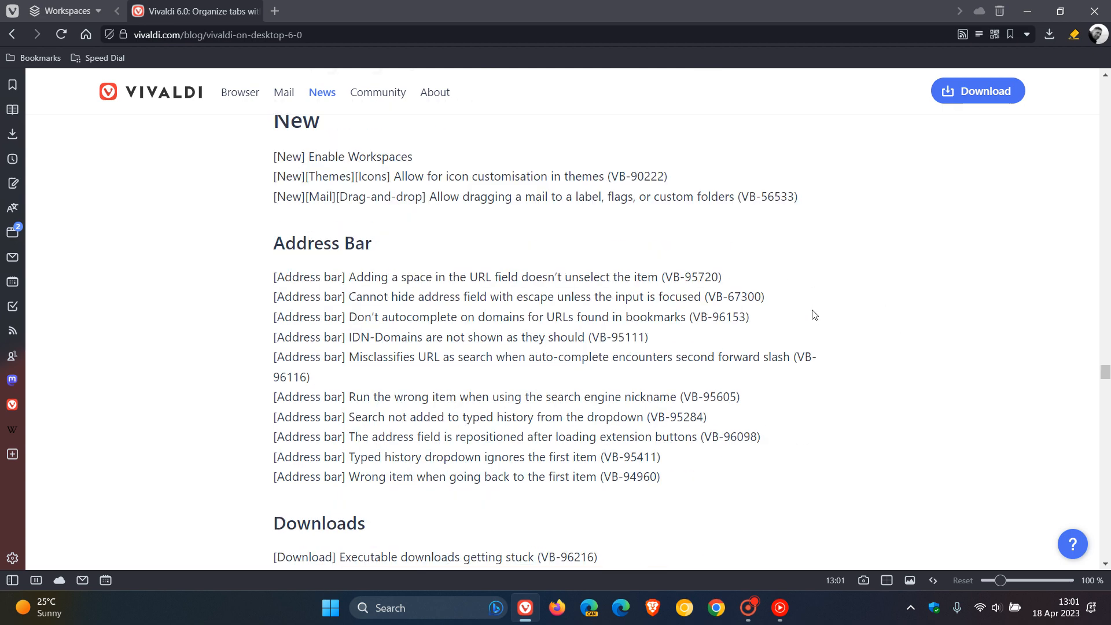
pyautogui.scroll(-3)
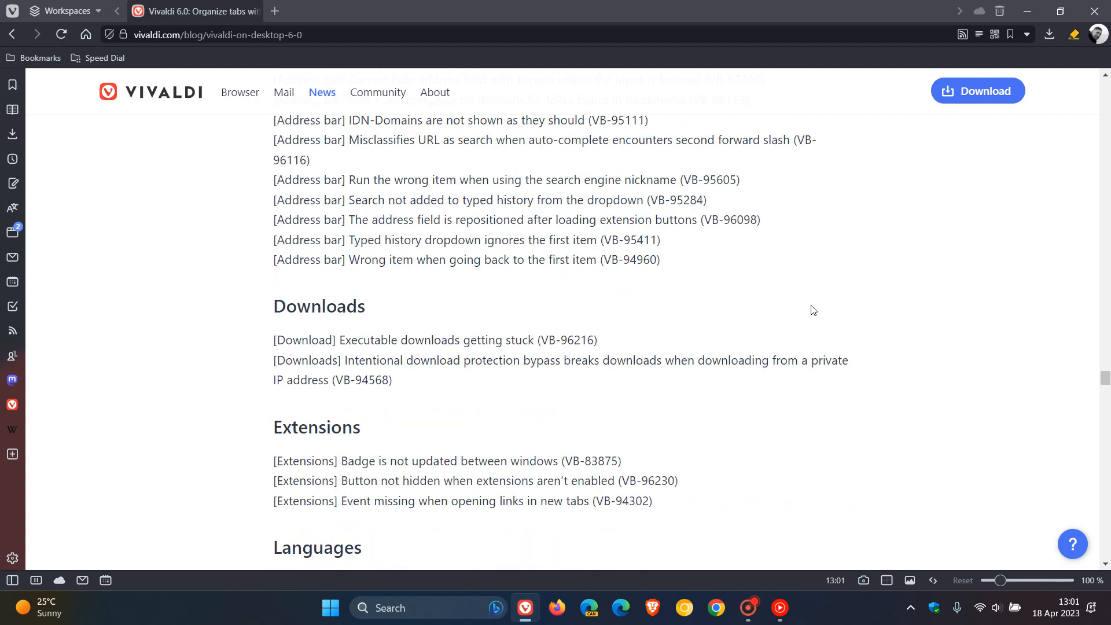
pyautogui.scroll(-3)
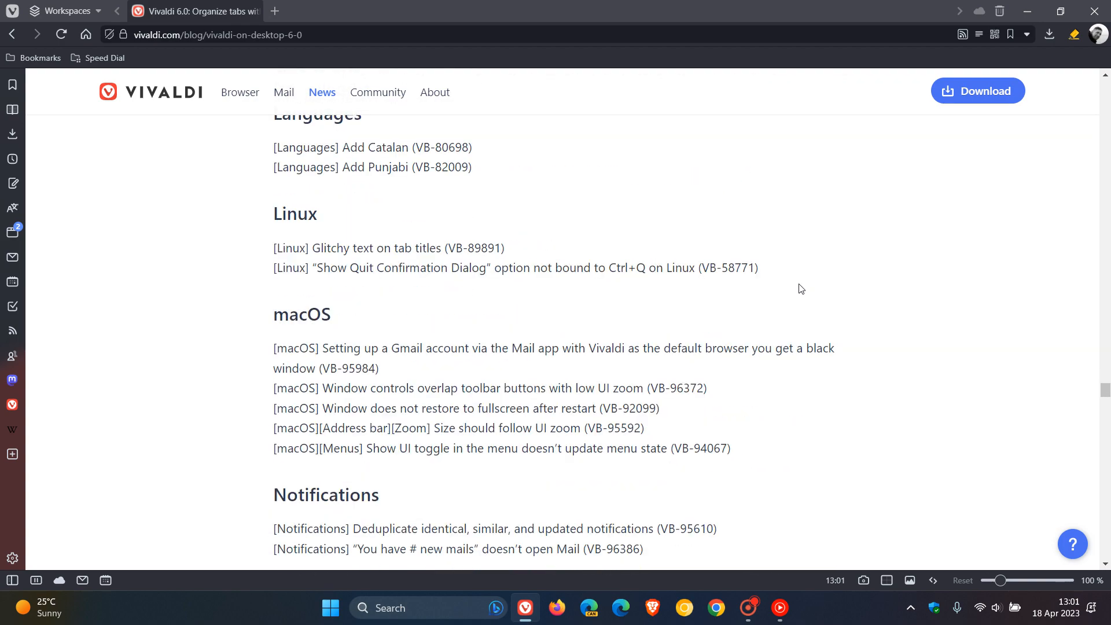
pyautogui.scroll(-3)
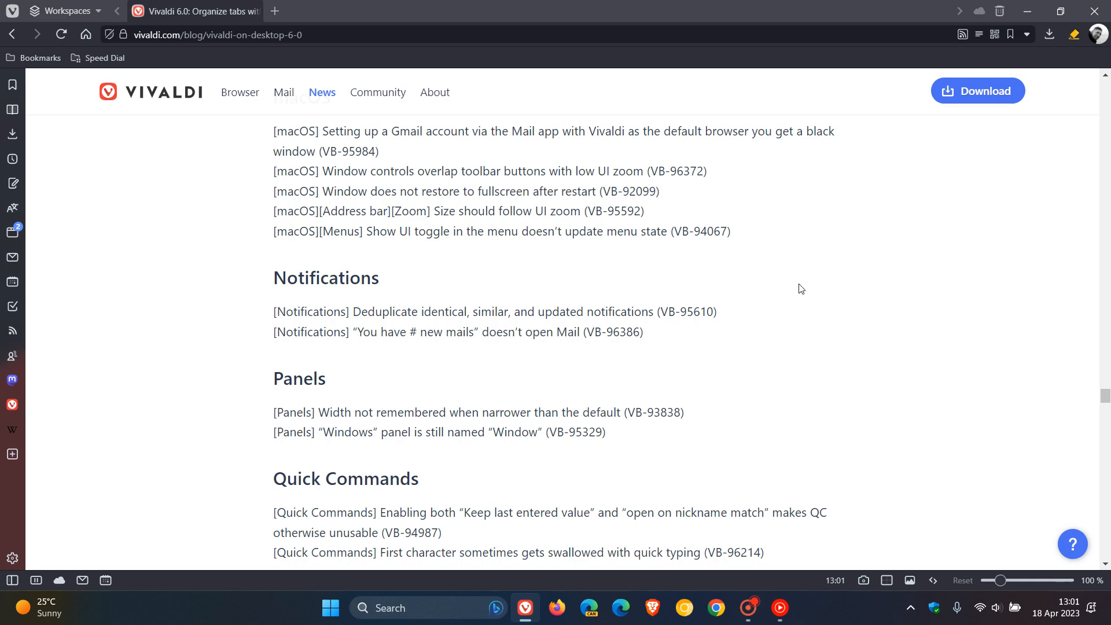
pyautogui.scroll(-3)
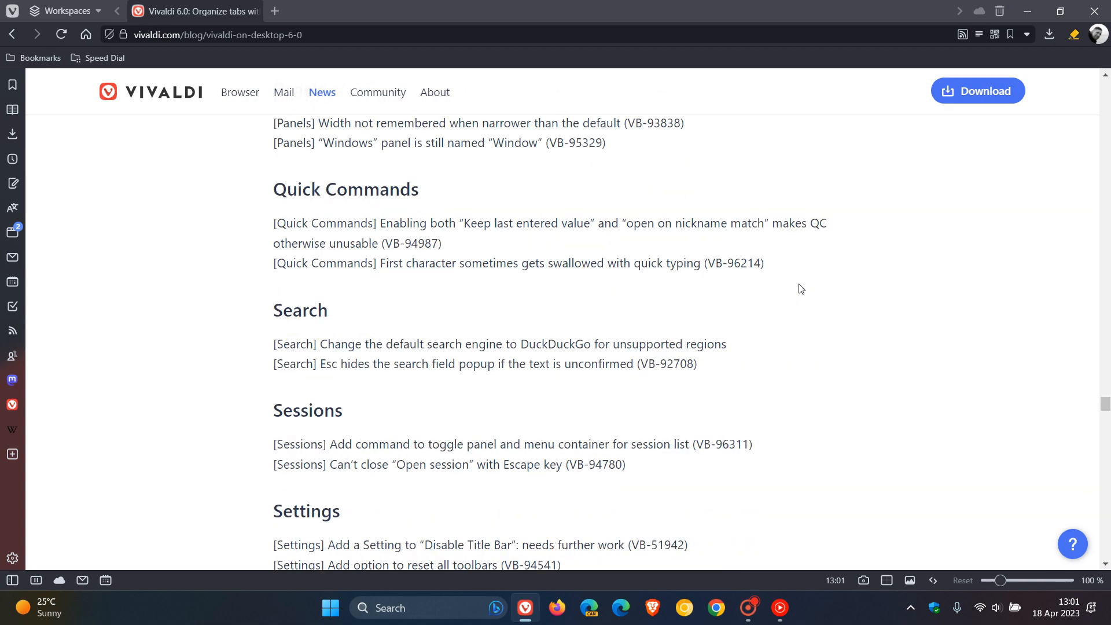
pyautogui.scroll(-3)
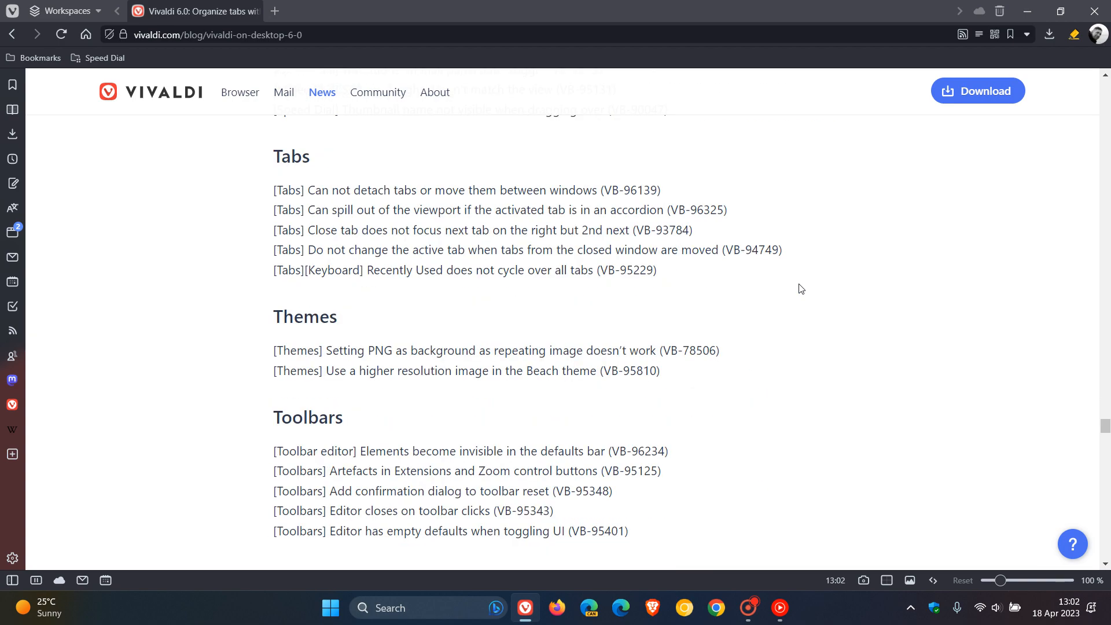
pyautogui.scroll(-3)
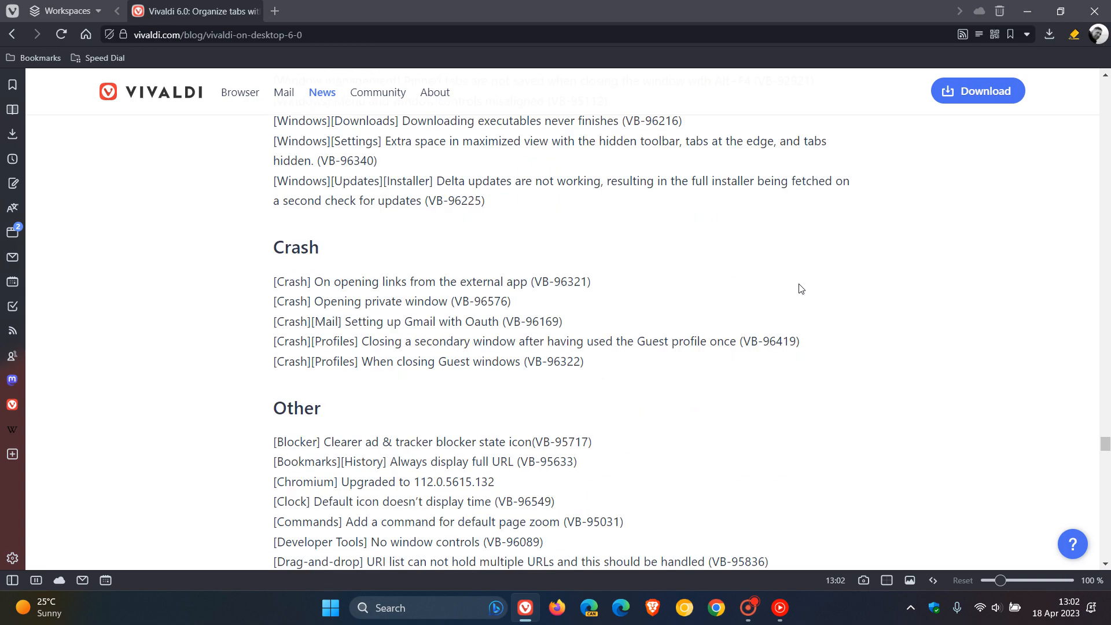
pyautogui.scroll(-3)
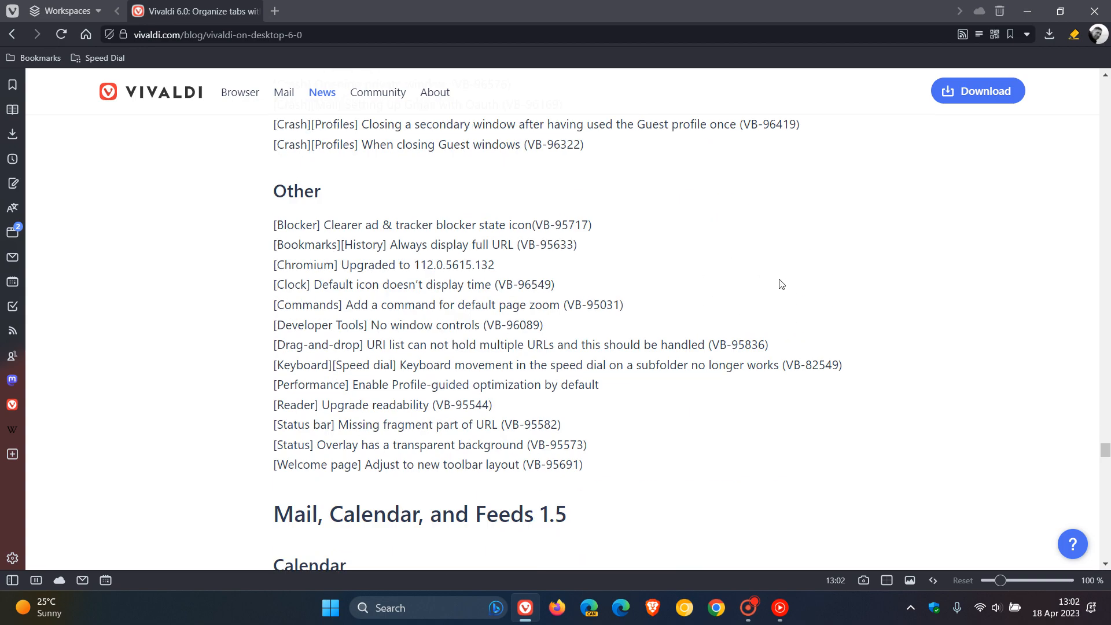
pyautogui.scroll(-3)
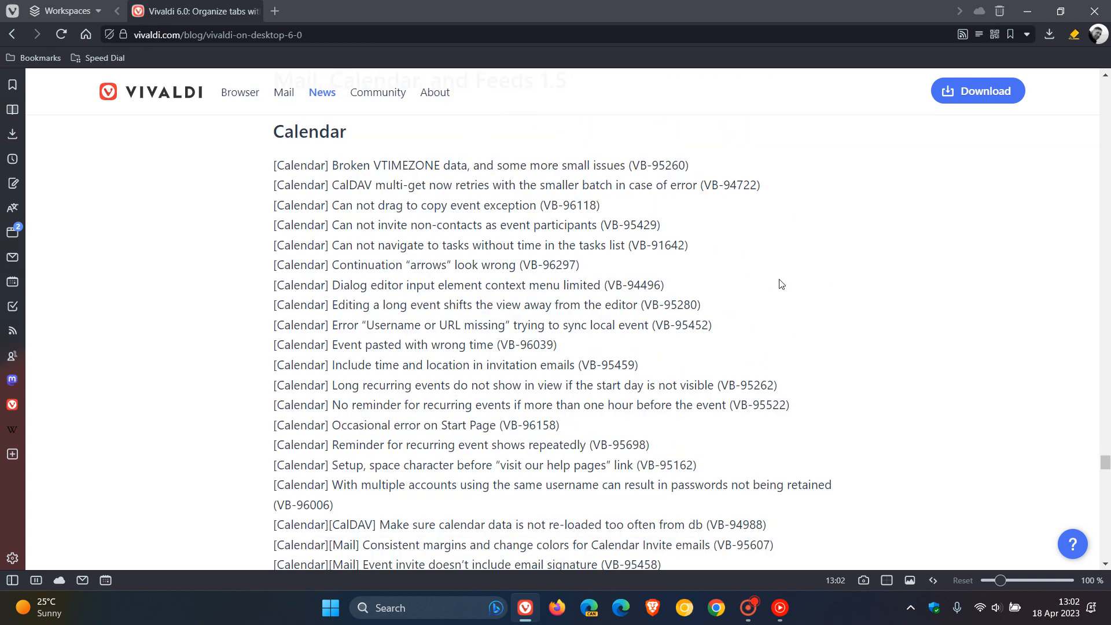
pyautogui.scroll(-3)
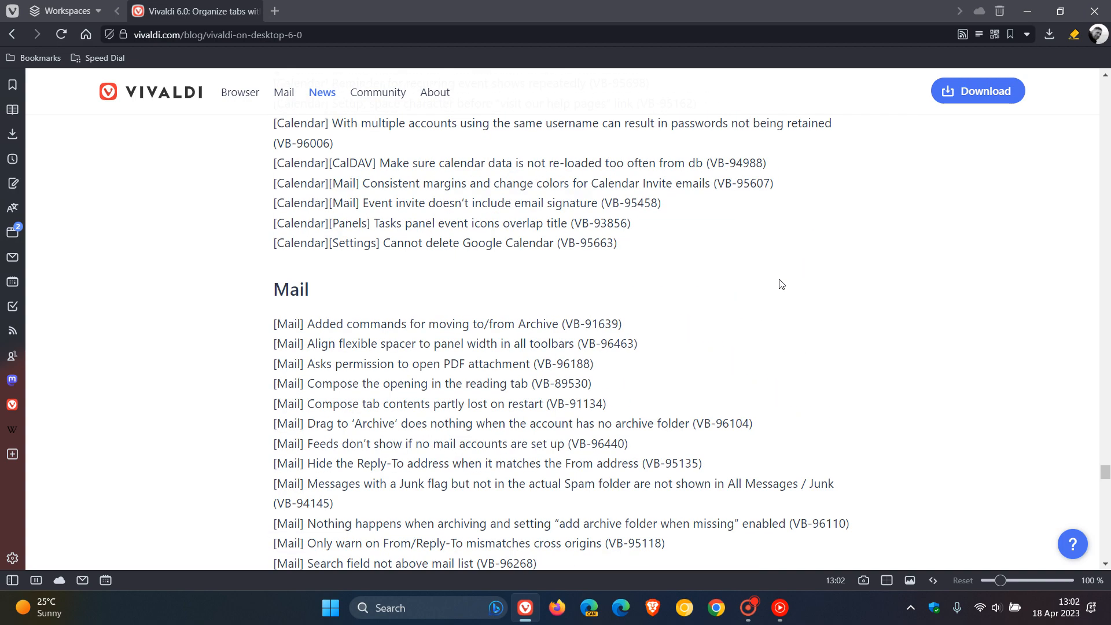
pyautogui.scroll(-3)
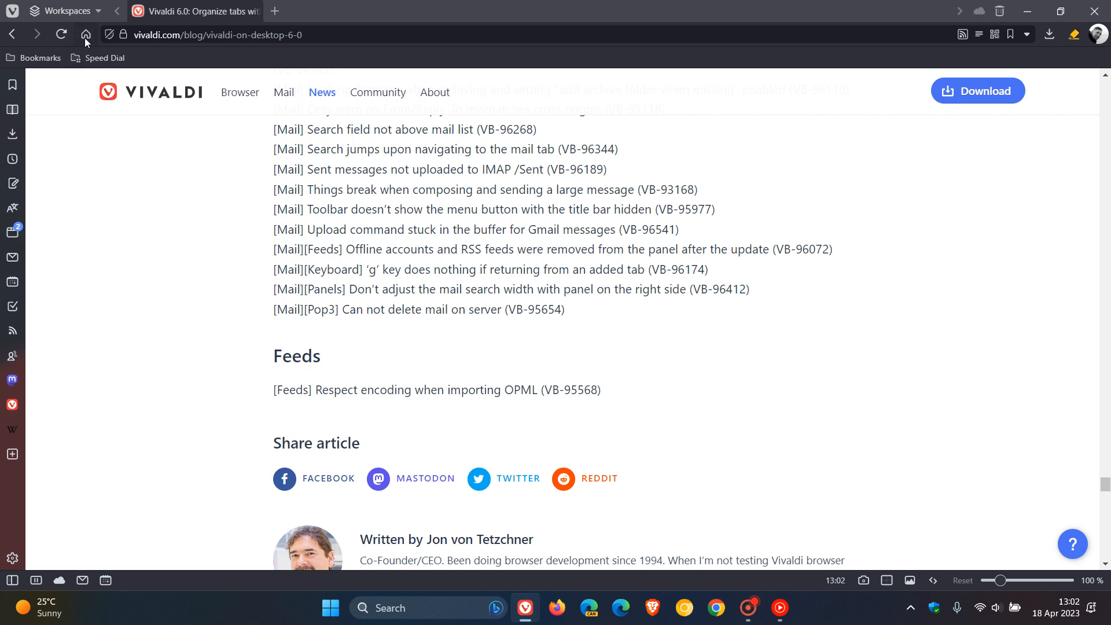
# Return to the Start Page with the Home button
pyautogui.click(85, 35)
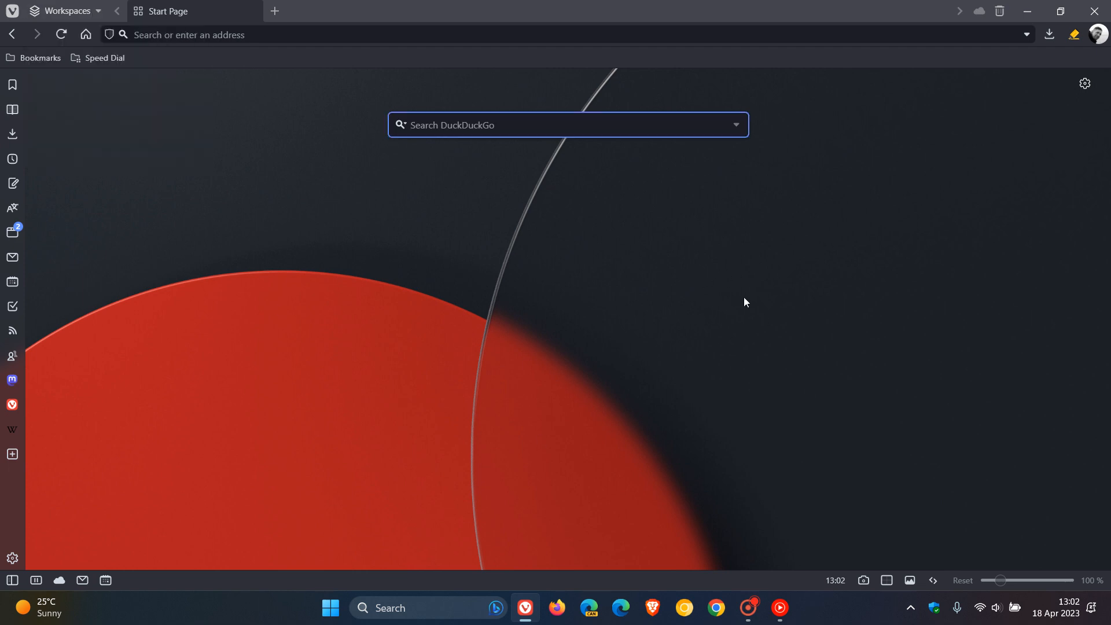
pyautogui.moveTo(602, 328)
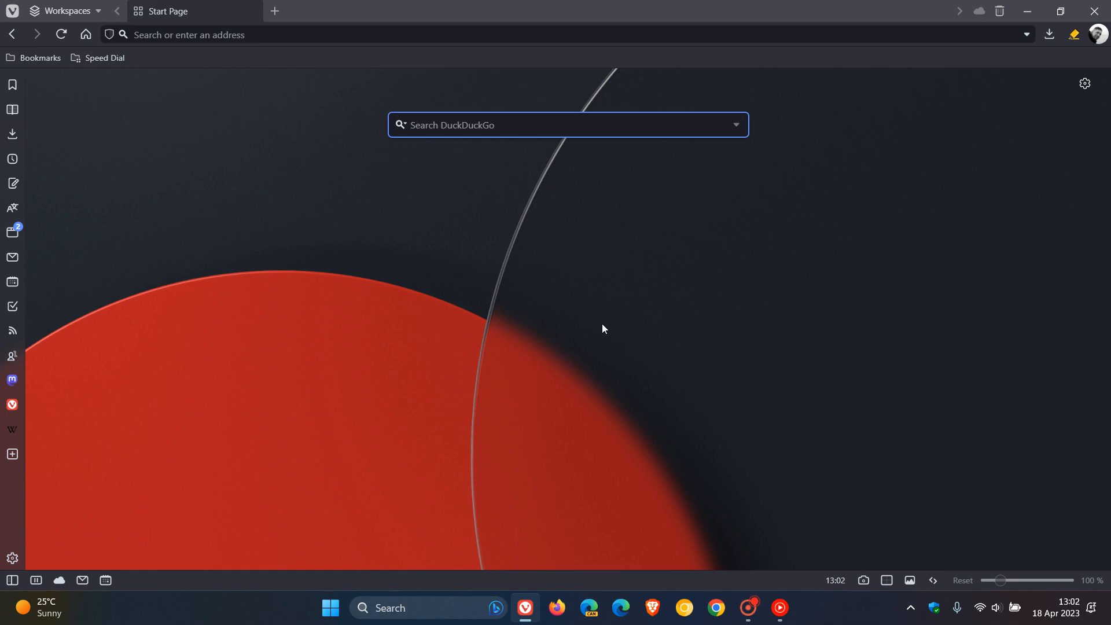